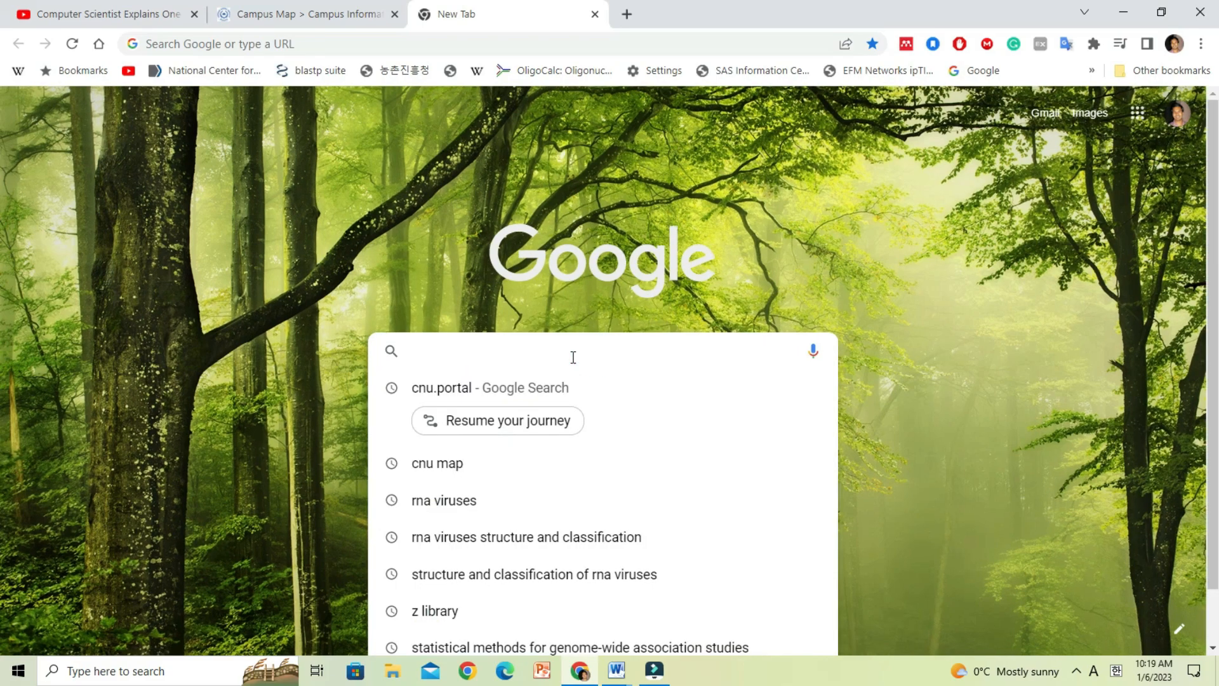
Step: Search Google for 'protein data bank' and go to the RCSB PDB homepage result
{"action": "type", "text": "Protei"}
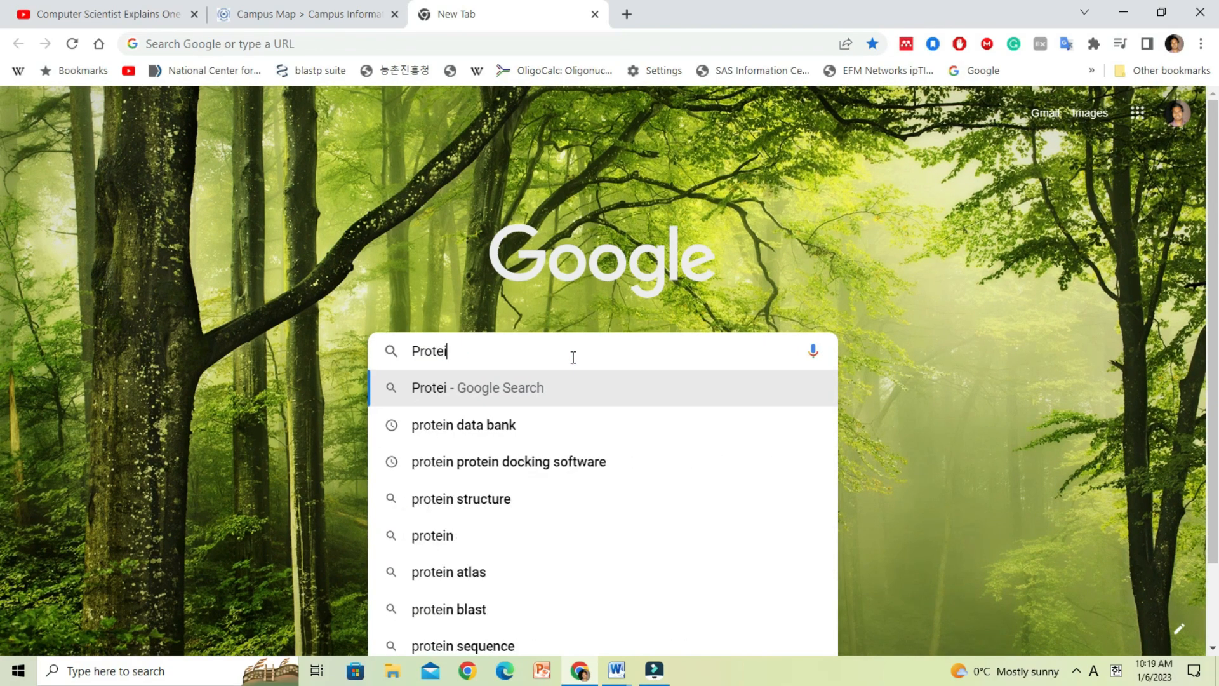
{"action": "type", "text": "n d"}
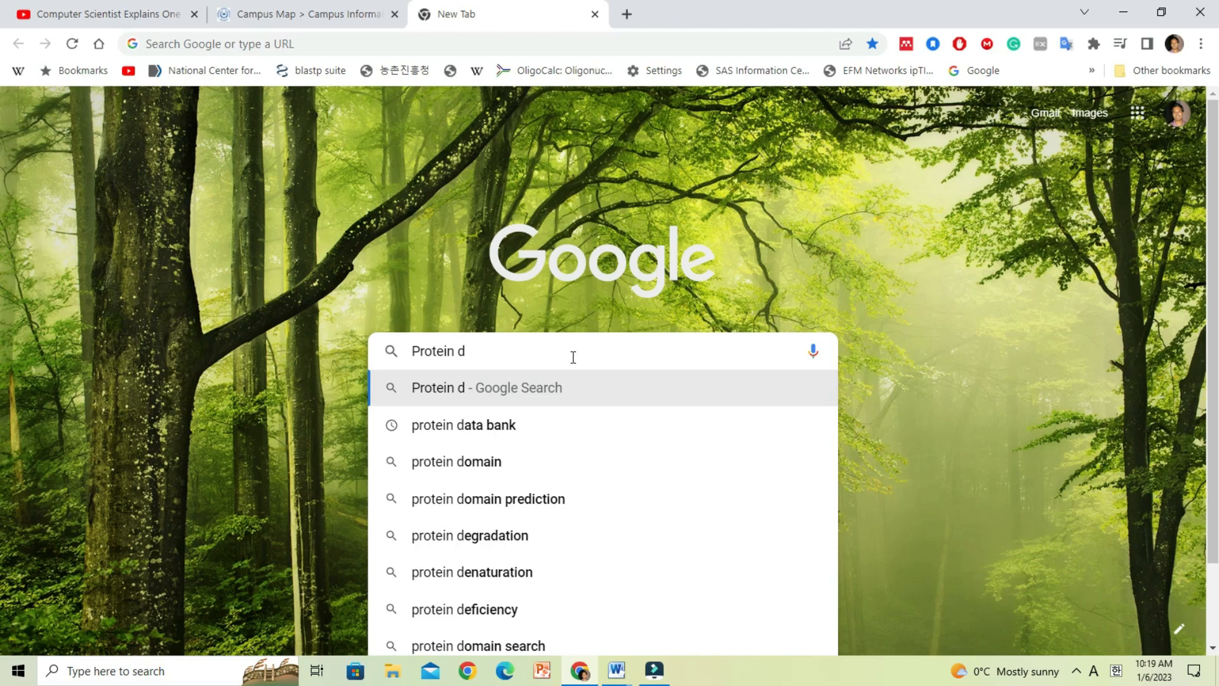
{"action": "left_click", "coordinate": [462, 425]}
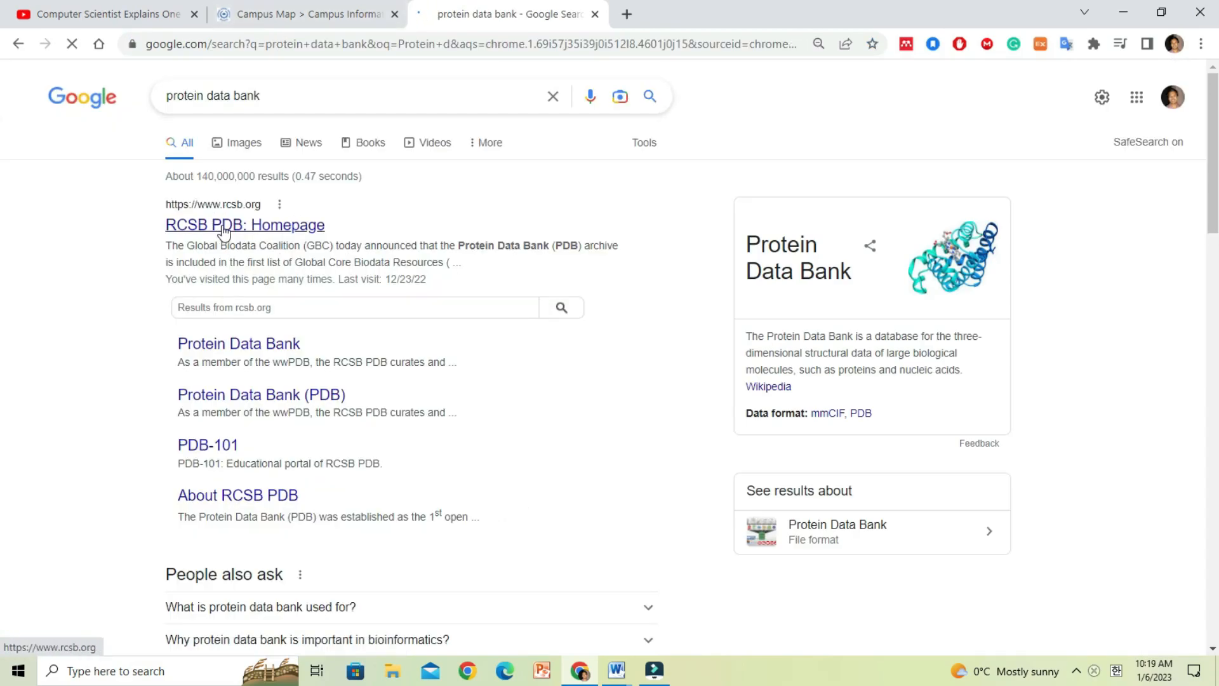
{"action": "left_click", "coordinate": [245, 225]}
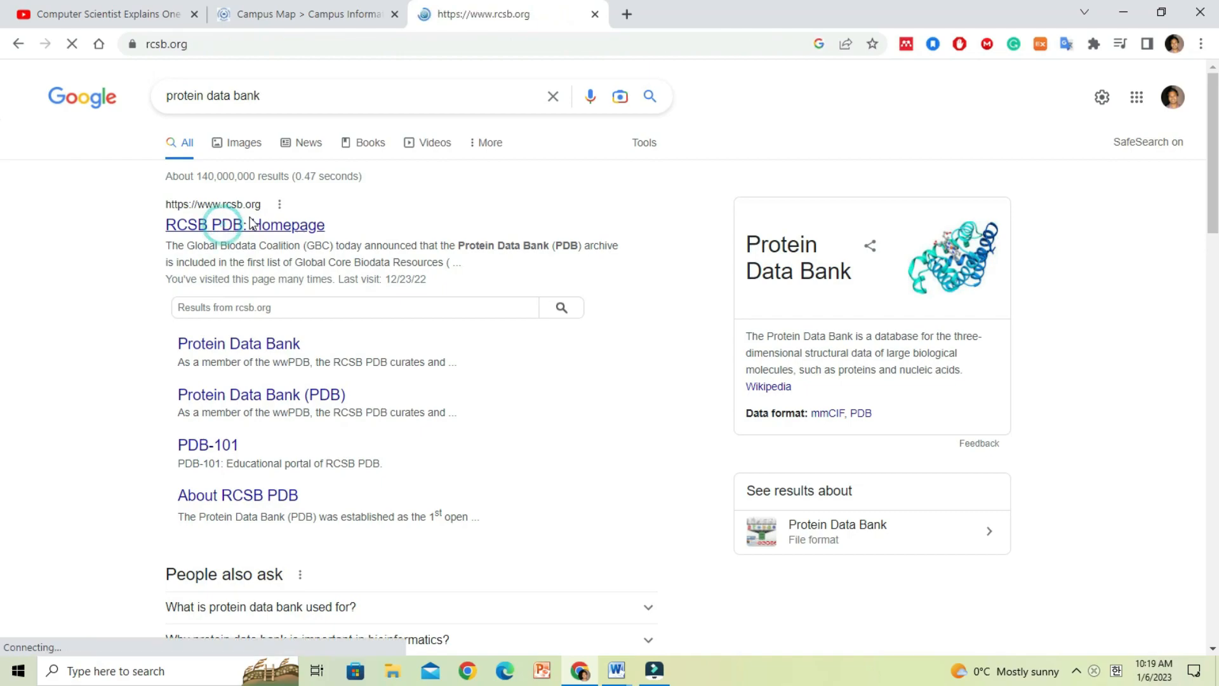
Step: Look up entry 3IDB from the RCSB PDB homepage search and open its structure page
{"action": "left_click", "coordinate": [245, 223]}
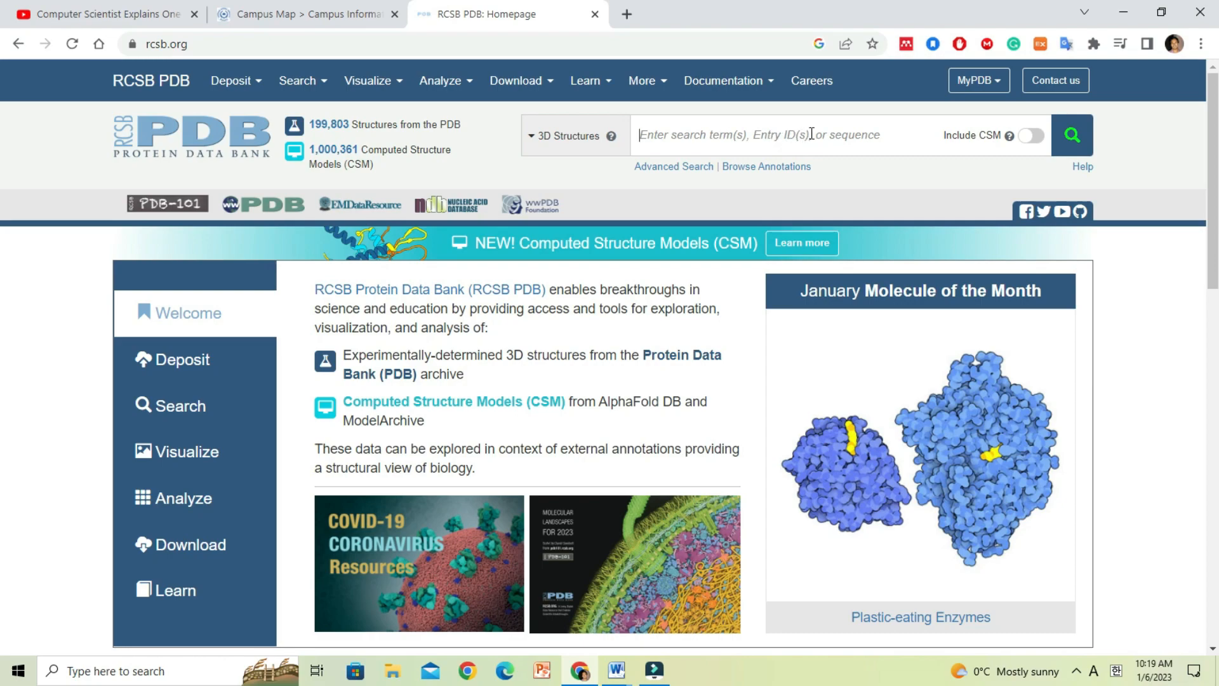
{"action": "left_click", "coordinate": [679, 134]}
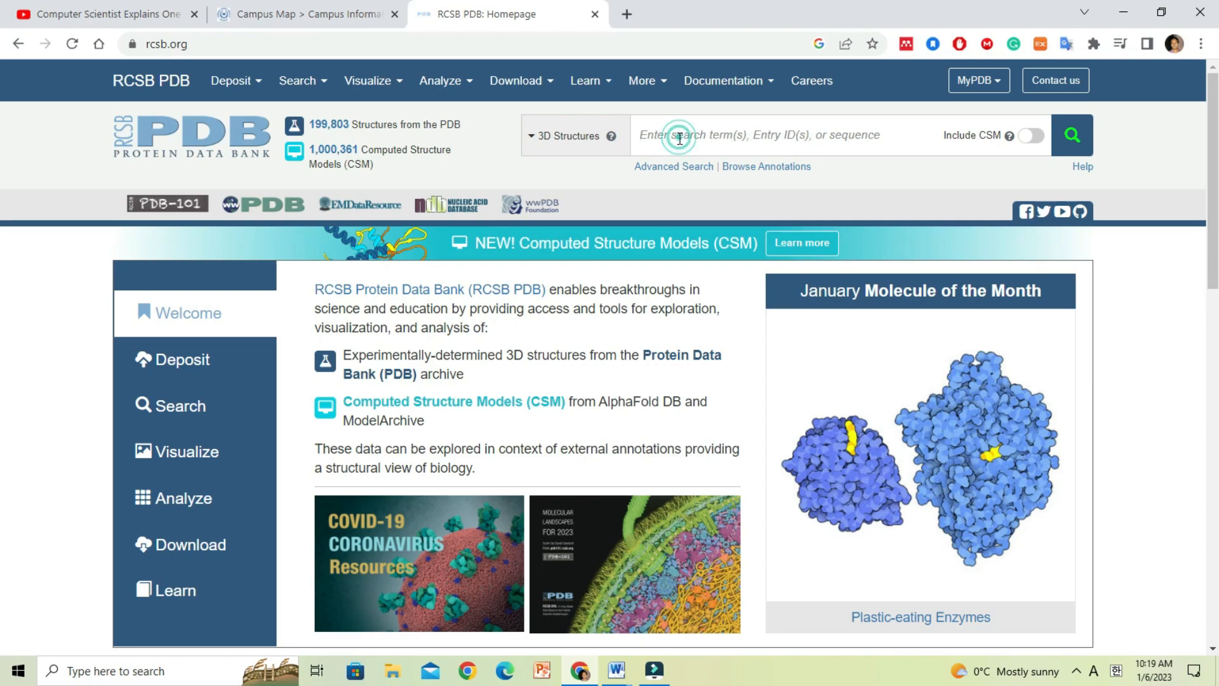
{"action": "type", "text": "3"}
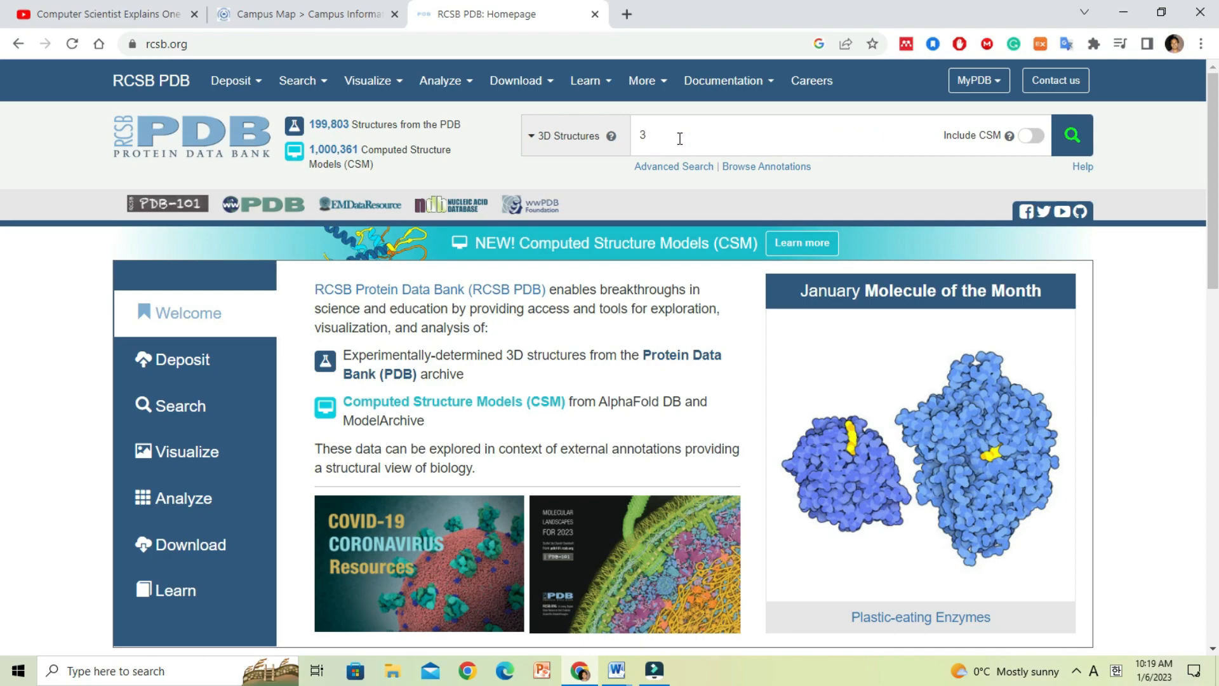
{"action": "type", "text": "ID"}
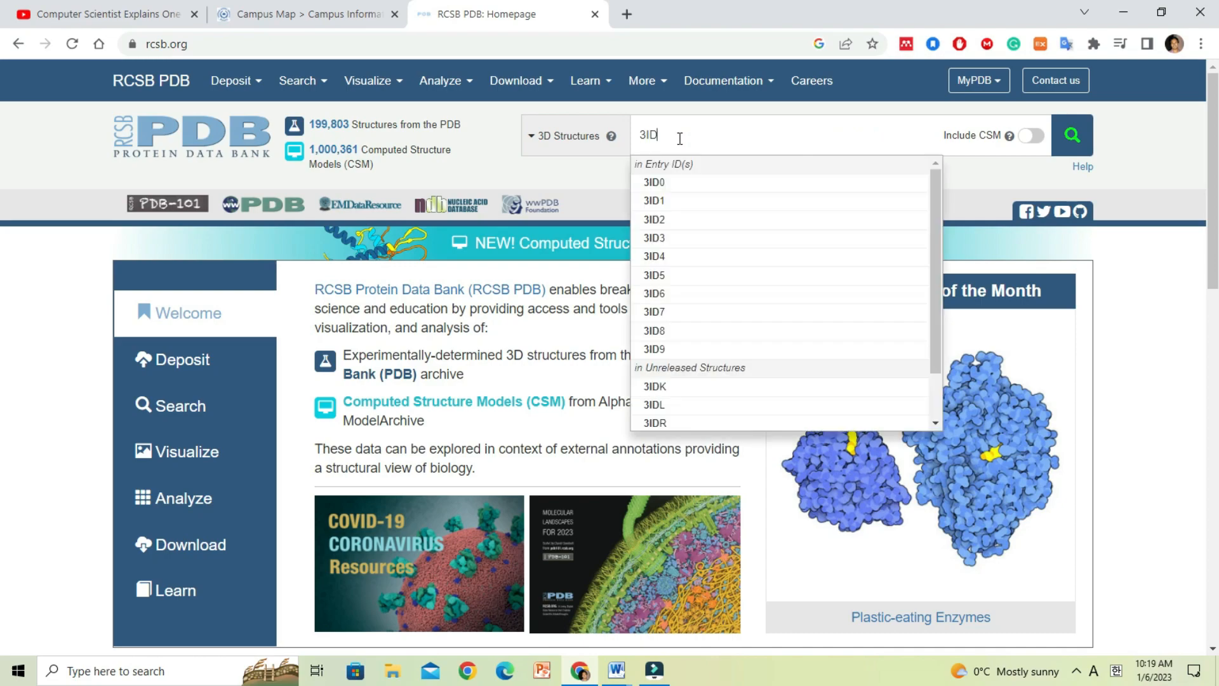
{"action": "type", "text": "B"}
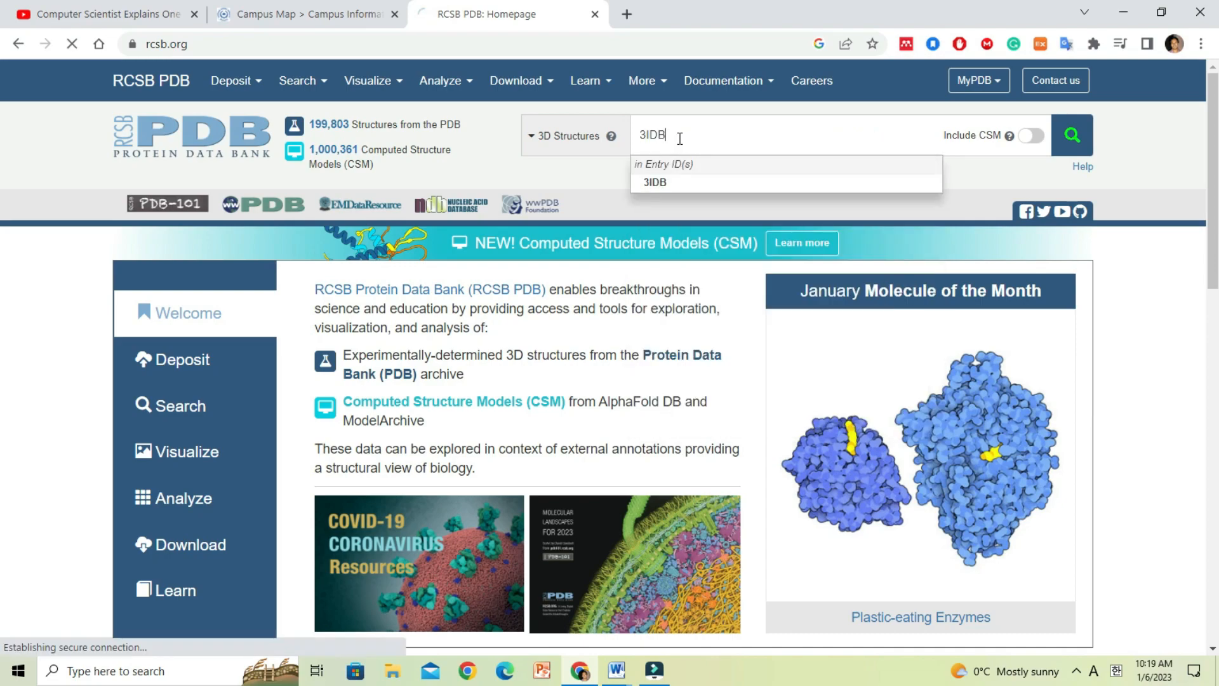
{"action": "left_click", "coordinate": [655, 182]}
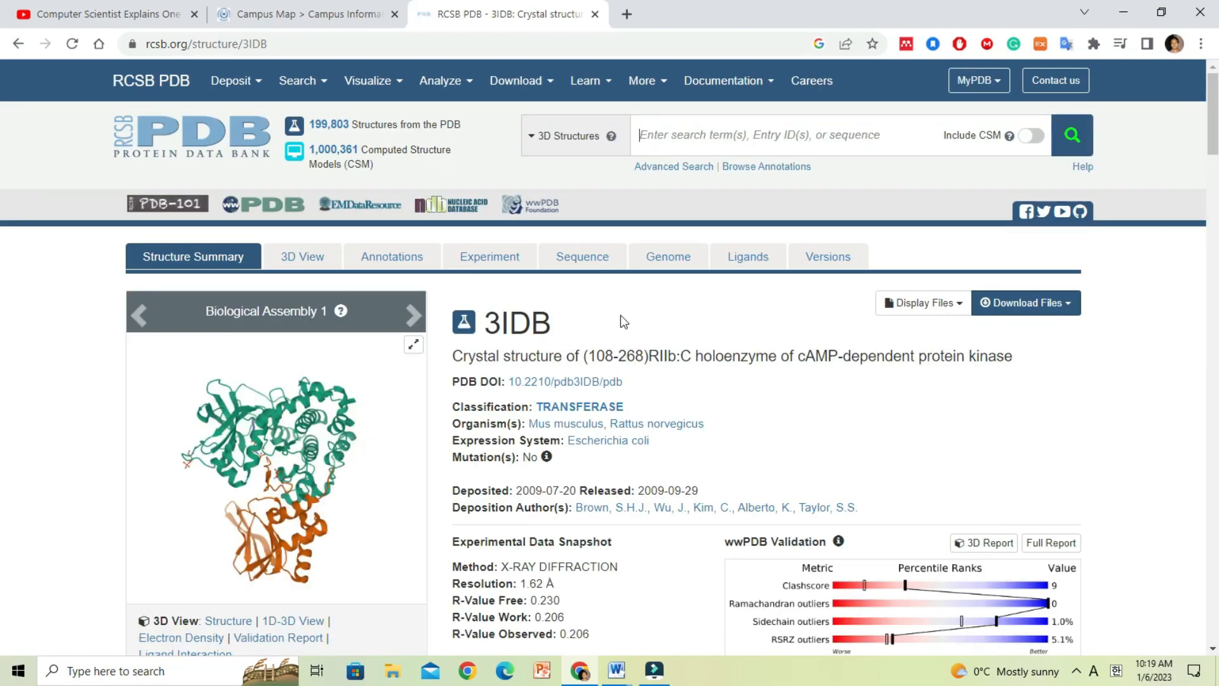
{"action": "mouse_move", "coordinate": [736, 374]}
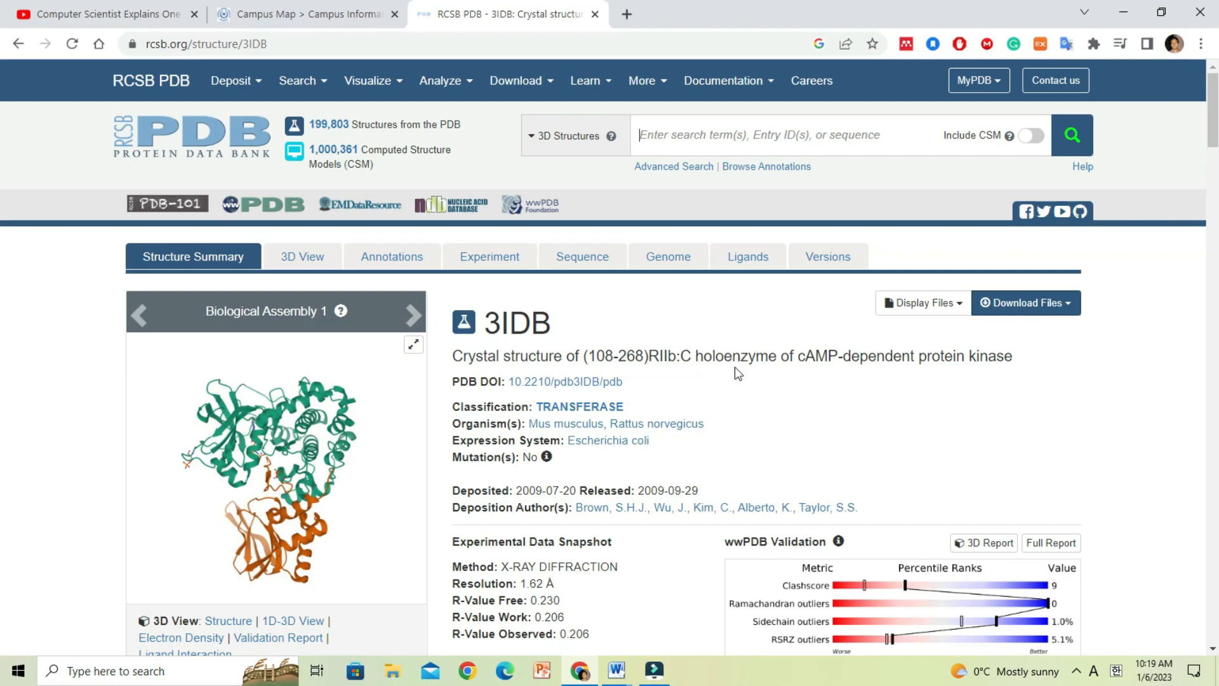
{"action": "mouse_move", "coordinate": [703, 373]}
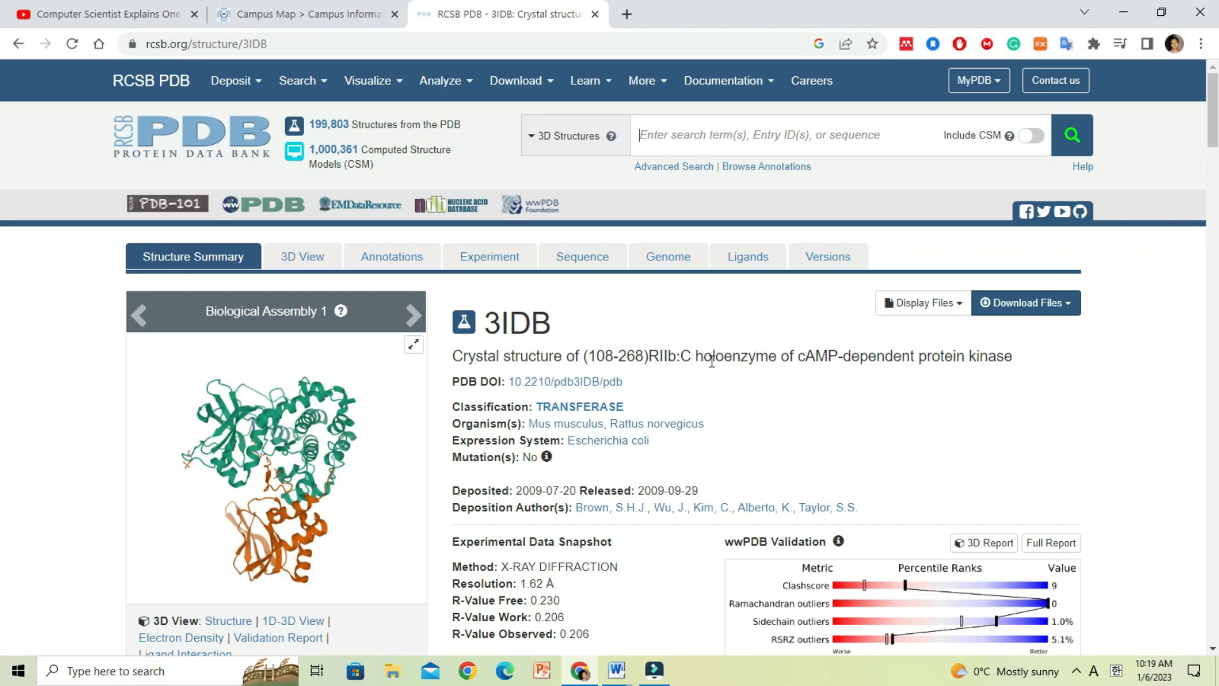
{"action": "mouse_move", "coordinate": [832, 374]}
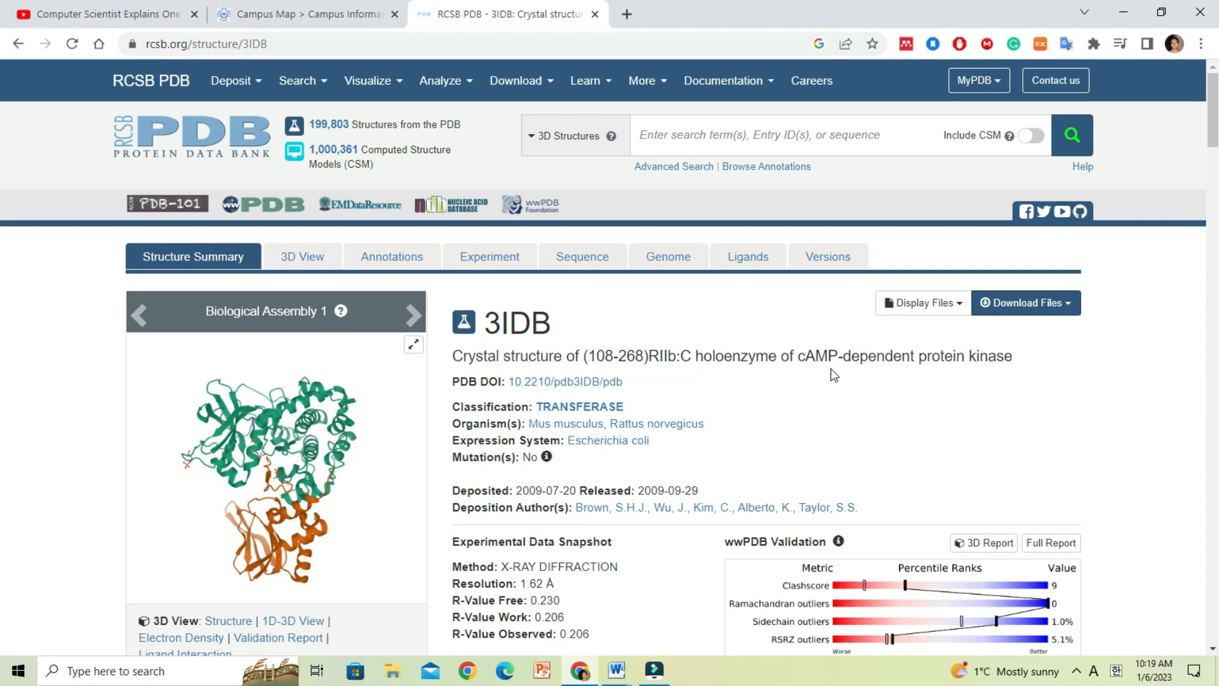
{"action": "scroll", "scroll_direction": "down", "scroll_amount": 3}
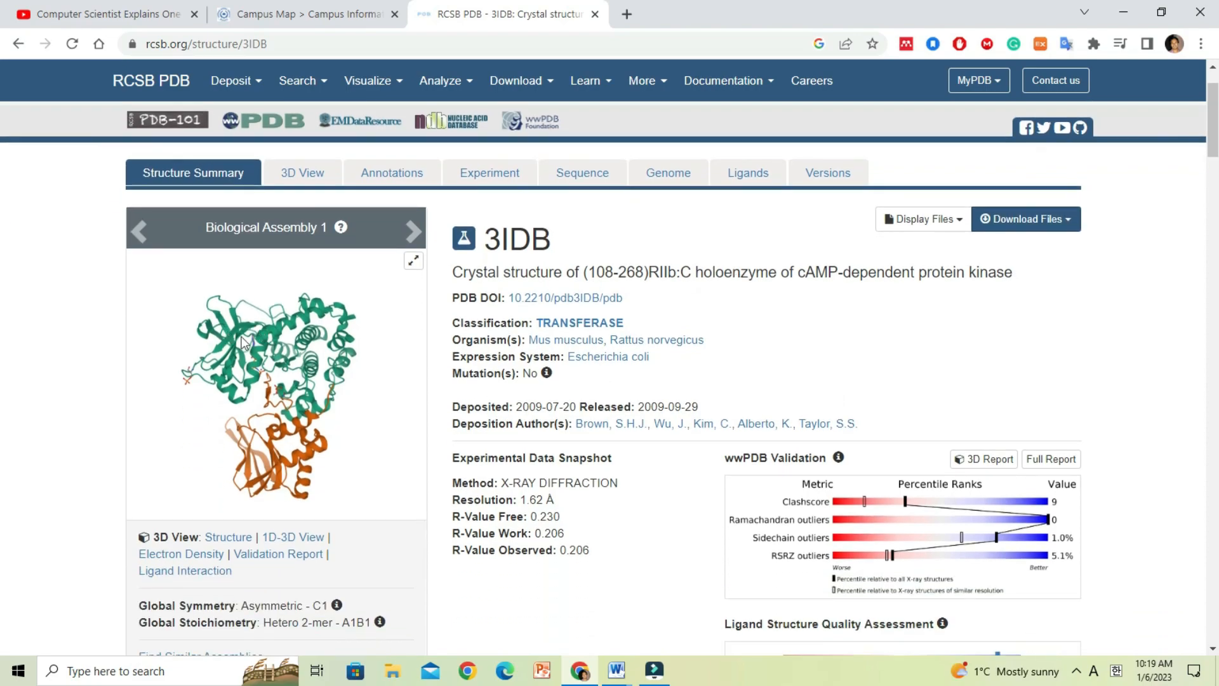
{"action": "scroll", "scroll_direction": "down", "scroll_amount": 3}
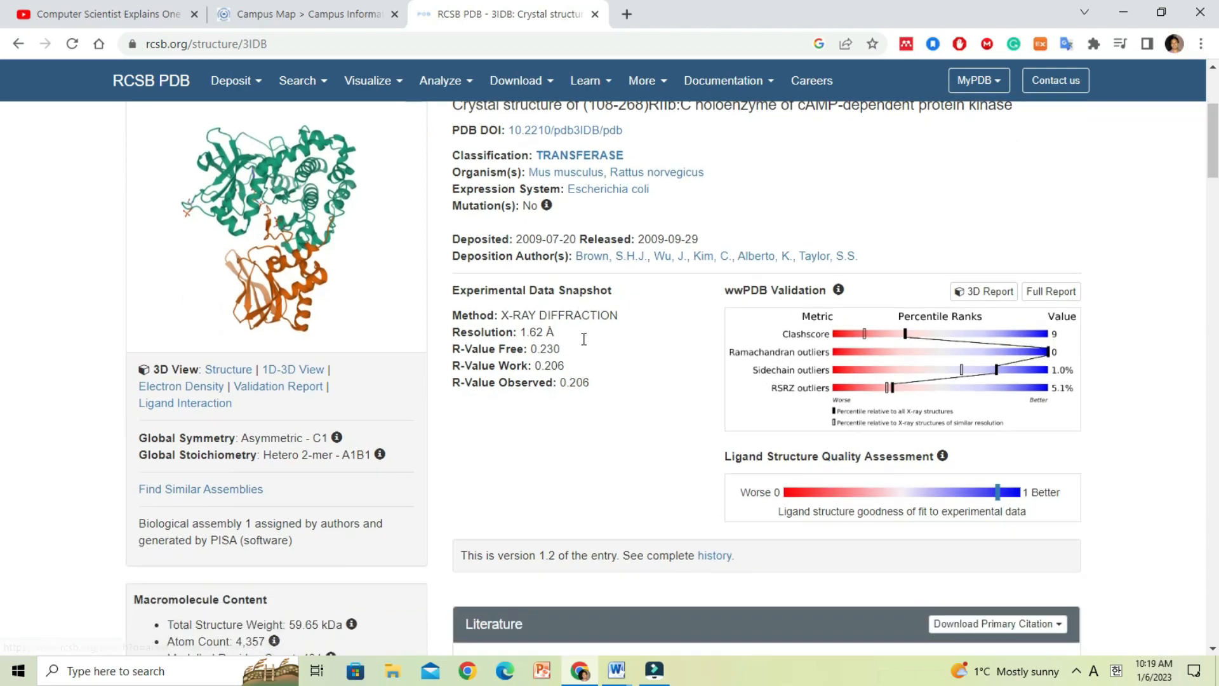
{"action": "scroll", "scroll_direction": "down", "scroll_amount": 3}
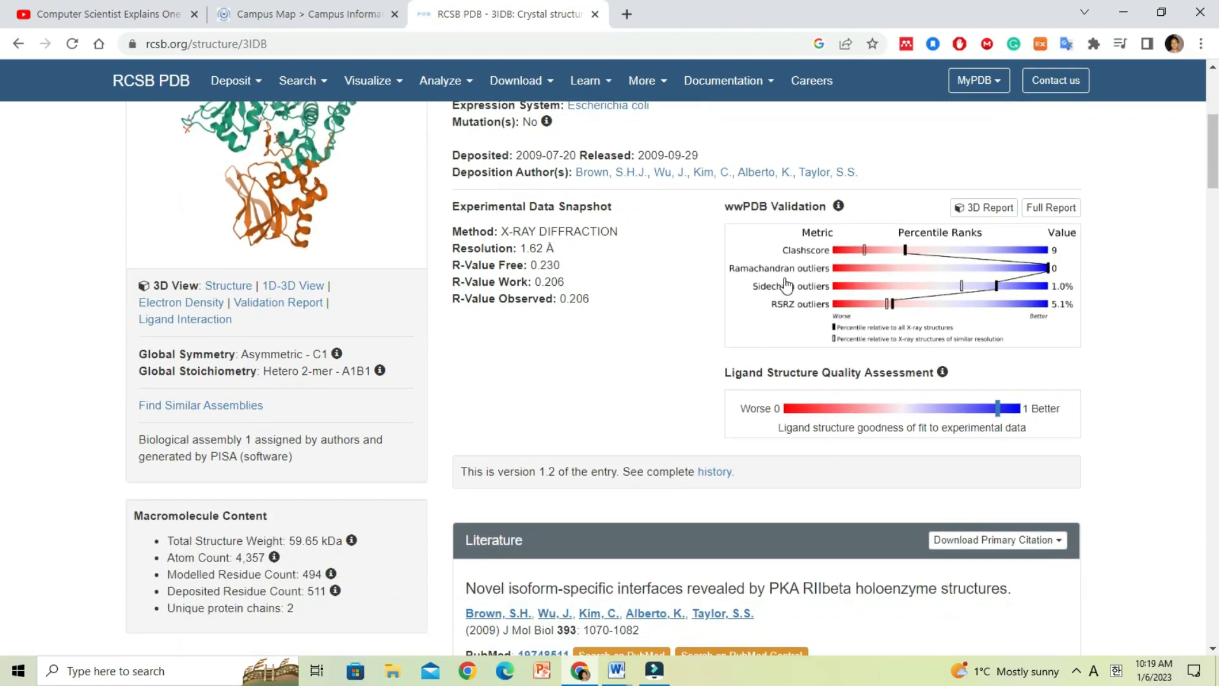
{"action": "scroll", "scroll_direction": "down", "scroll_amount": 3}
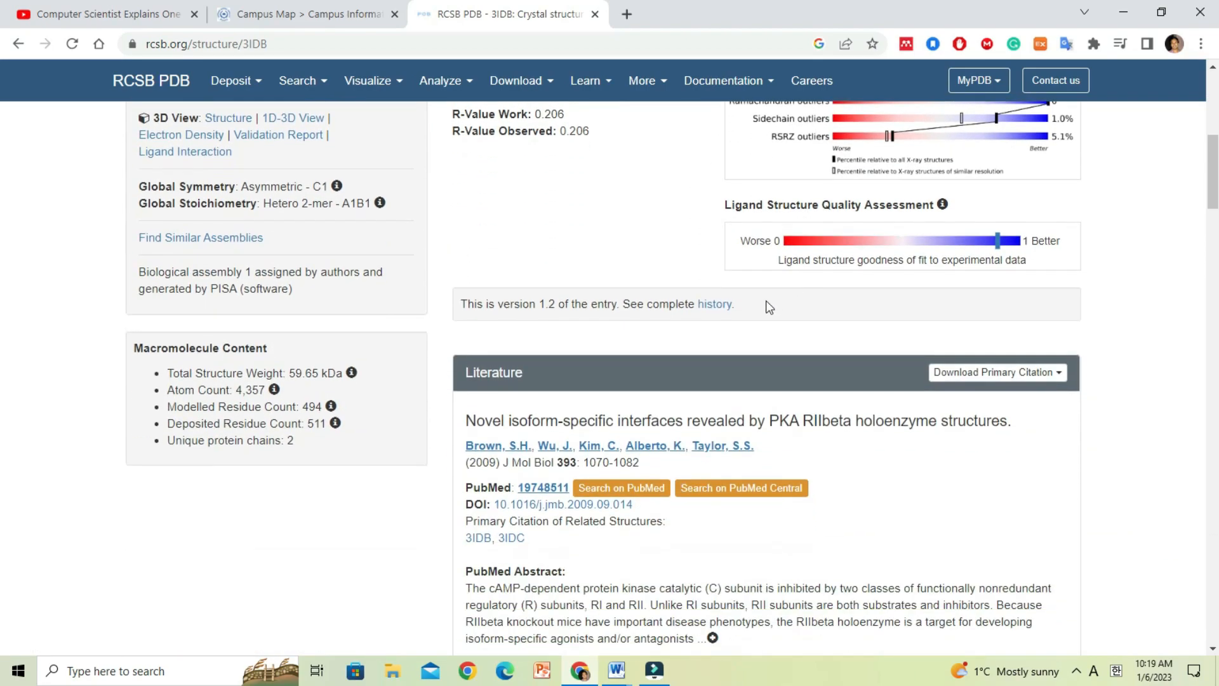
{"action": "scroll", "scroll_direction": "down", "scroll_amount": 3}
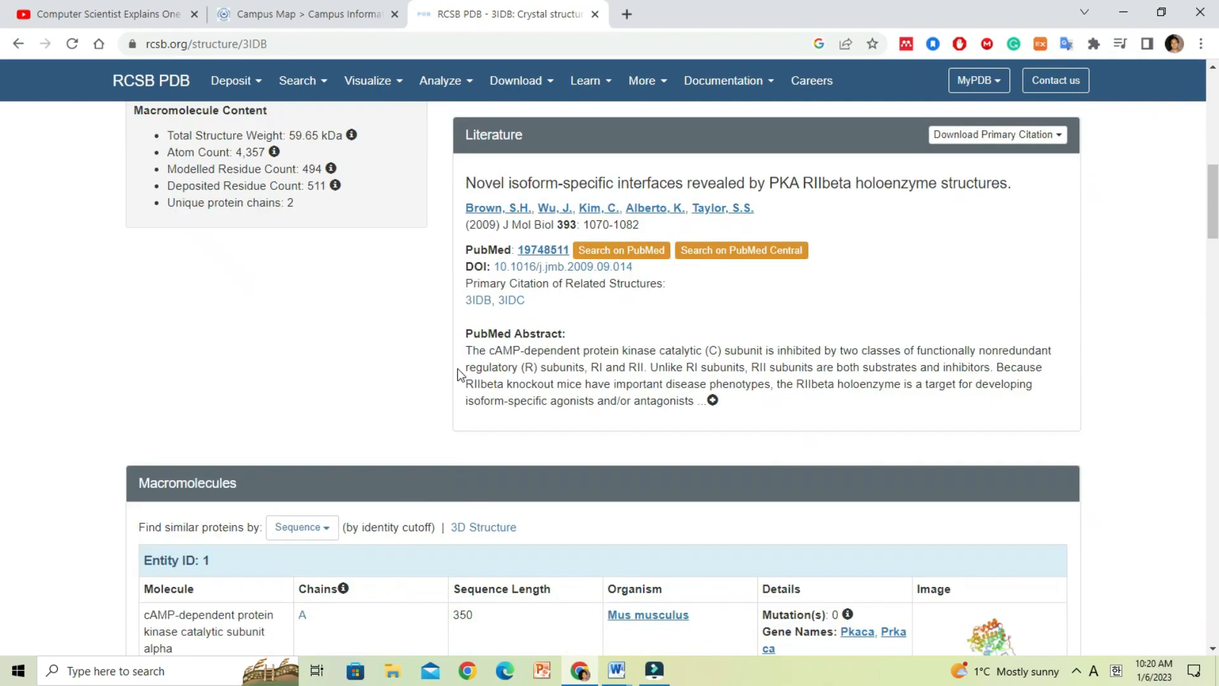
{"action": "scroll", "scroll_direction": "down", "scroll_amount": 3}
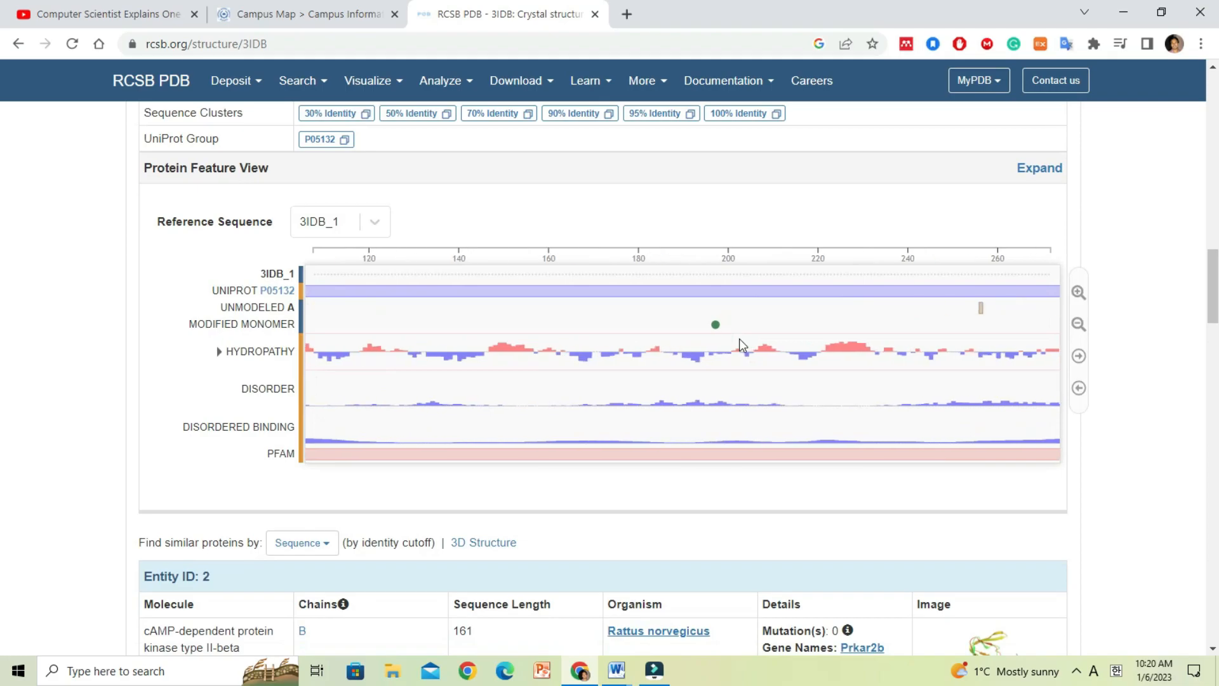
{"action": "scroll", "scroll_direction": "up", "scroll_amount": 3}
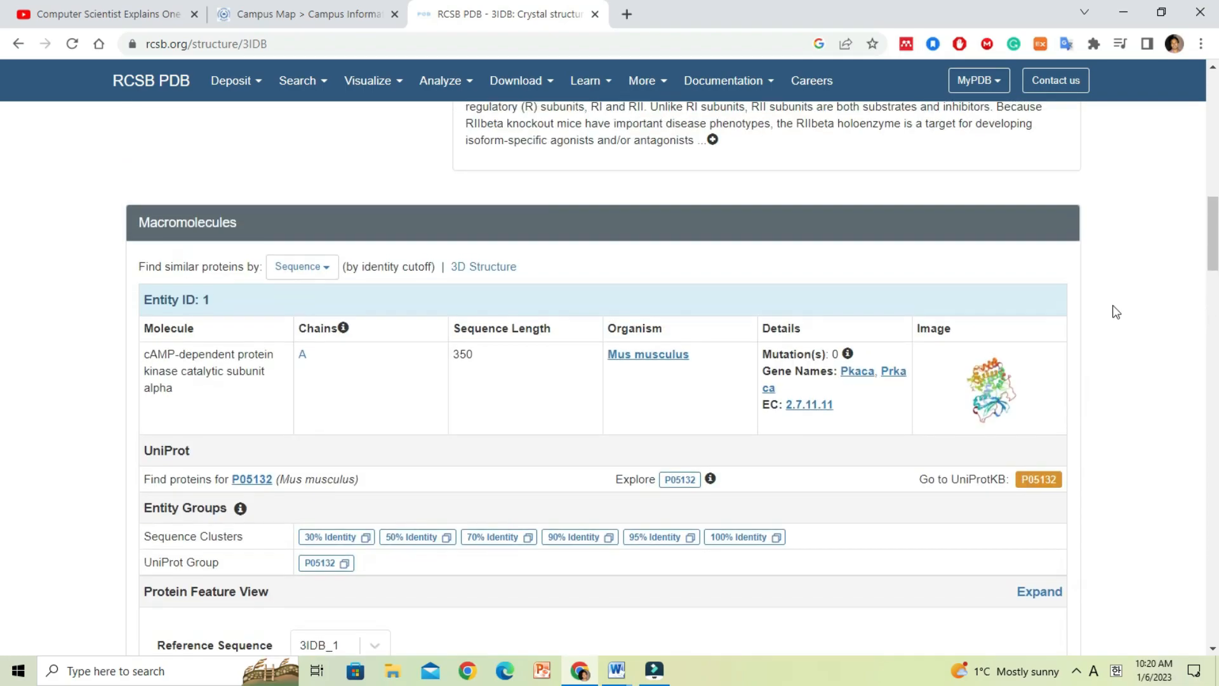
{"action": "scroll", "scroll_direction": "up", "scroll_amount": 3}
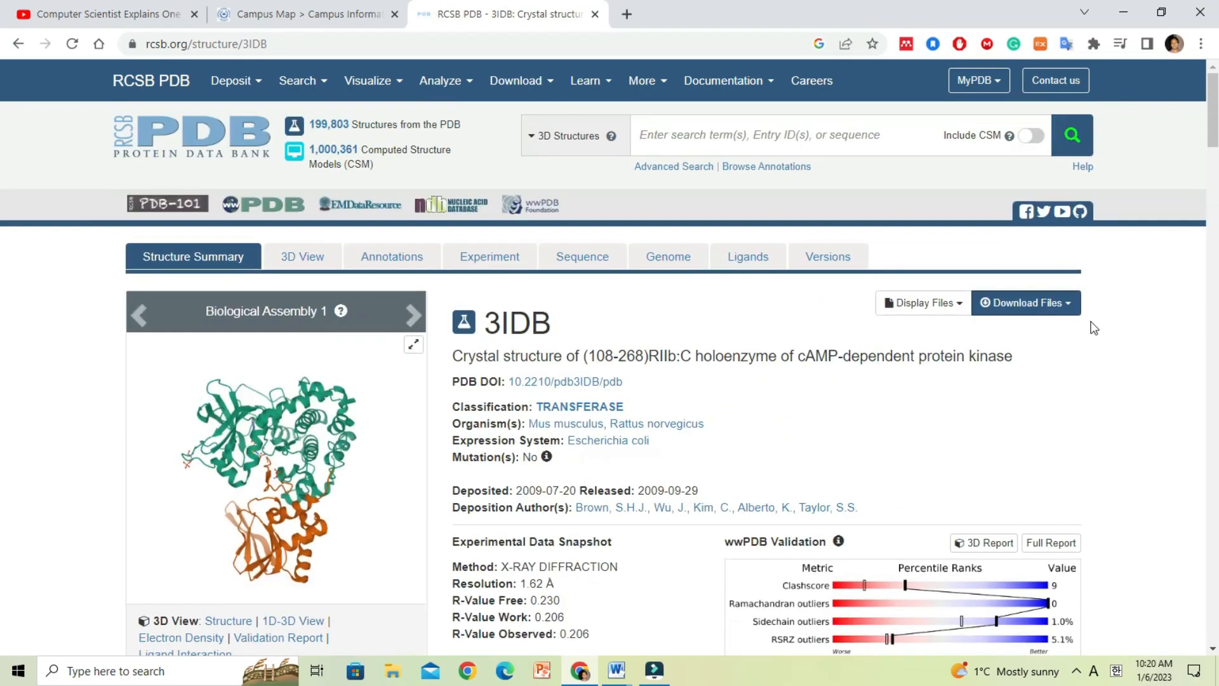
{"action": "mouse_move", "coordinate": [1051, 321]}
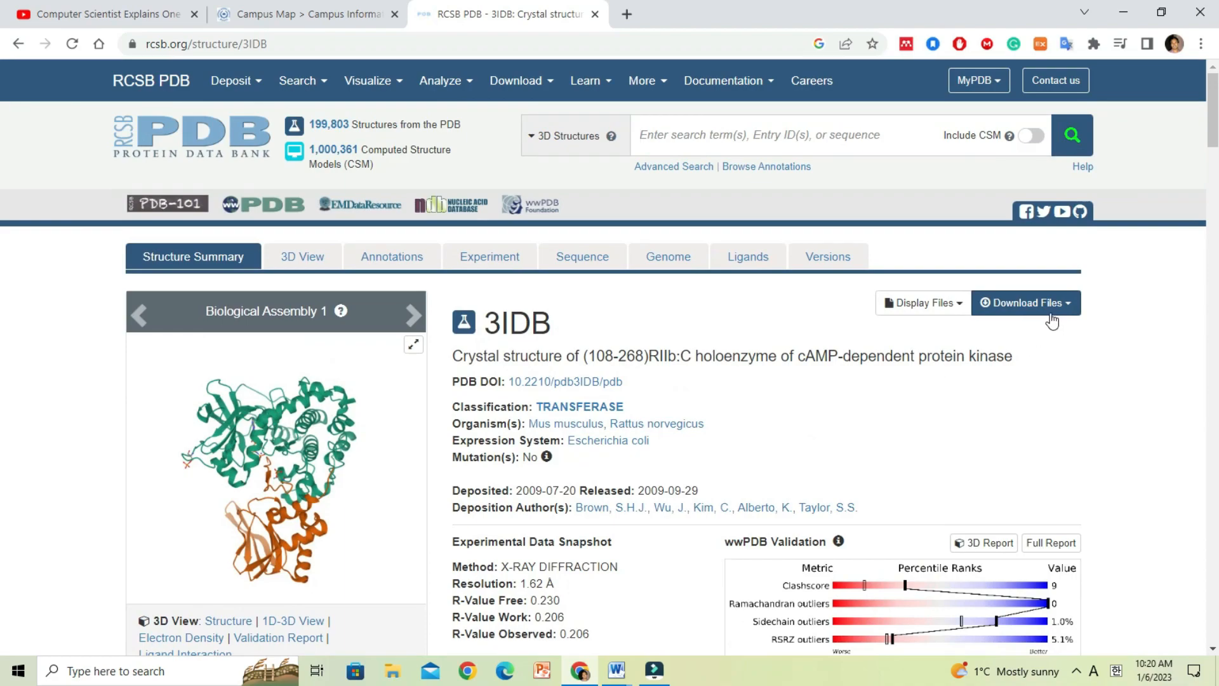
Step: Download the 3IDB structure in PDB format as 3idb.pdb
{"action": "left_click", "coordinate": [1024, 302]}
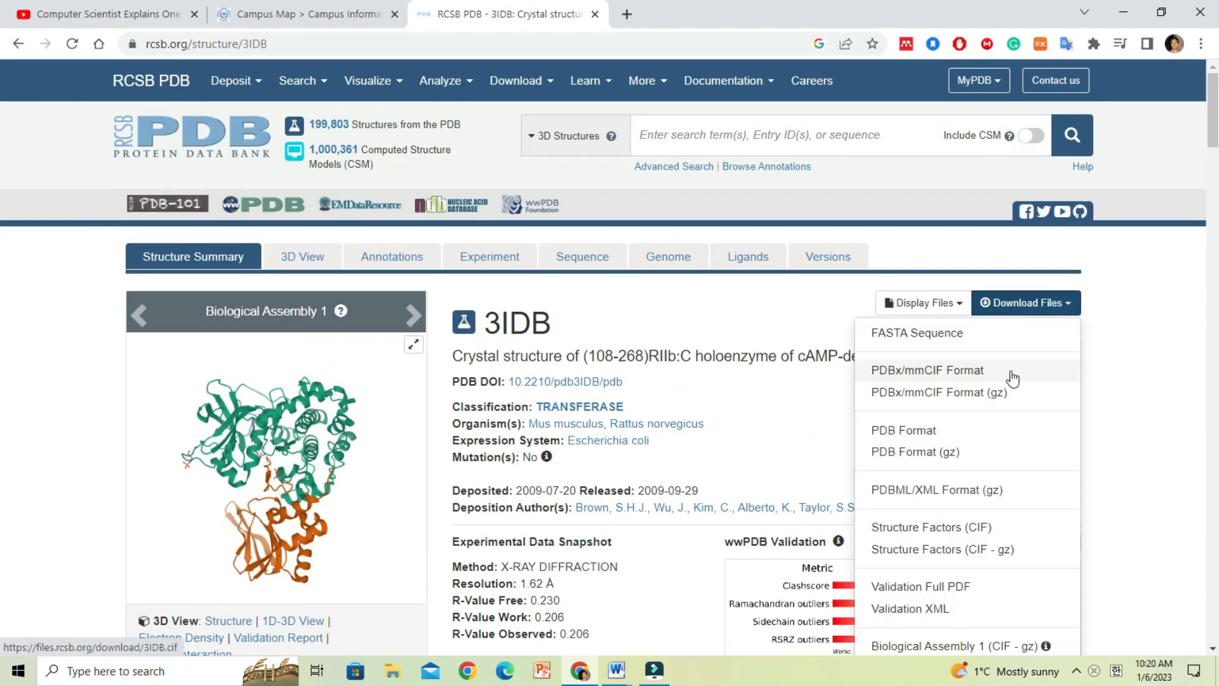
{"action": "mouse_move", "coordinate": [903, 430]}
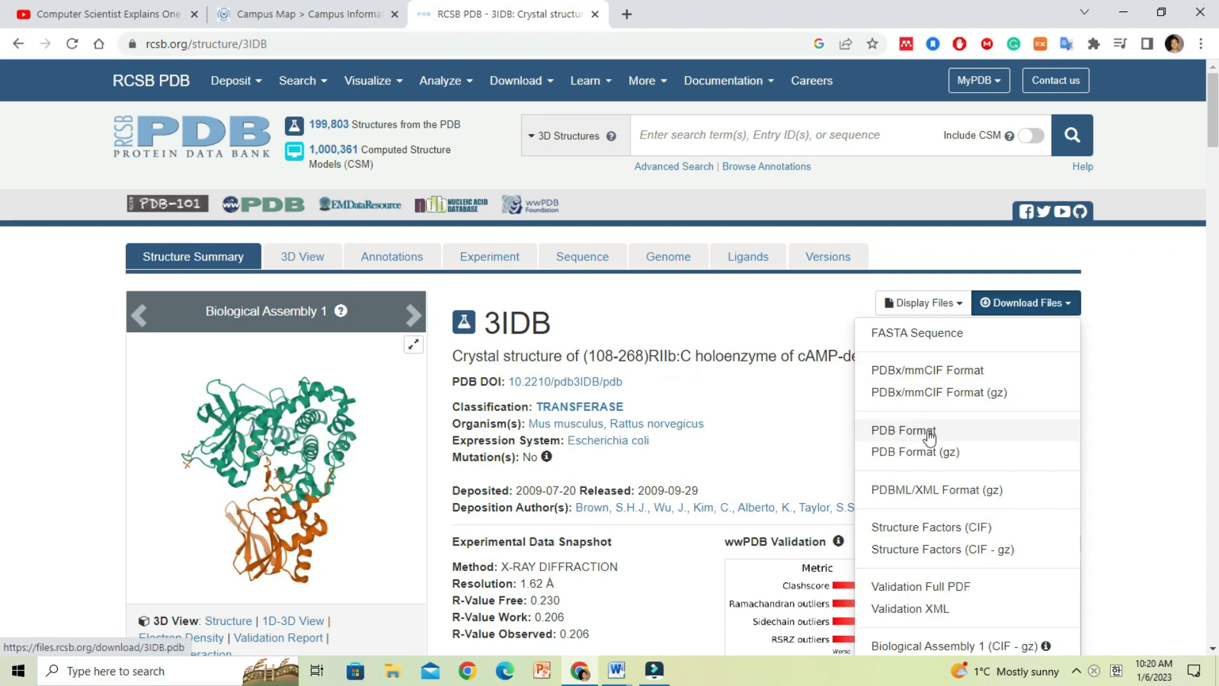
{"action": "mouse_move", "coordinate": [903, 434]}
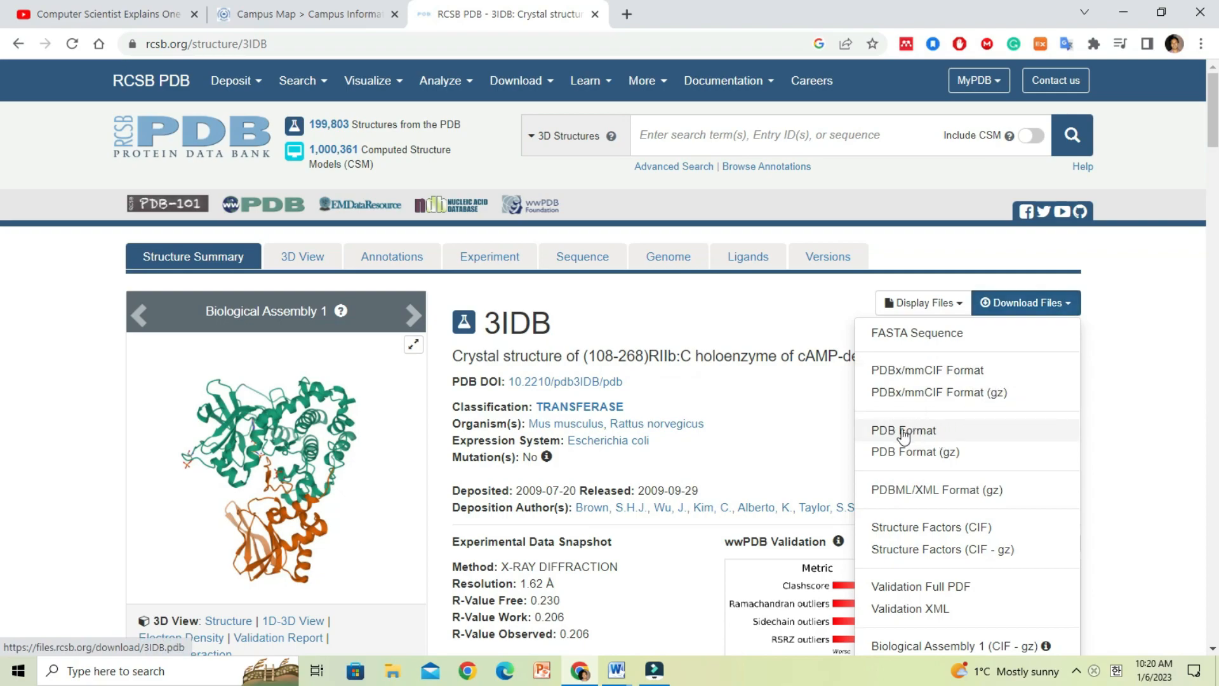
{"action": "left_click", "coordinate": [903, 431]}
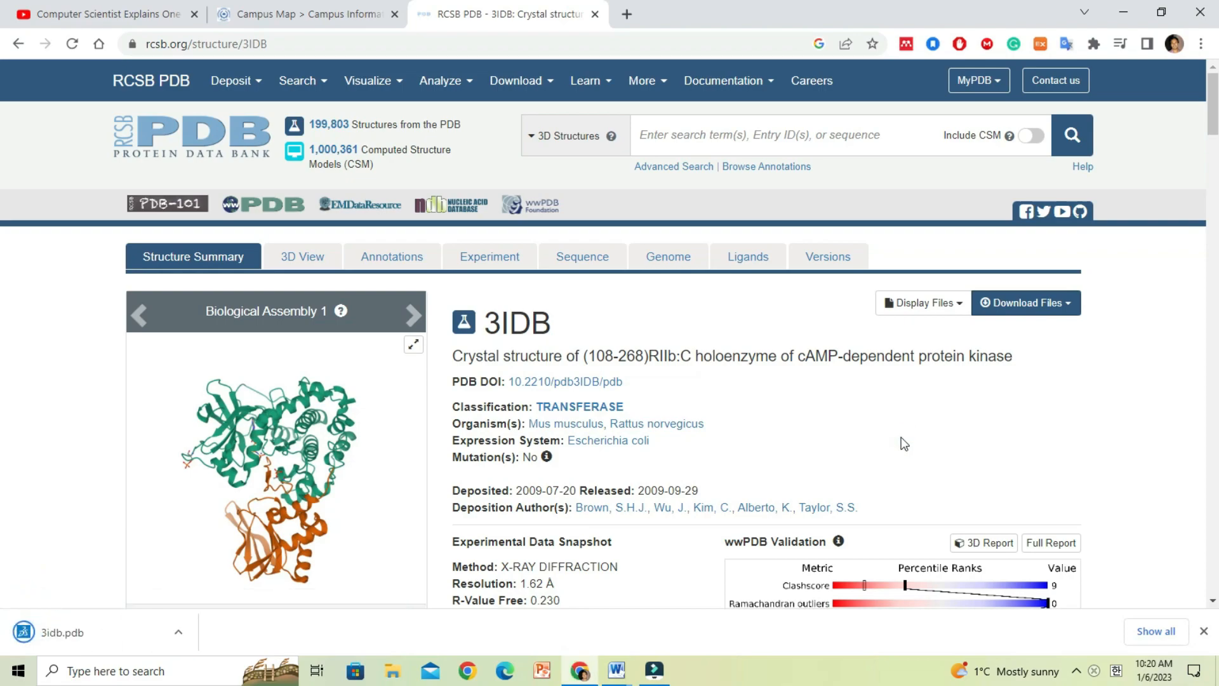
{"action": "mouse_move", "coordinate": [254, 650]}
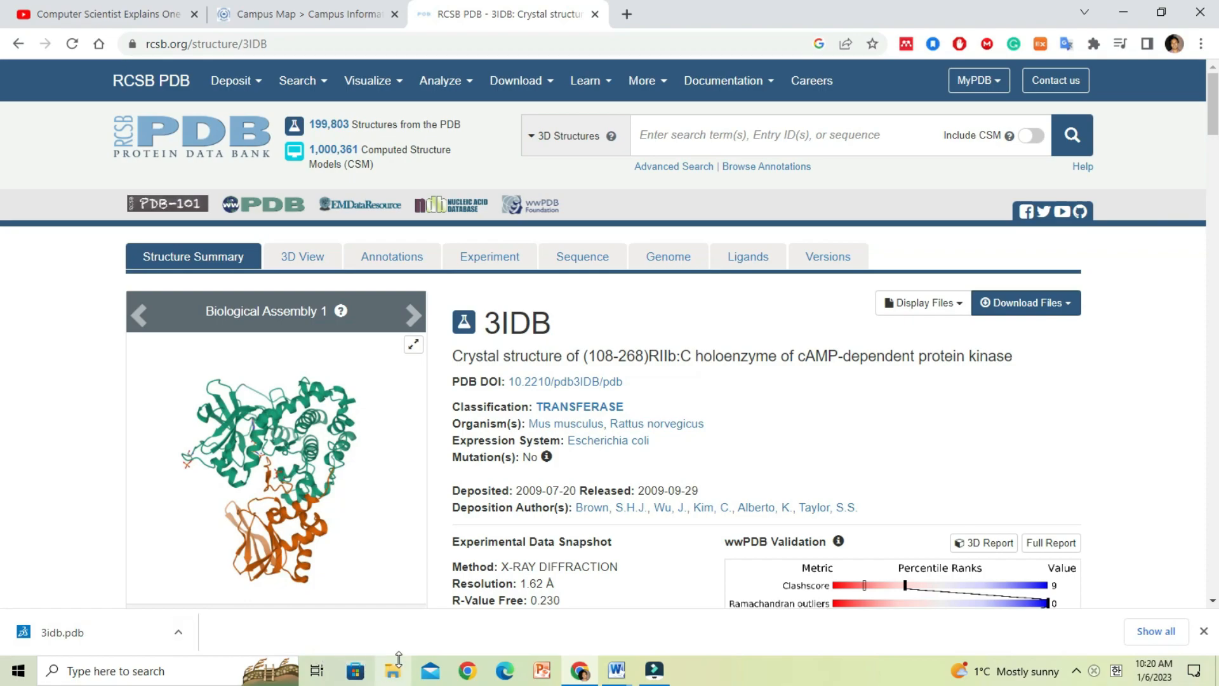
{"action": "mouse_move", "coordinate": [395, 671]}
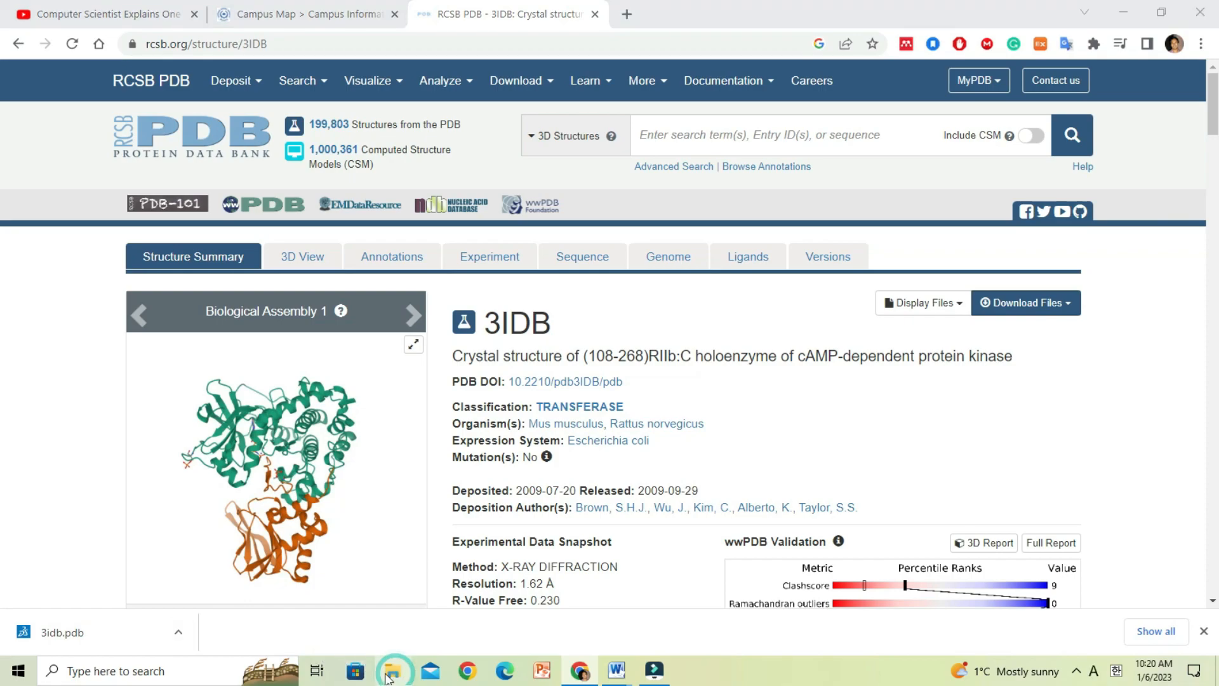
Step: Locate 3idb.pdb in the Downloads folder and copy it
{"action": "left_click", "coordinate": [393, 671]}
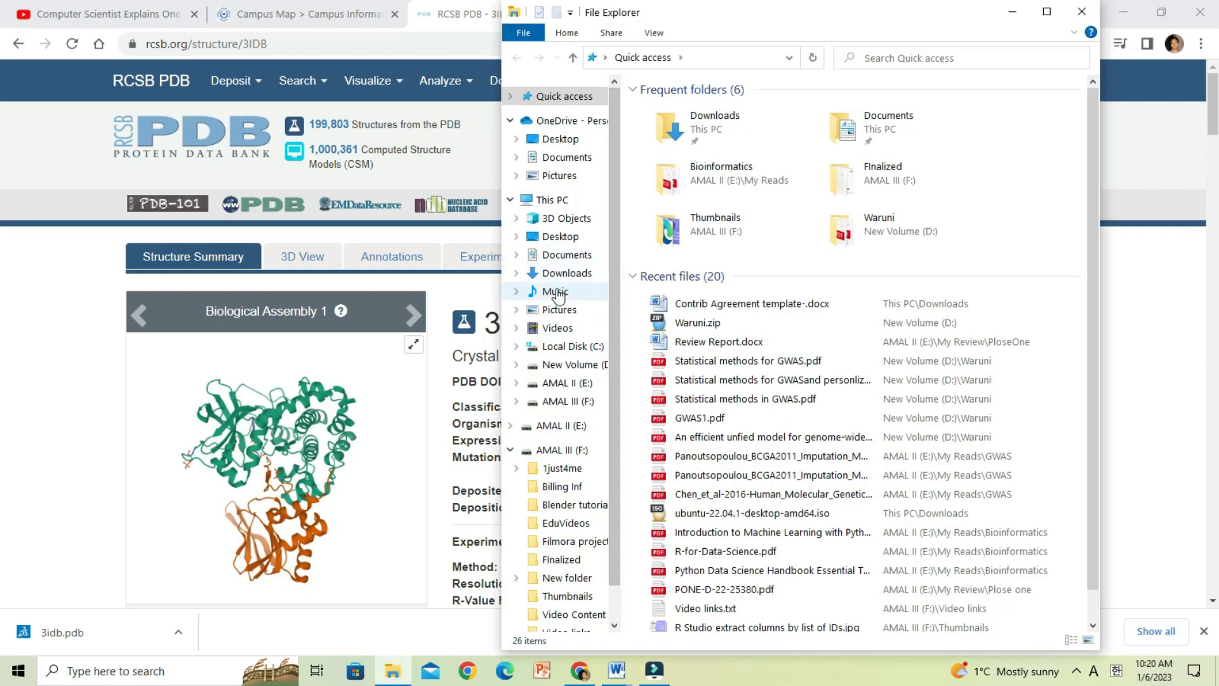
{"action": "left_click", "coordinate": [567, 273]}
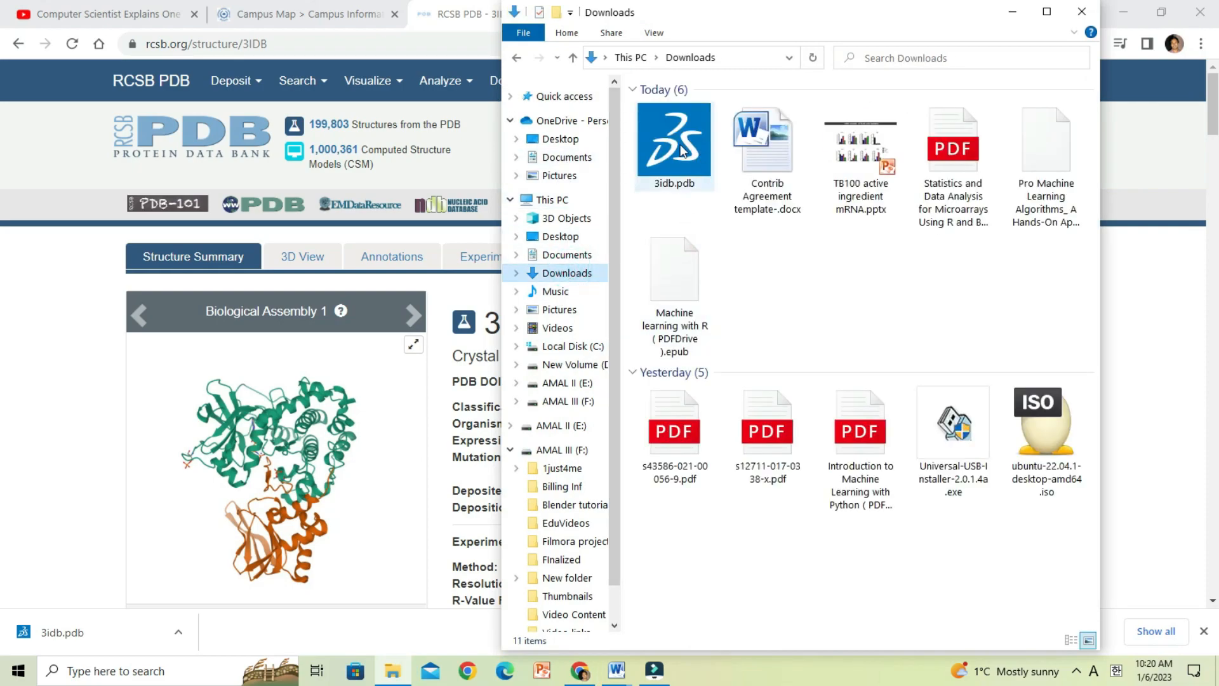
{"action": "mouse_move", "coordinate": [659, 142]}
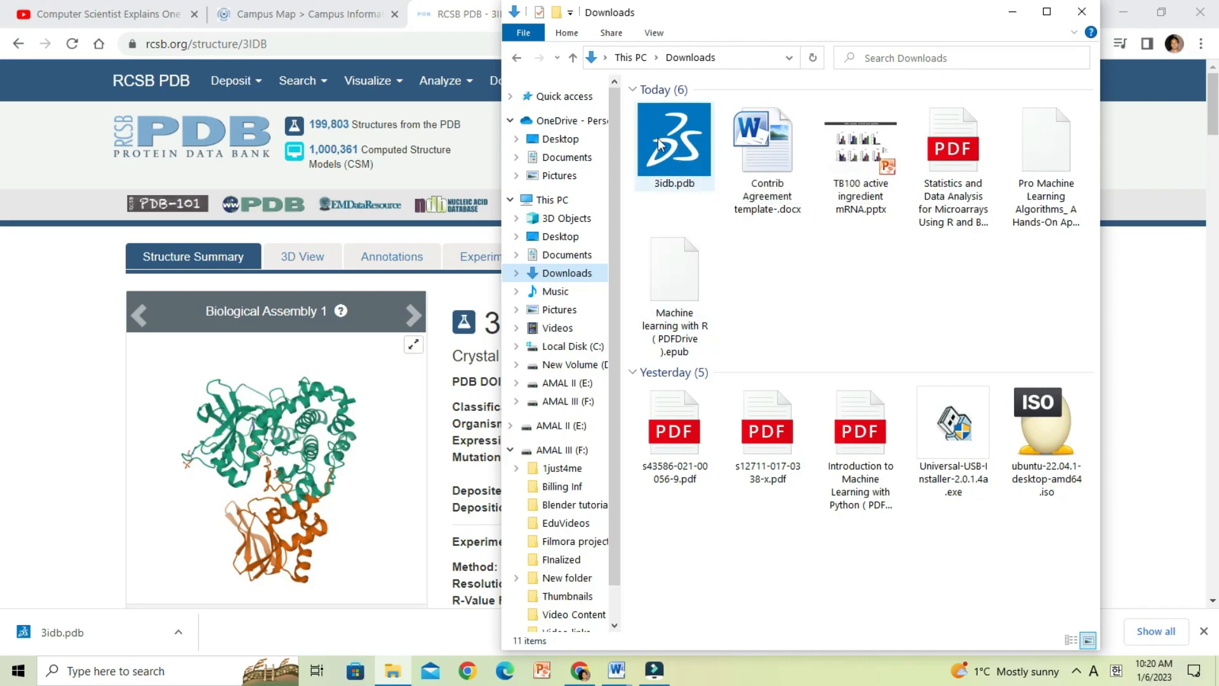
{"action": "left_click", "coordinate": [674, 144]}
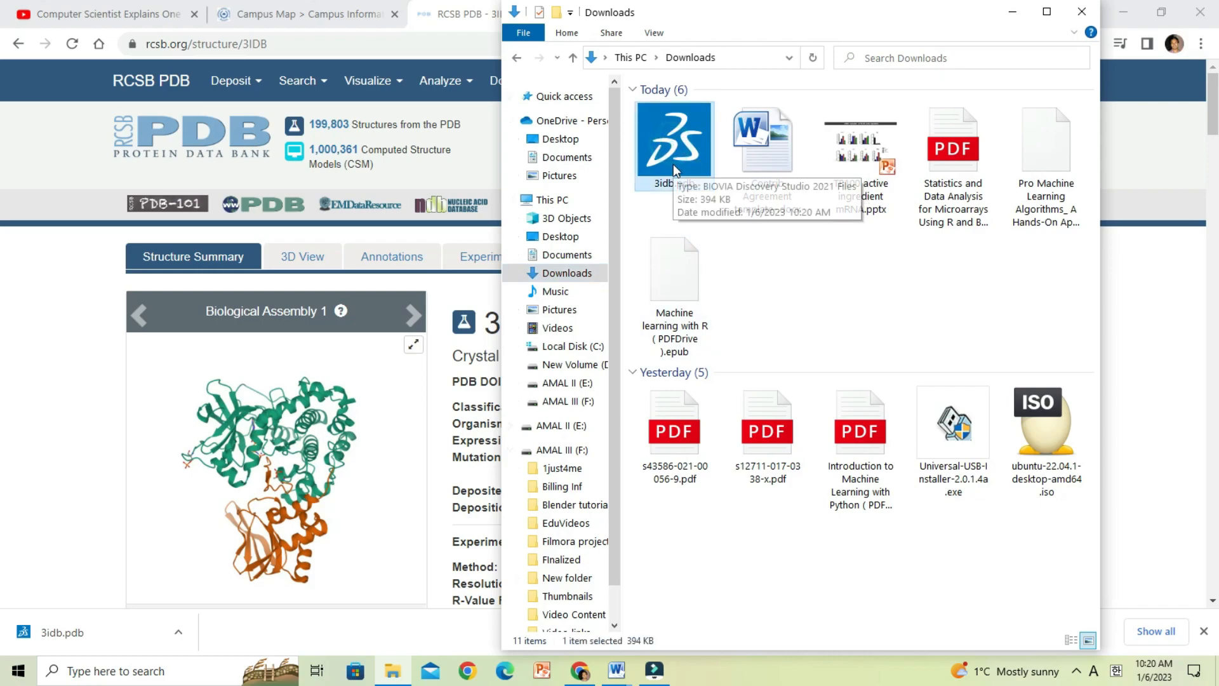
{"action": "right_click", "coordinate": [673, 143]}
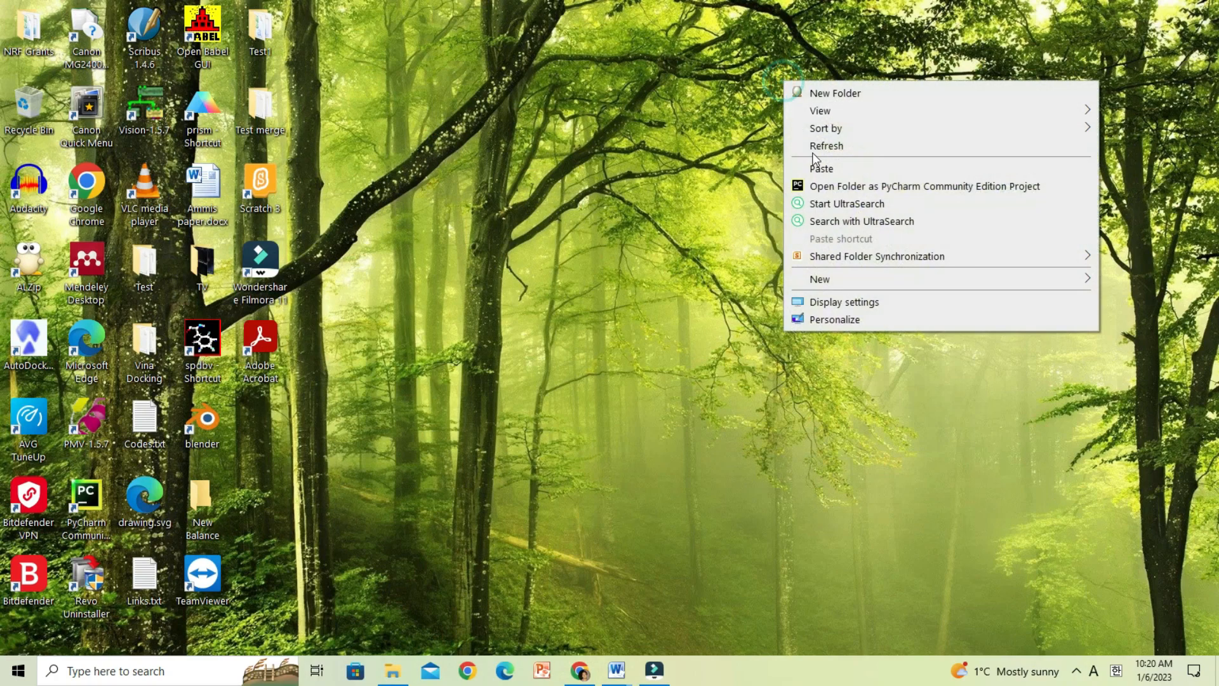
Step: Create a desktop folder named Molecules and paste 3idb.pdb into it
{"action": "left_click", "coordinate": [835, 93]}
{"action": "type", "text": "Molecule"}
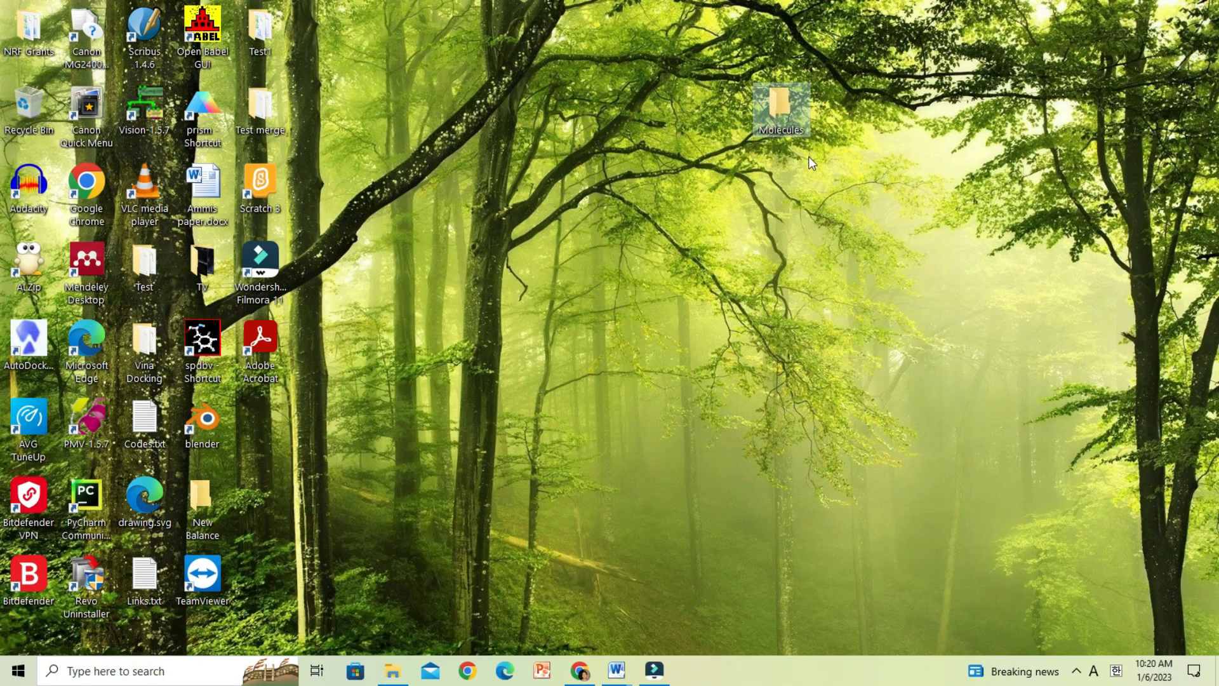
{"action": "double_click", "coordinate": [780, 109]}
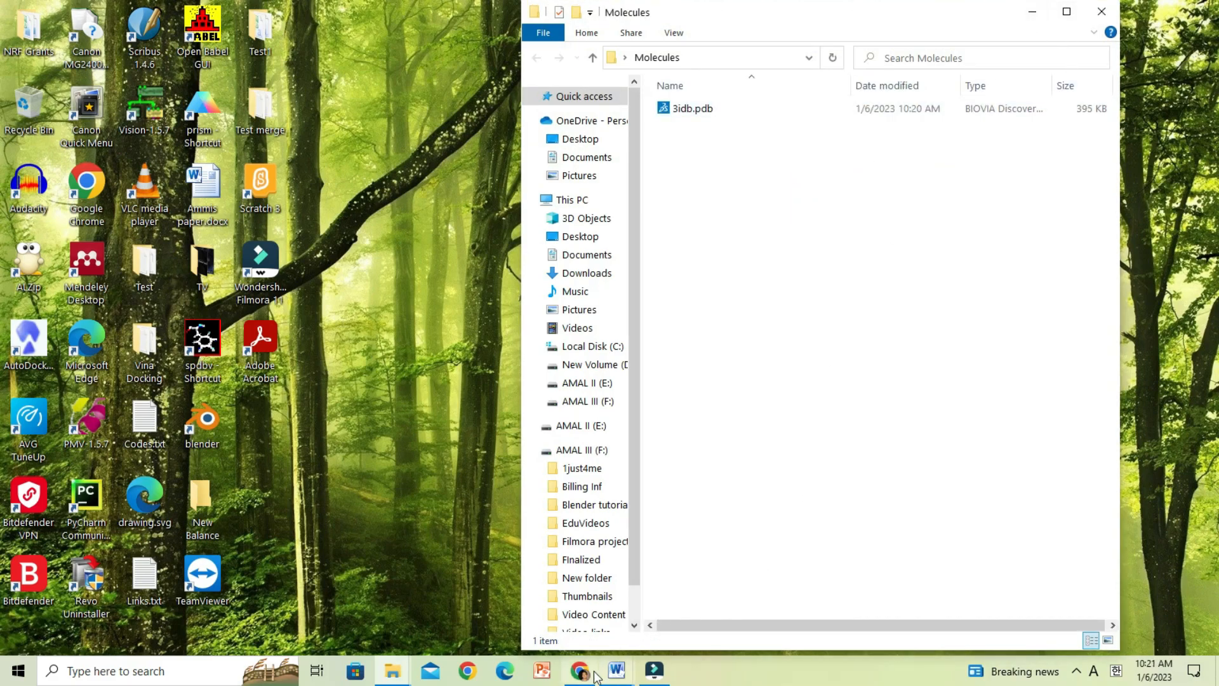
Step: Copy the ANP ligand's name PHOSPHOAMINOPHOSPHONIC ACID-ADENYLATE ESTER from the 3IDB ligand table
{"action": "left_click", "coordinate": [580, 670]}
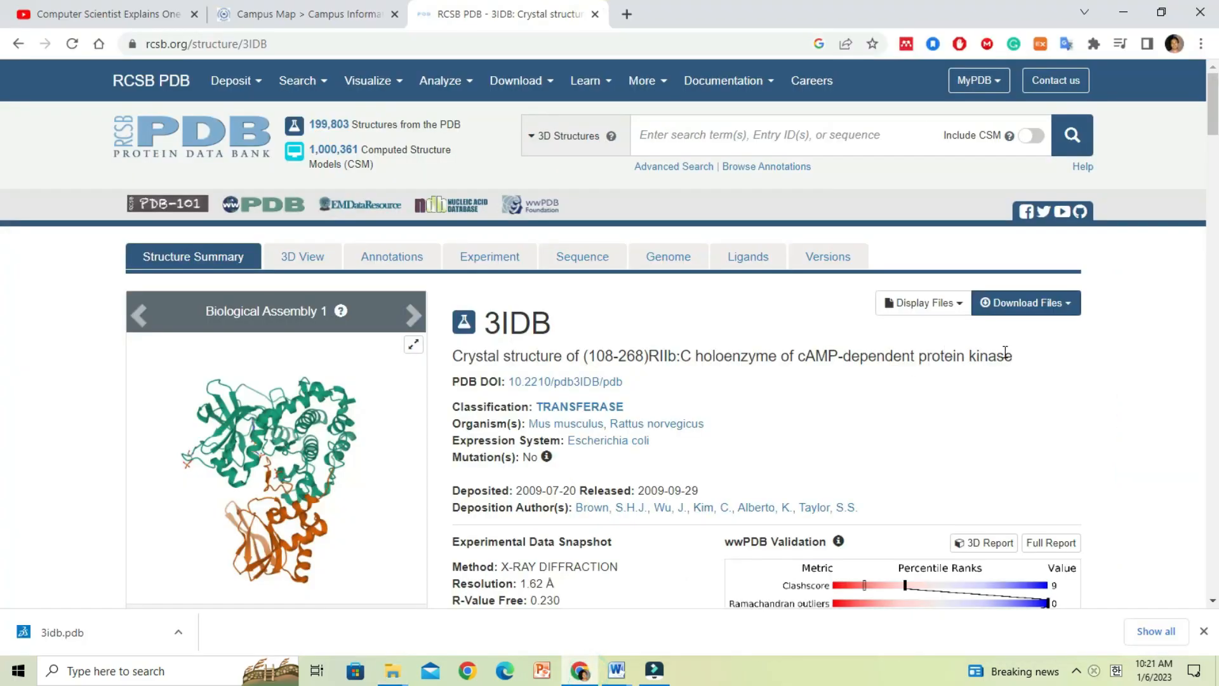
{"action": "scroll", "scroll_direction": "down", "scroll_amount": 3}
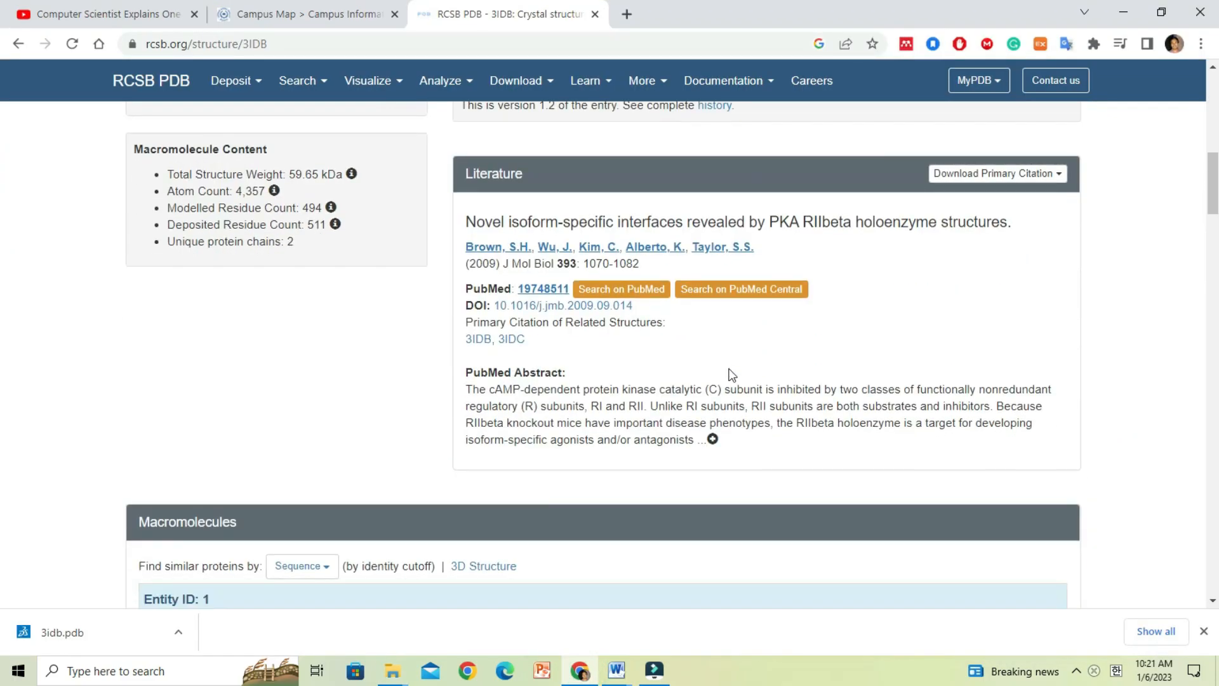
{"action": "scroll", "scroll_direction": "down", "scroll_amount": 3}
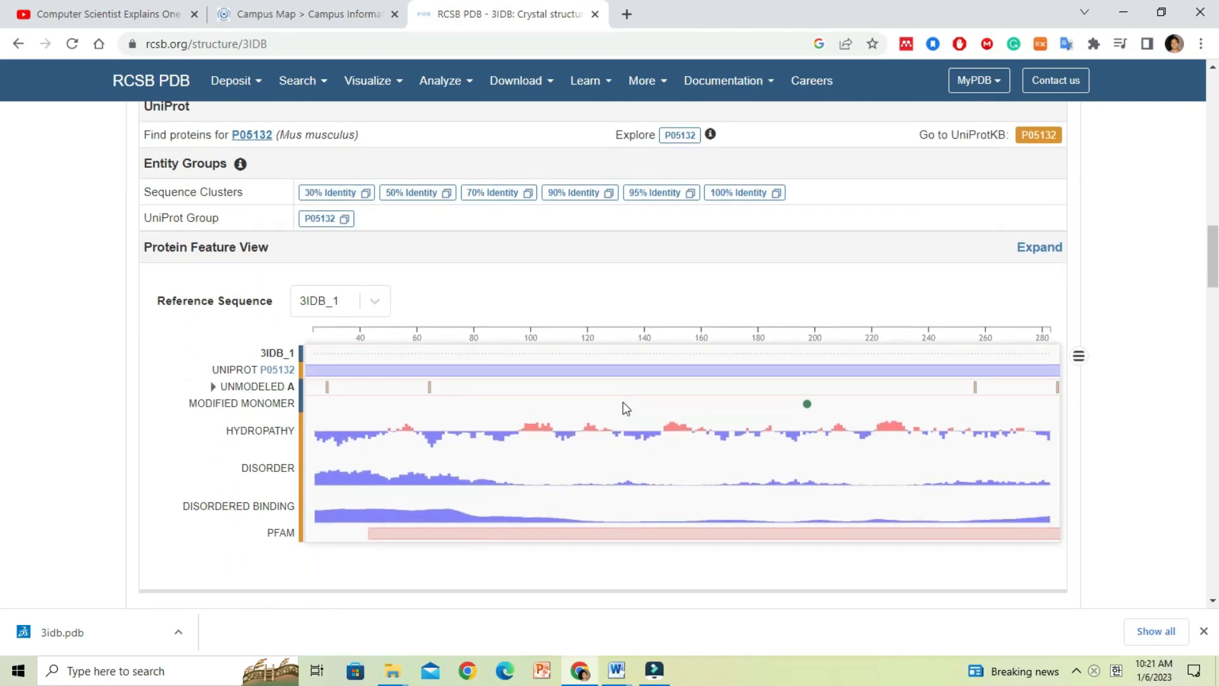
{"action": "scroll", "scroll_direction": "down", "scroll_amount": 3}
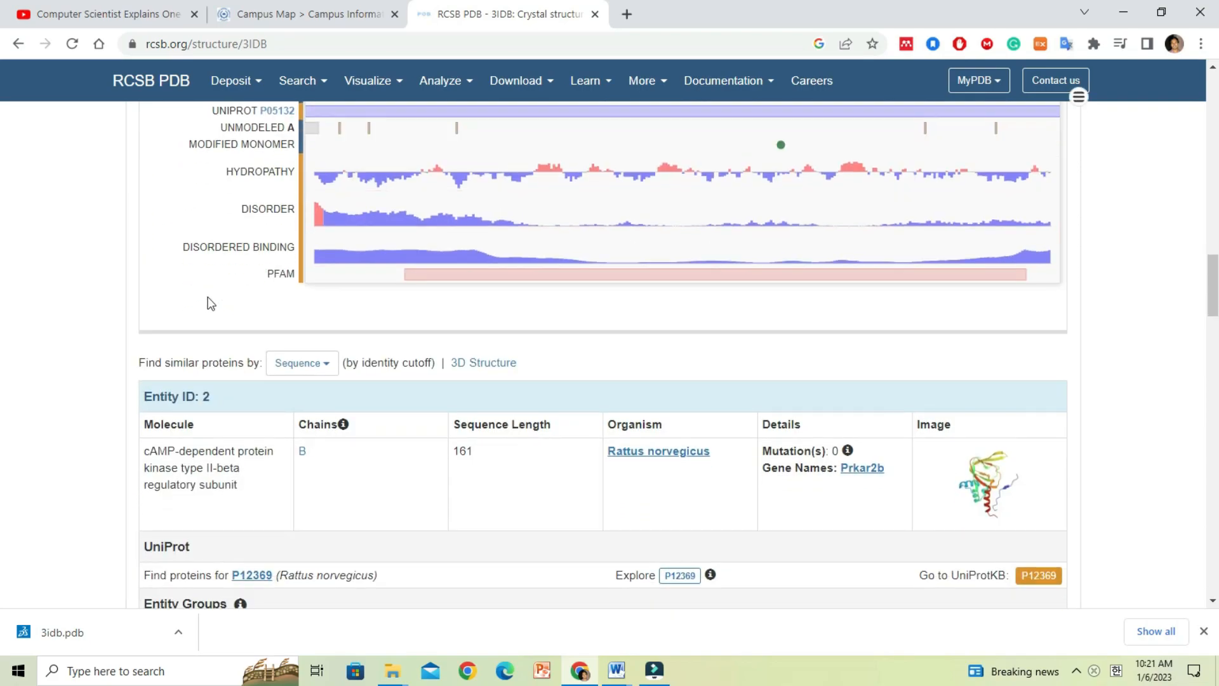
{"action": "scroll", "scroll_direction": "down", "scroll_amount": 3}
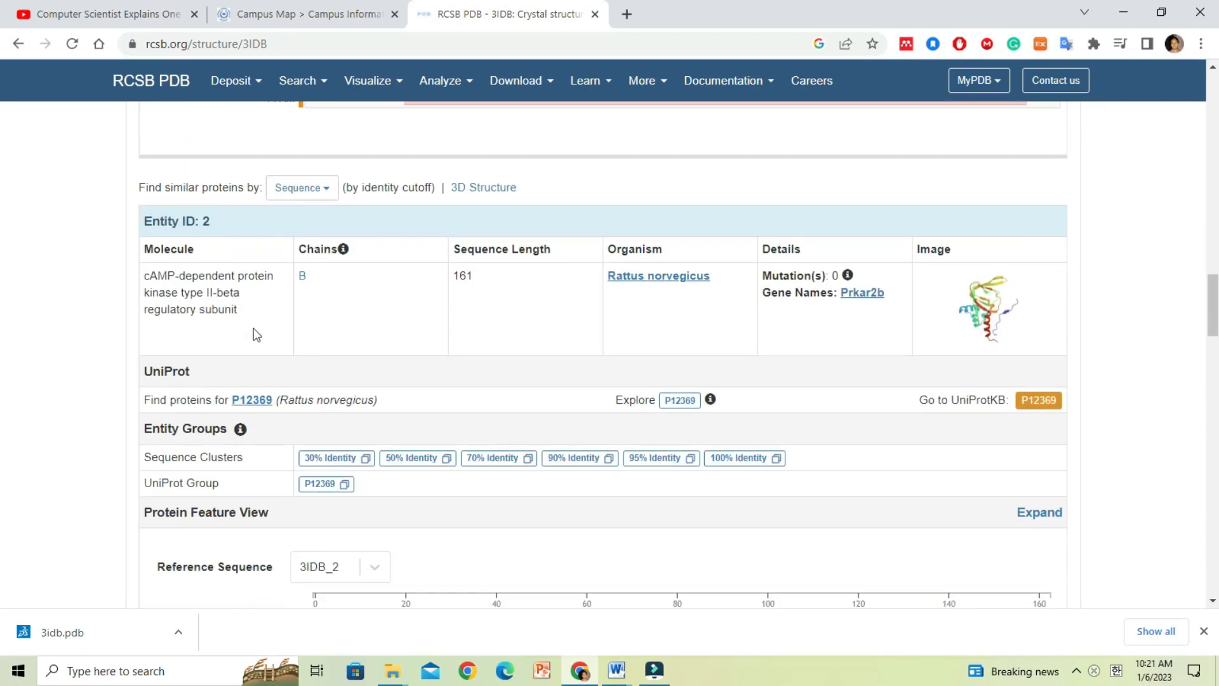
{"action": "scroll", "scroll_direction": "down", "scroll_amount": 3}
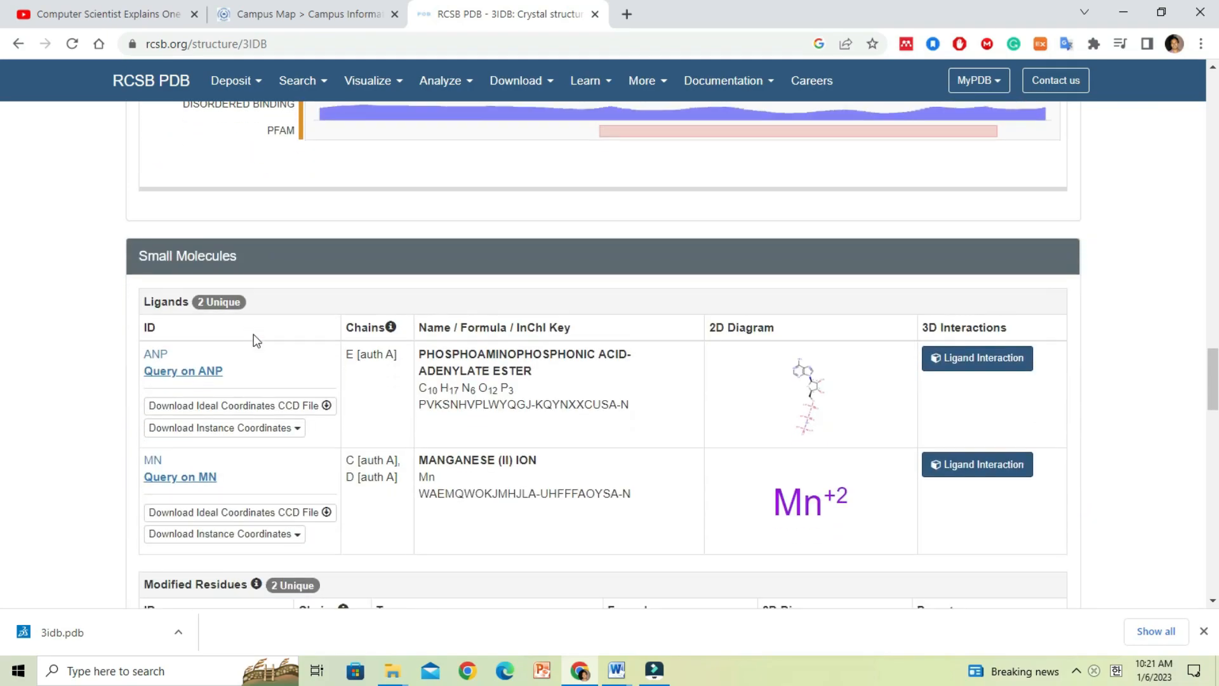
{"action": "mouse_move", "coordinate": [145, 302]}
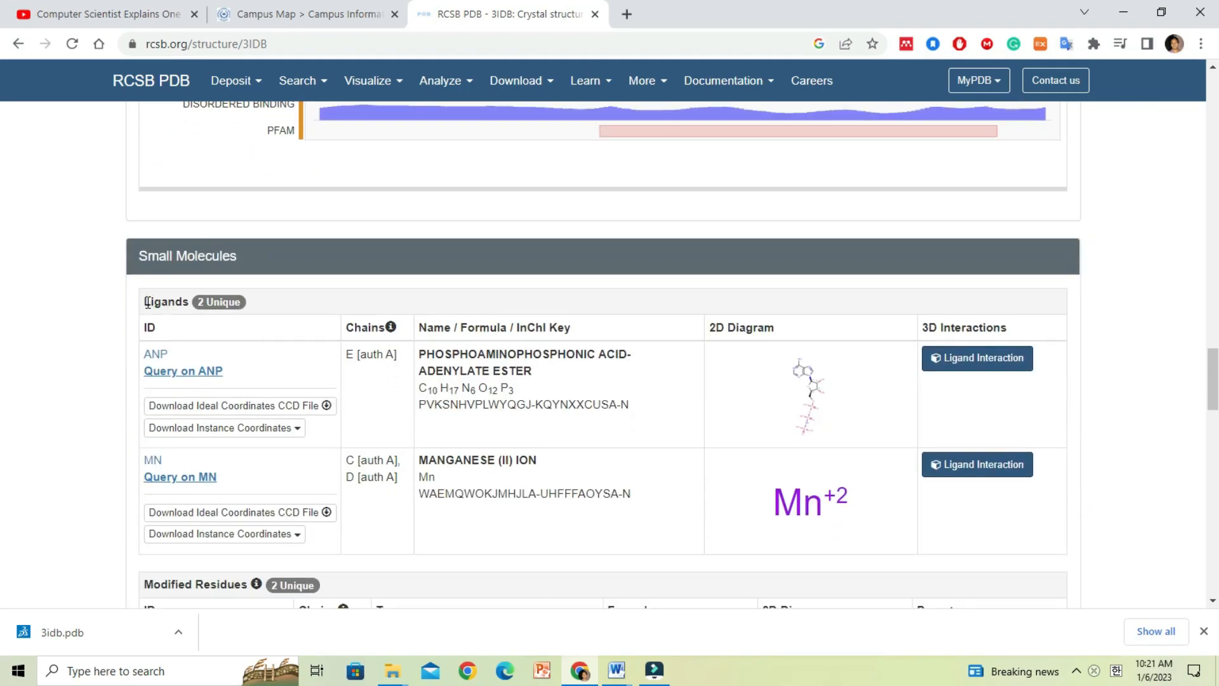
{"action": "double_click", "coordinate": [165, 302]}
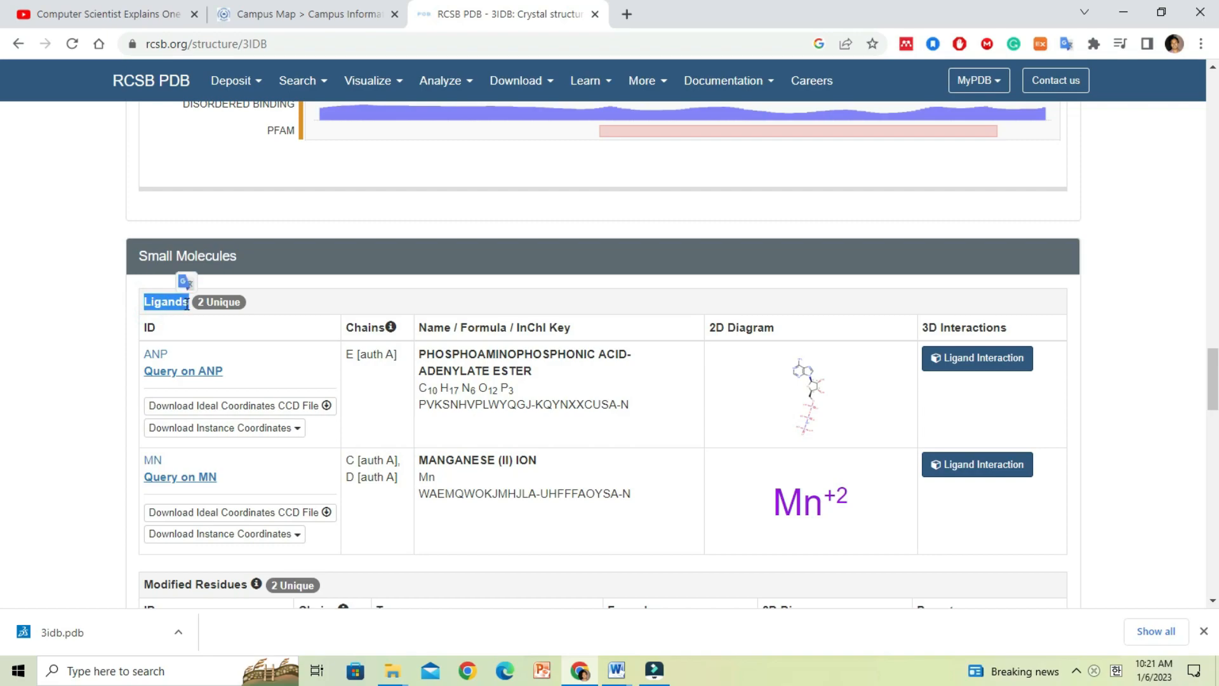
{"action": "mouse_move", "coordinate": [215, 477]}
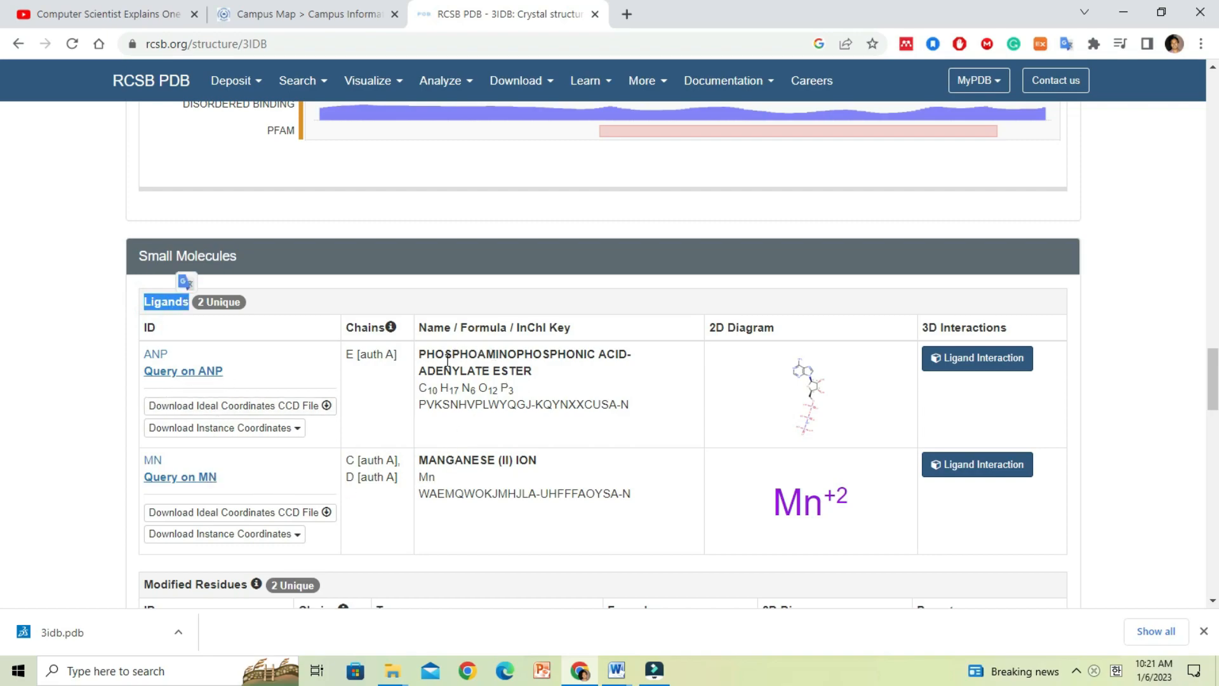
{"action": "mouse_move", "coordinate": [505, 356]}
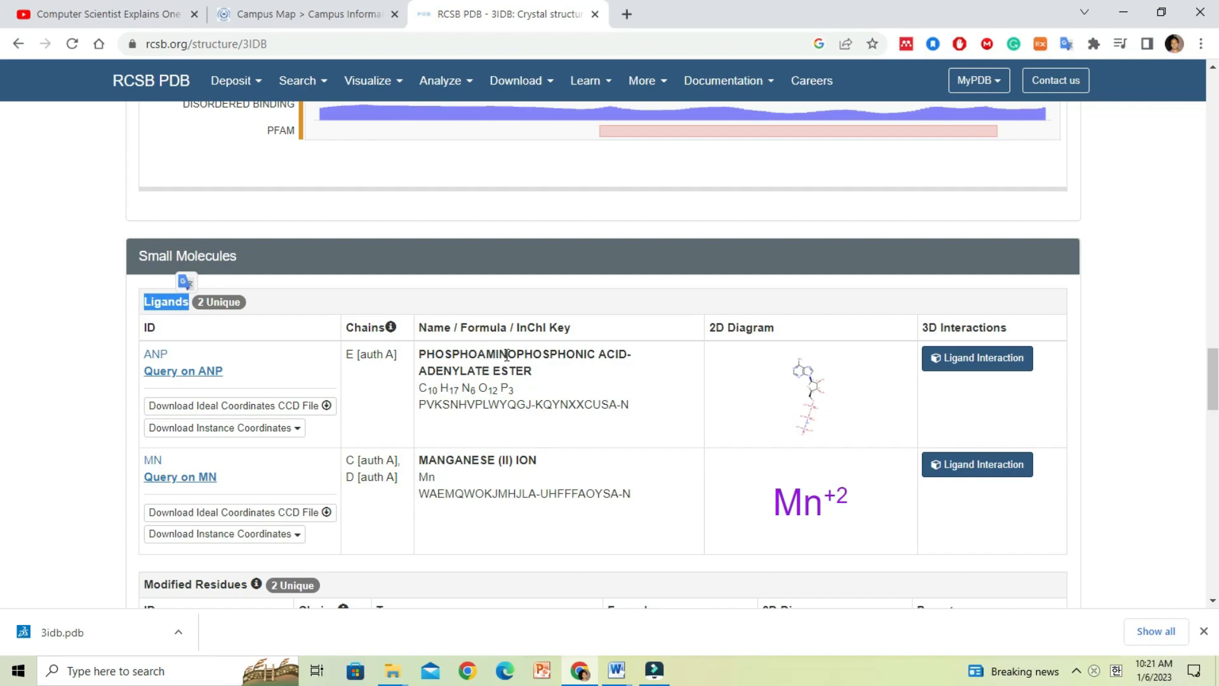
{"action": "mouse_move", "coordinate": [685, 378]}
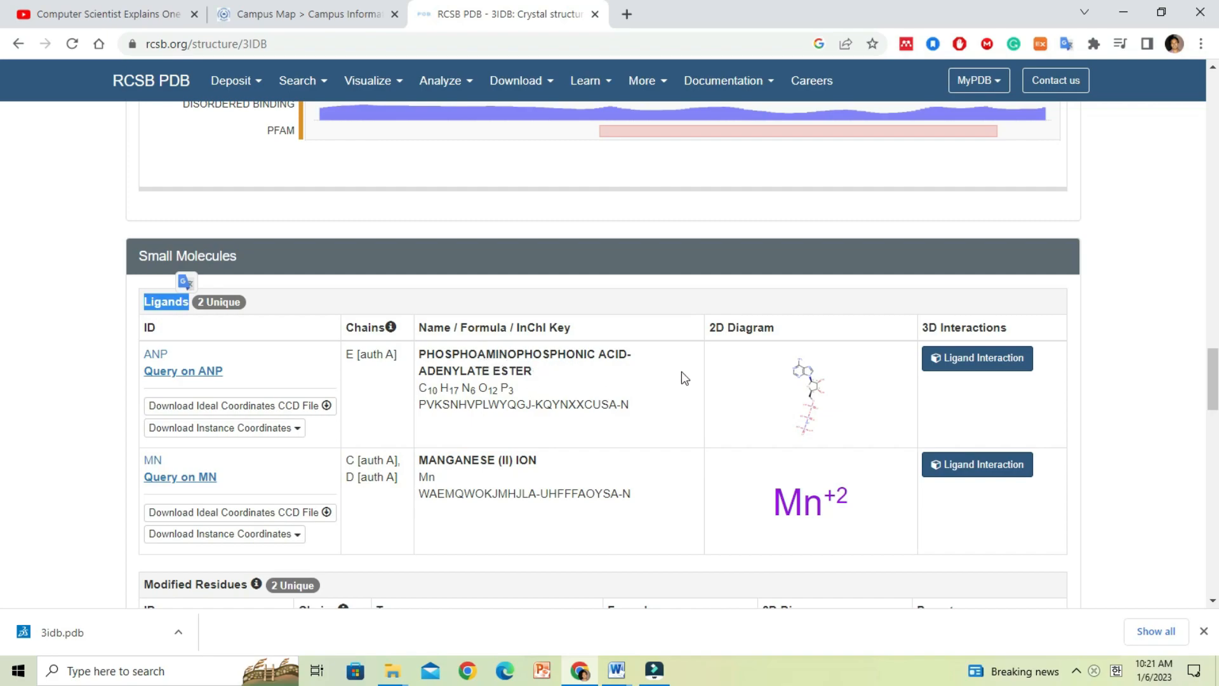
{"action": "mouse_move", "coordinate": [549, 373]}
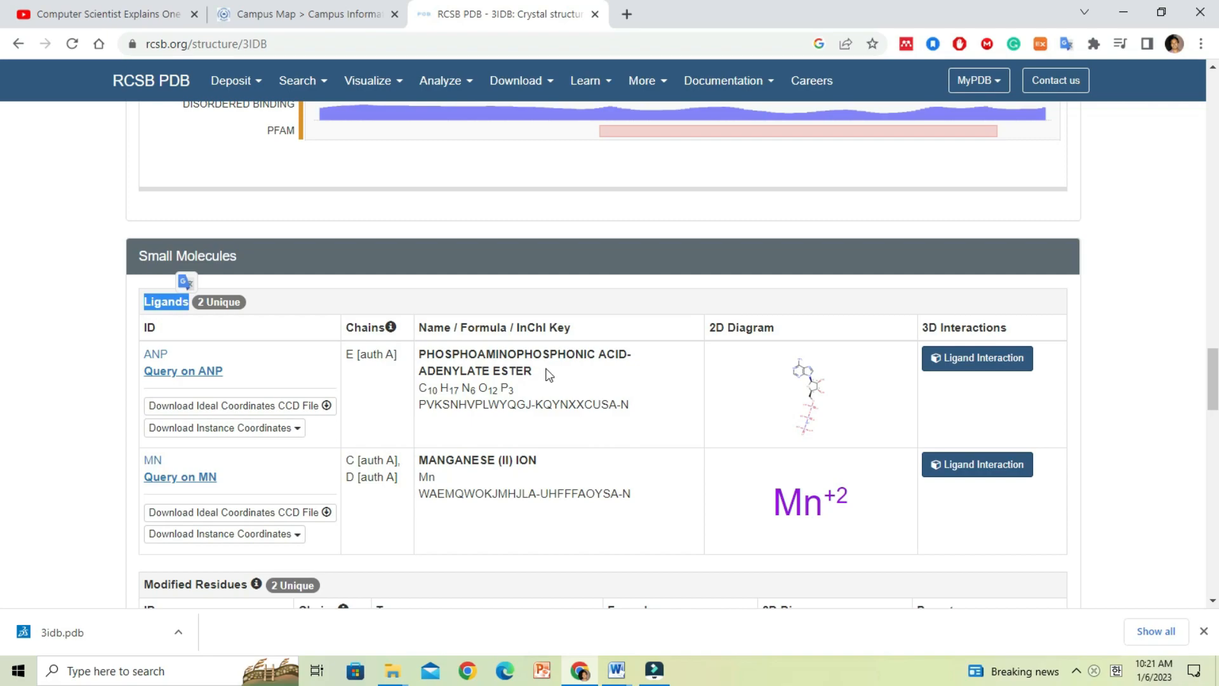
{"action": "mouse_move", "coordinate": [789, 354]}
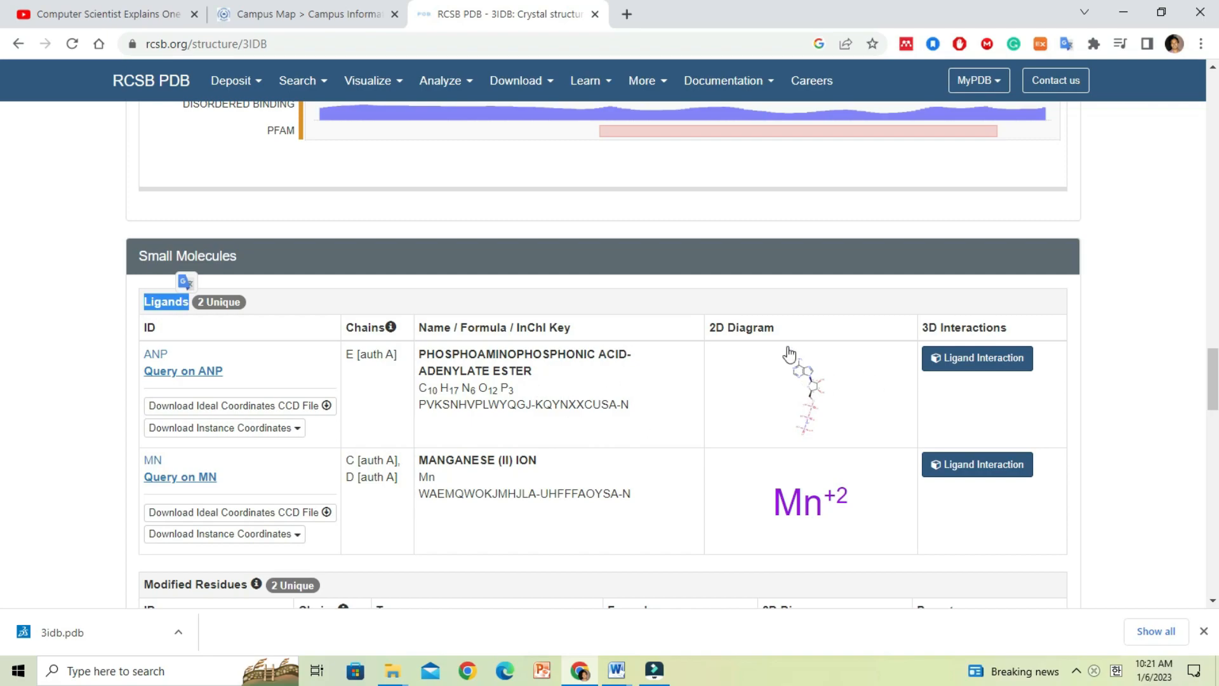
{"action": "mouse_move", "coordinate": [769, 395]}
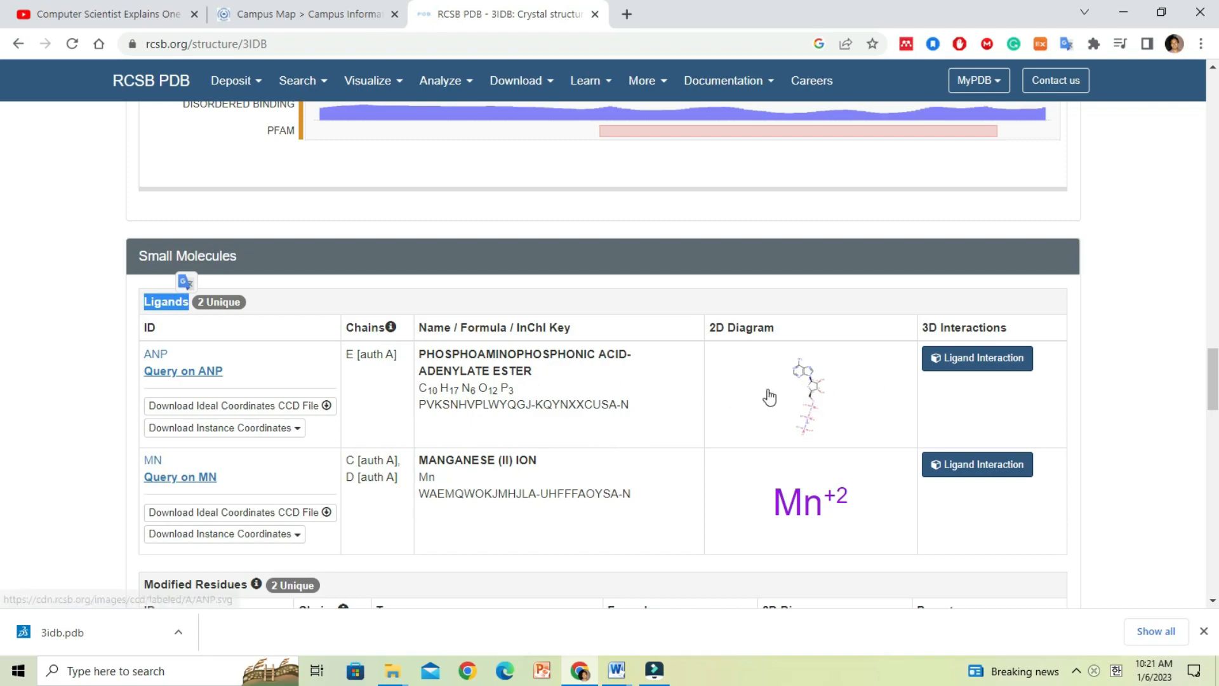
{"action": "mouse_move", "coordinate": [848, 393]}
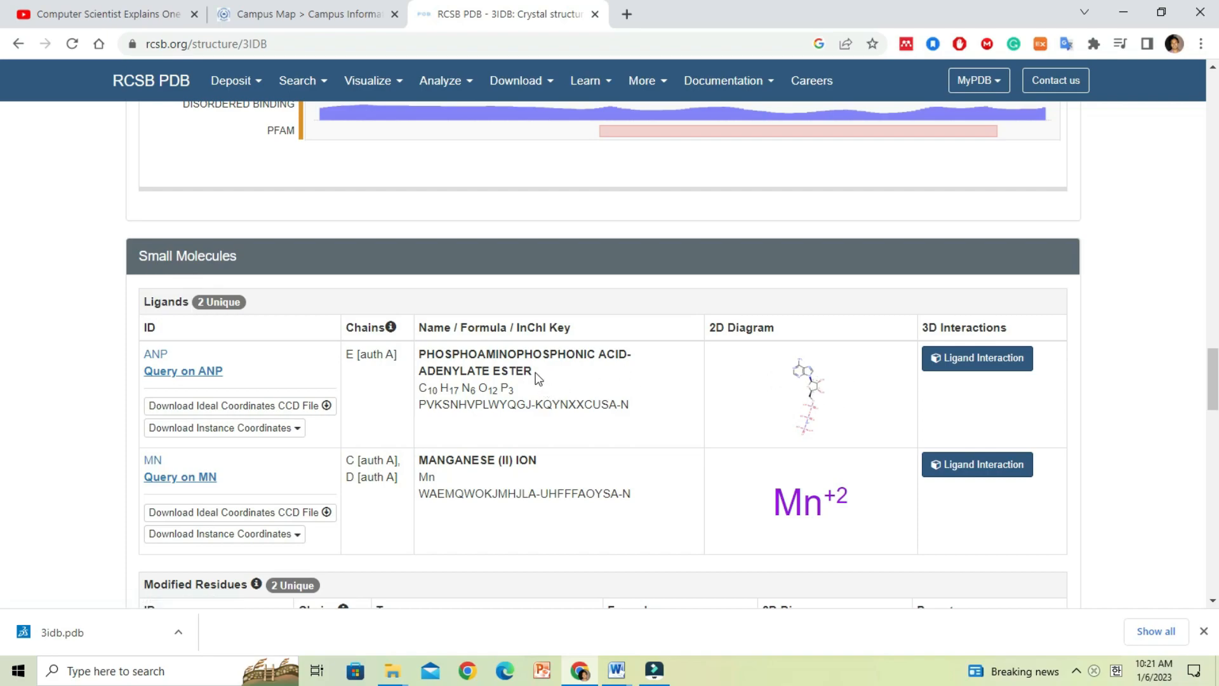
{"action": "double_click", "coordinate": [523, 354]}
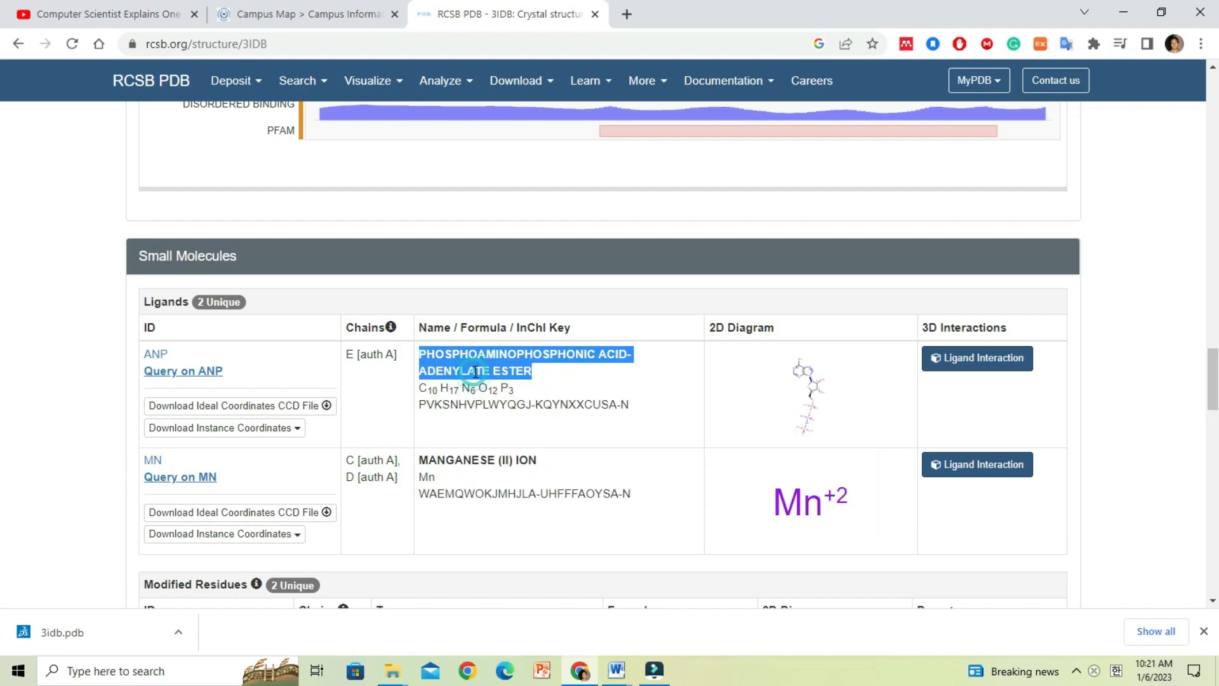
{"action": "left_click", "coordinate": [626, 14]}
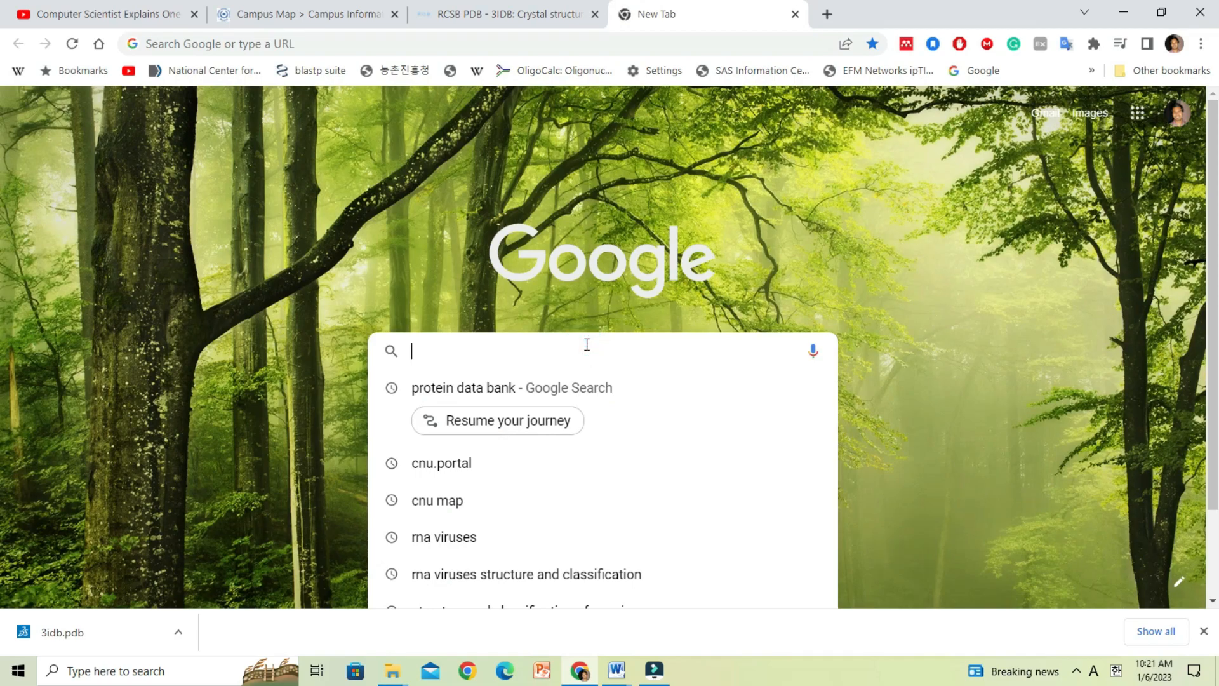
Step: Search Google for 'pubchem' and go to the PubChem website
{"action": "type", "text": "pu"}
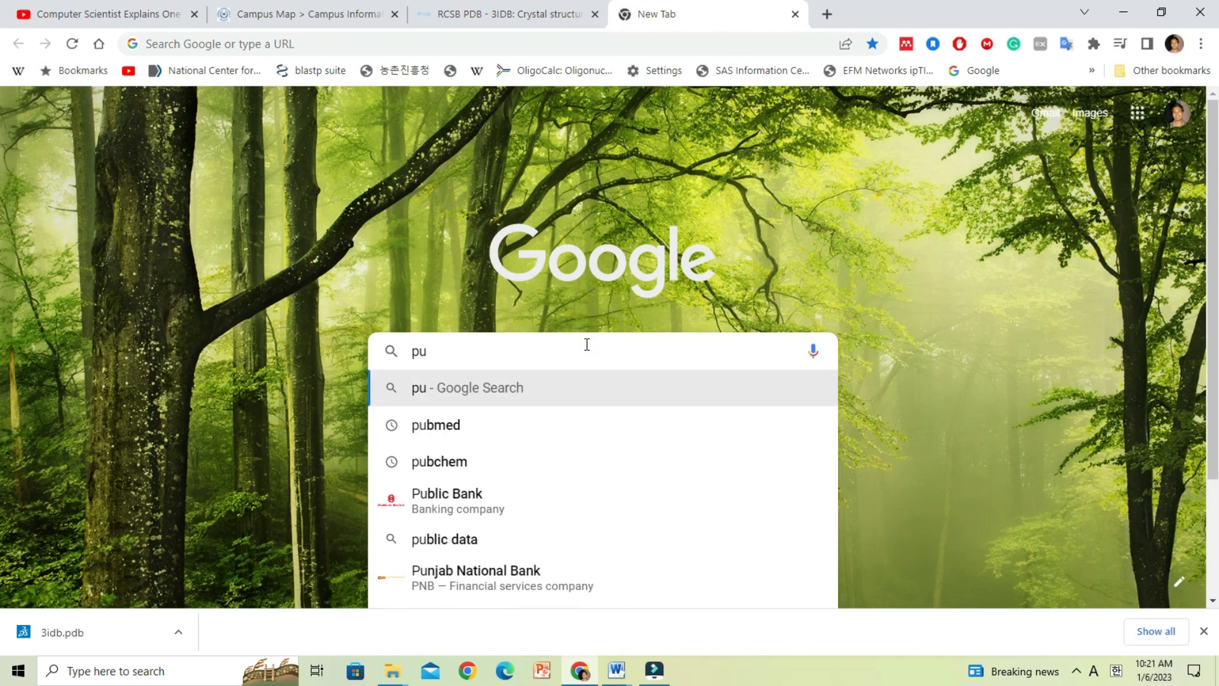
{"action": "type", "text": "bchem"}
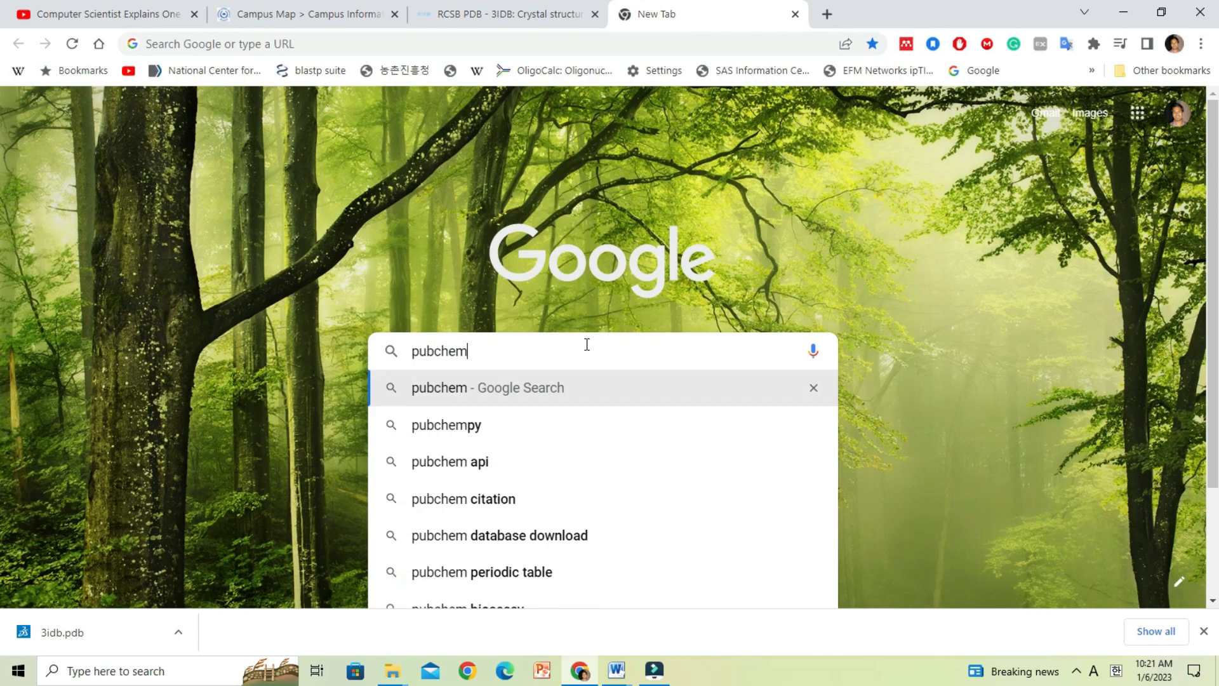
{"action": "left_click", "coordinate": [487, 387]}
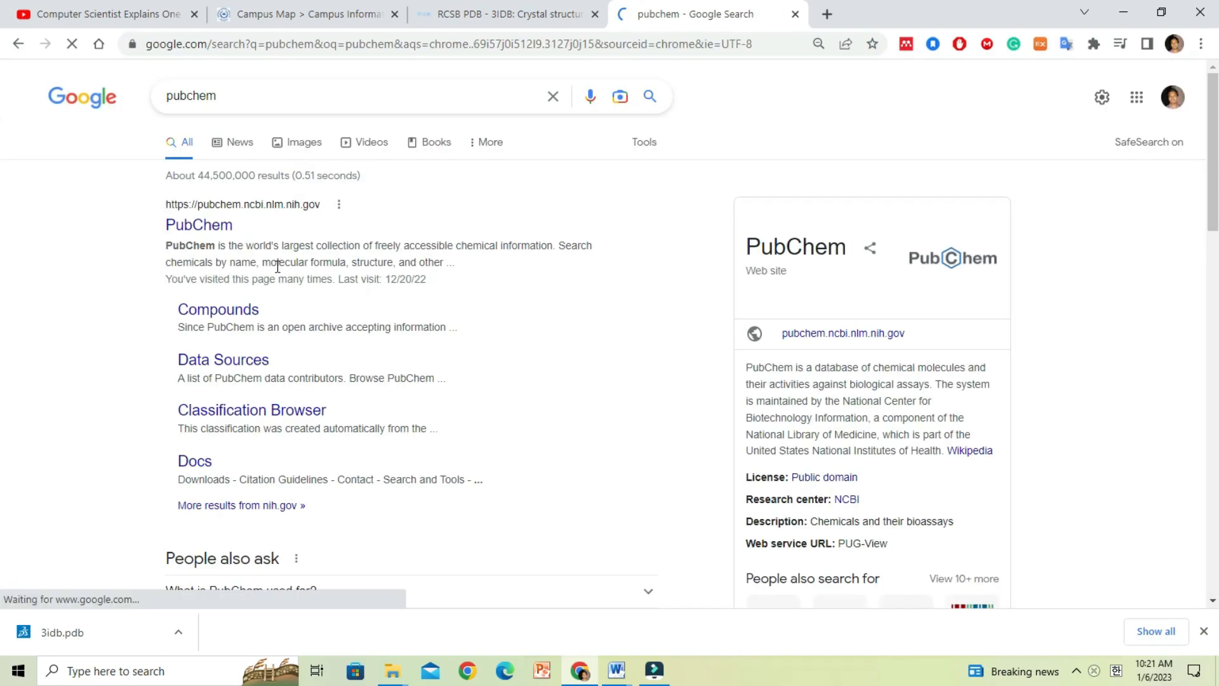
{"action": "left_click", "coordinate": [199, 224]}
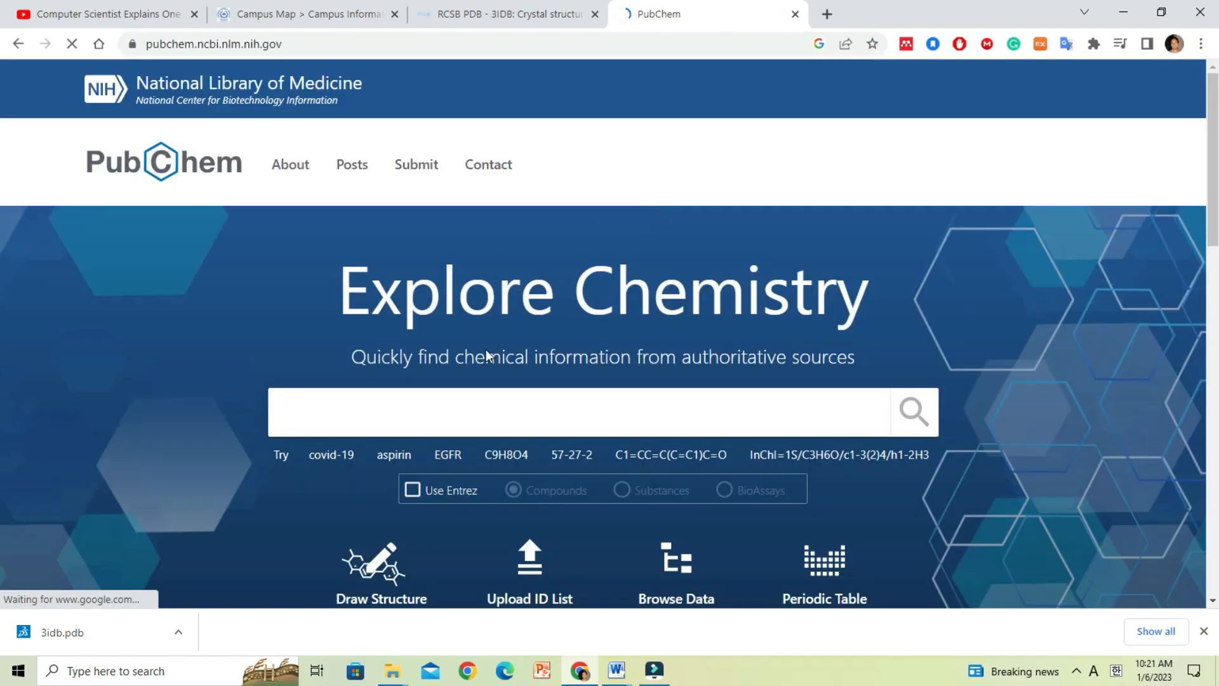
Step: Search PubChem for the pasted ligand name and open compound AMP-PNP (CID 33113), checking the formula against 3IDB
{"action": "right_click", "coordinate": [568, 412]}
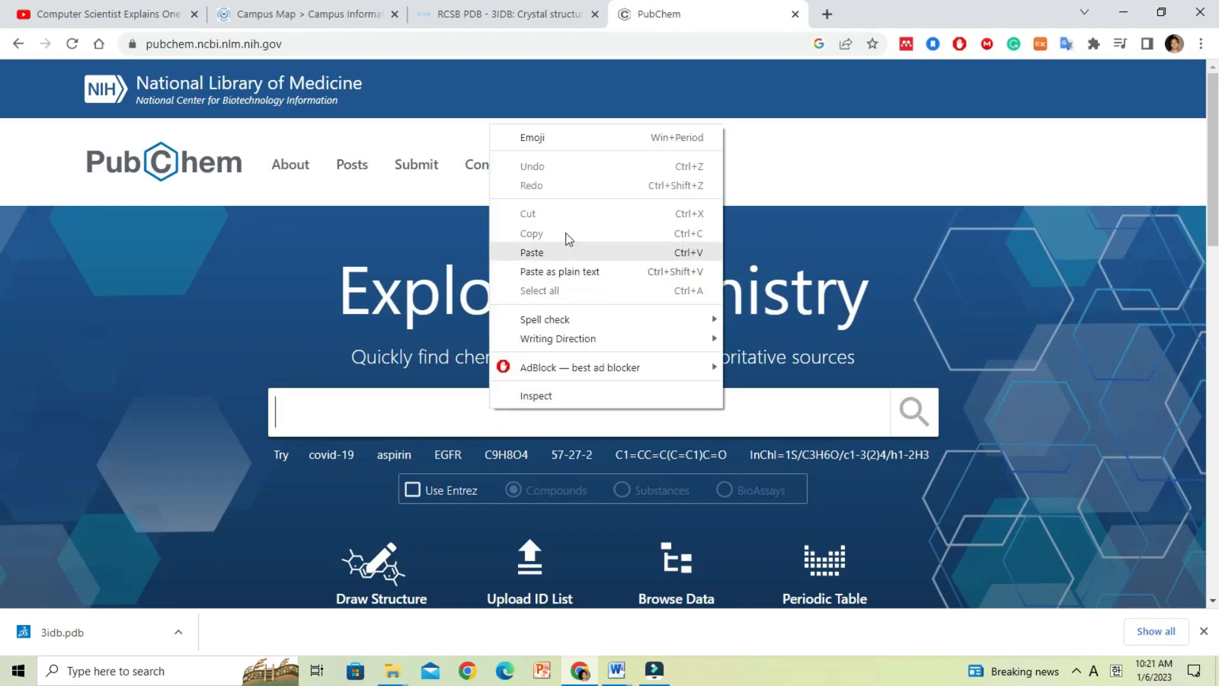
{"action": "left_click", "coordinate": [533, 251]}
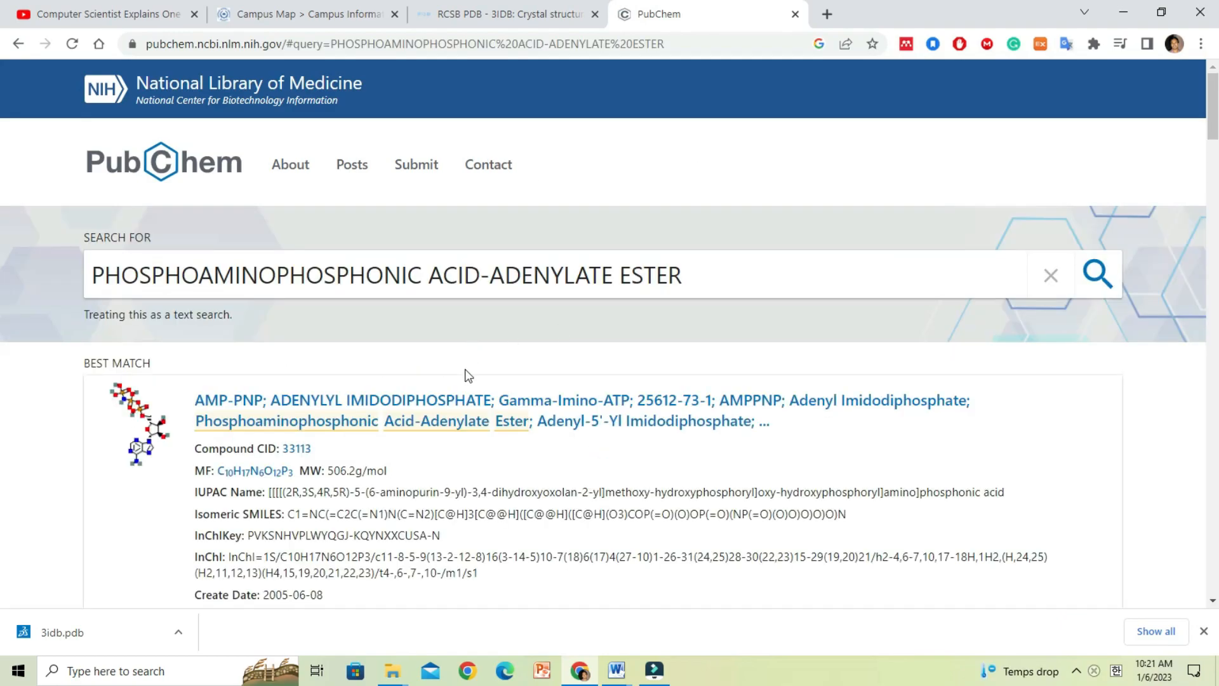
{"action": "mouse_move", "coordinate": [220, 480]}
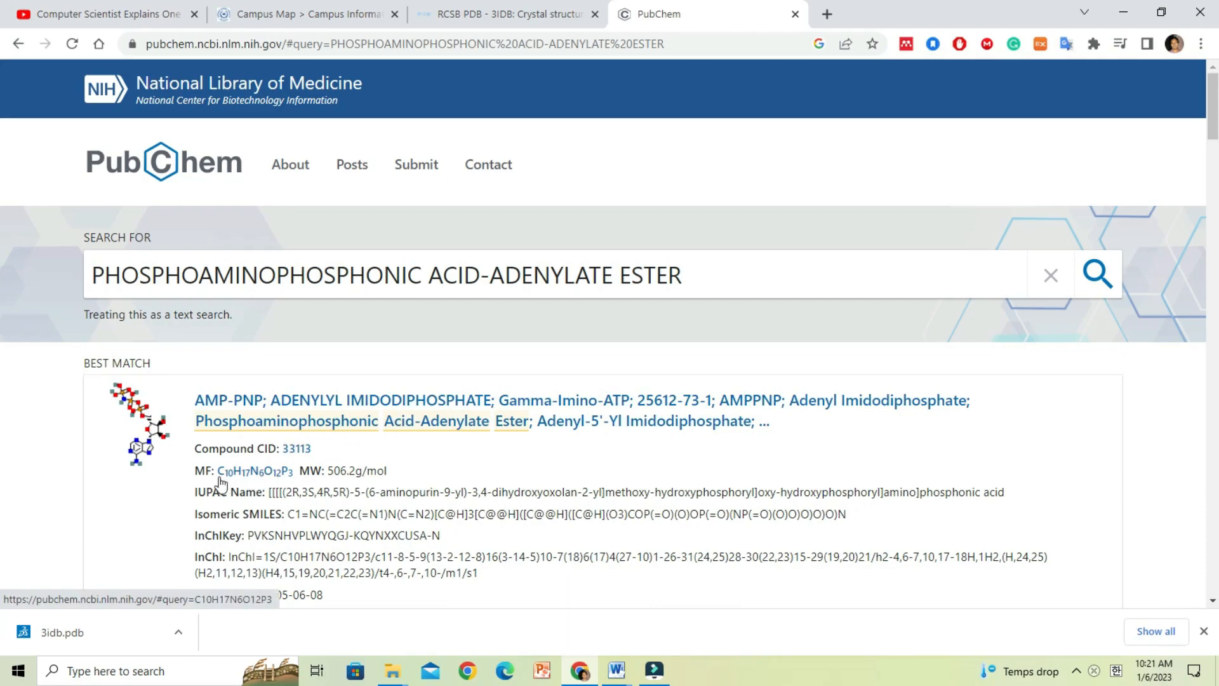
{"action": "left_click", "coordinate": [506, 14]}
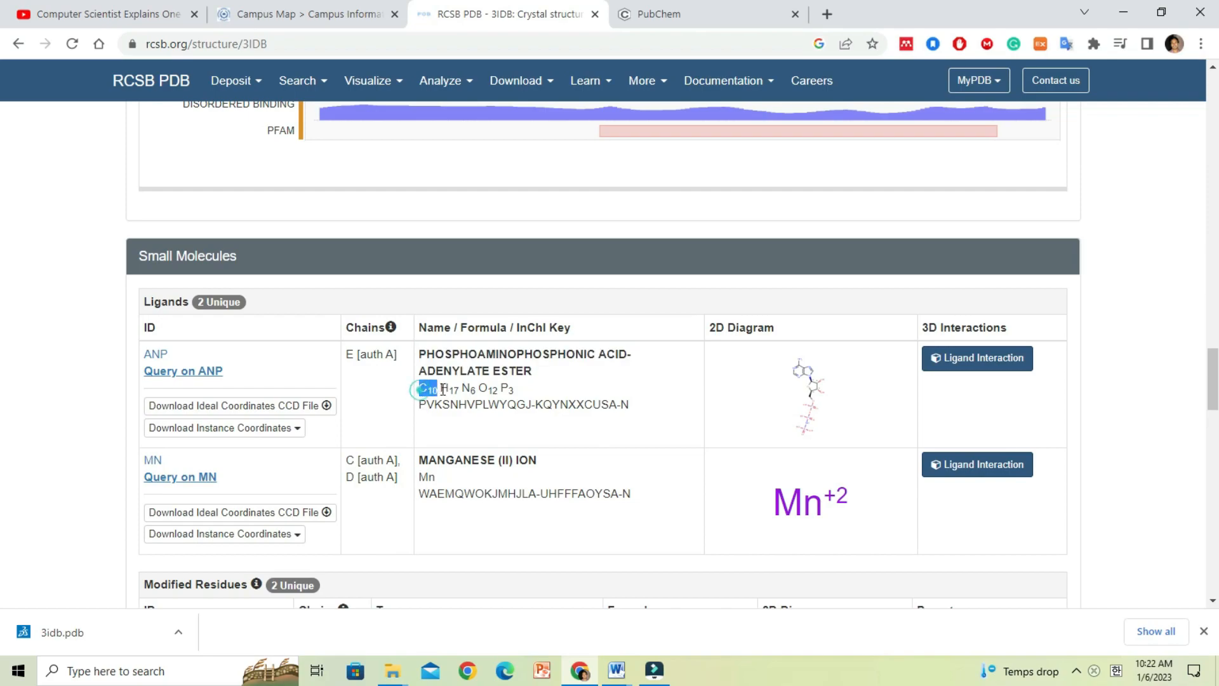
{"action": "right_click", "coordinate": [509, 393]}
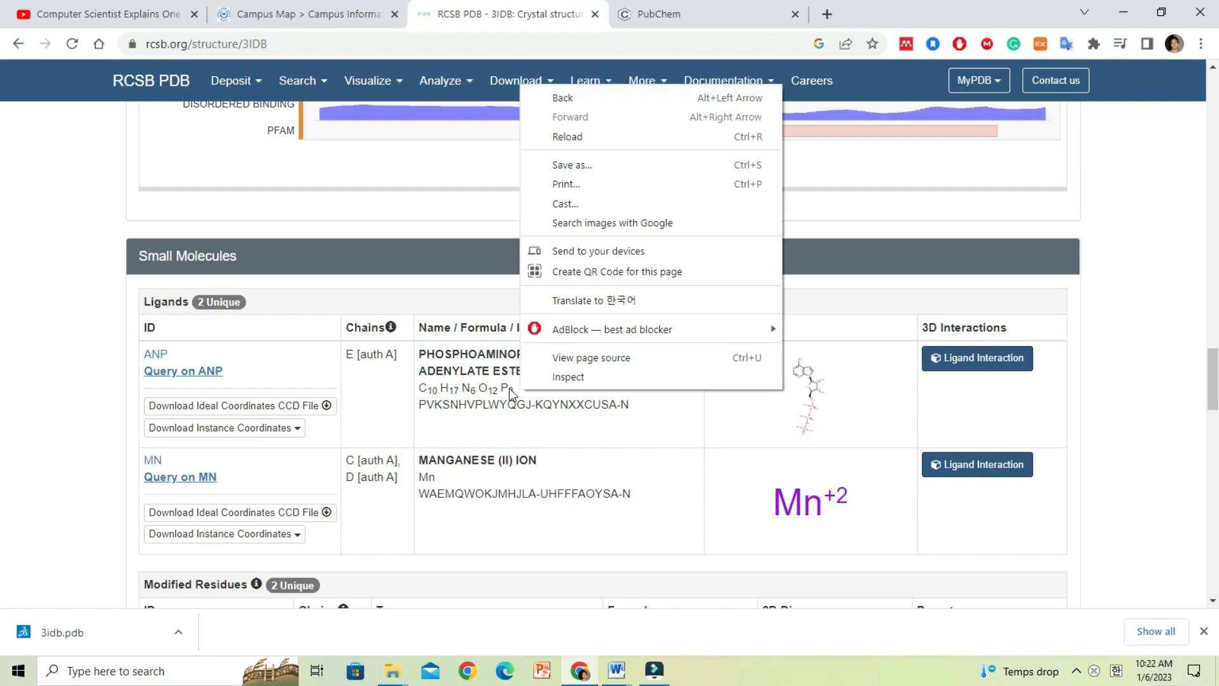
{"action": "left_click", "coordinate": [692, 14]}
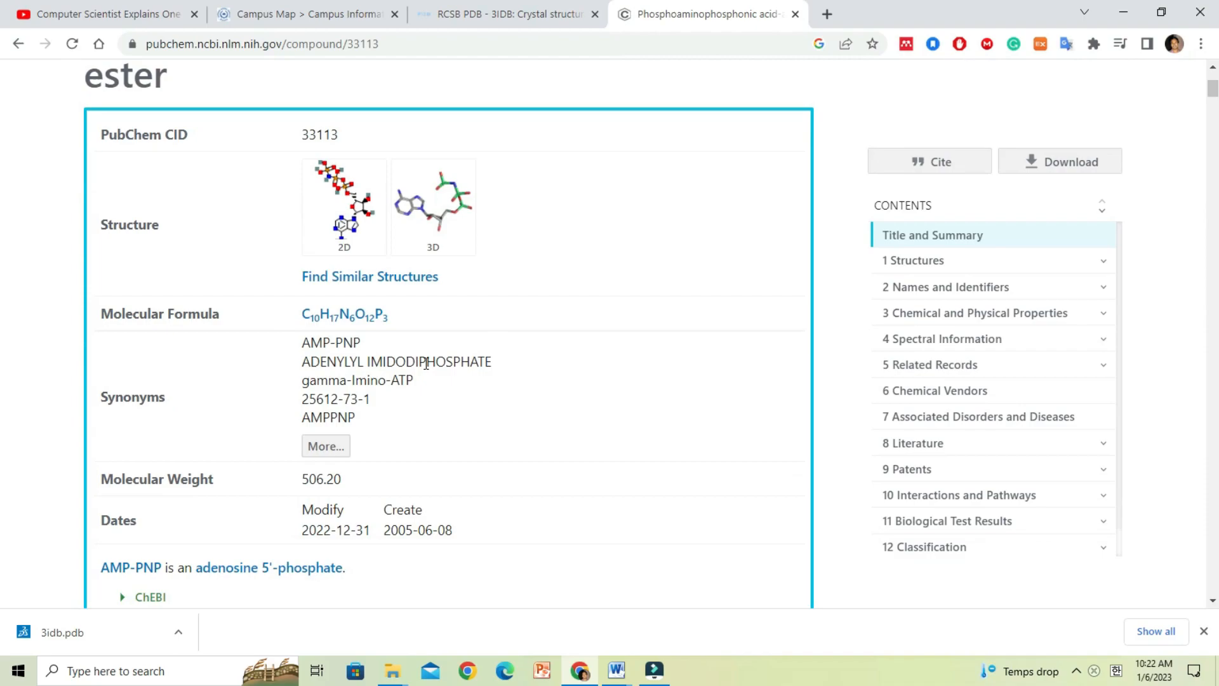
Step: Bring the AMP-PNP record's 3D Conformer section into view with its model loaded
{"action": "scroll", "scroll_direction": "down", "scroll_amount": 3}
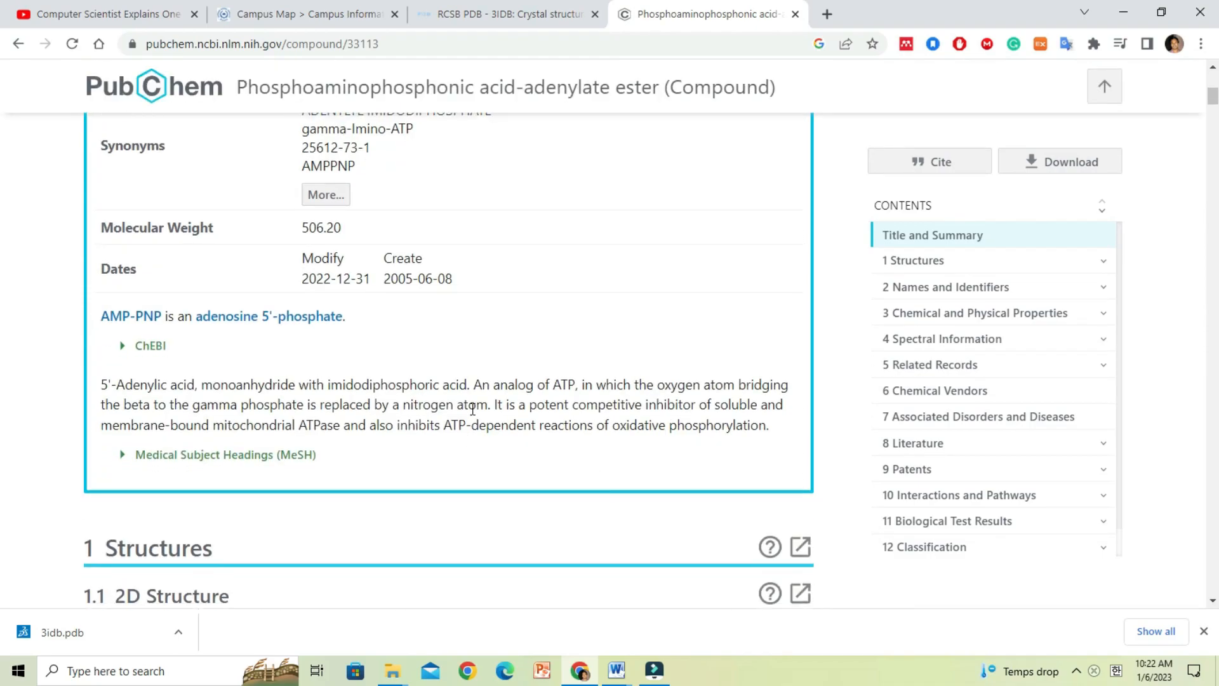
{"action": "left_click", "coordinate": [913, 259]}
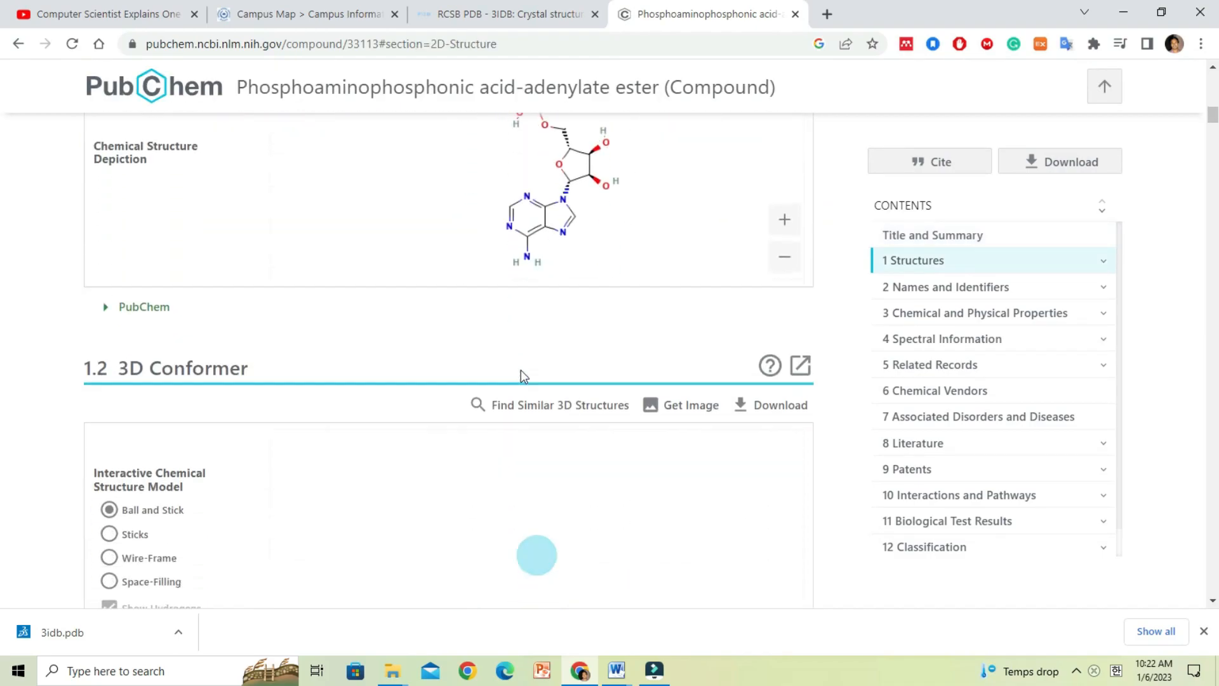
{"action": "scroll", "scroll_direction": "down", "scroll_amount": 3}
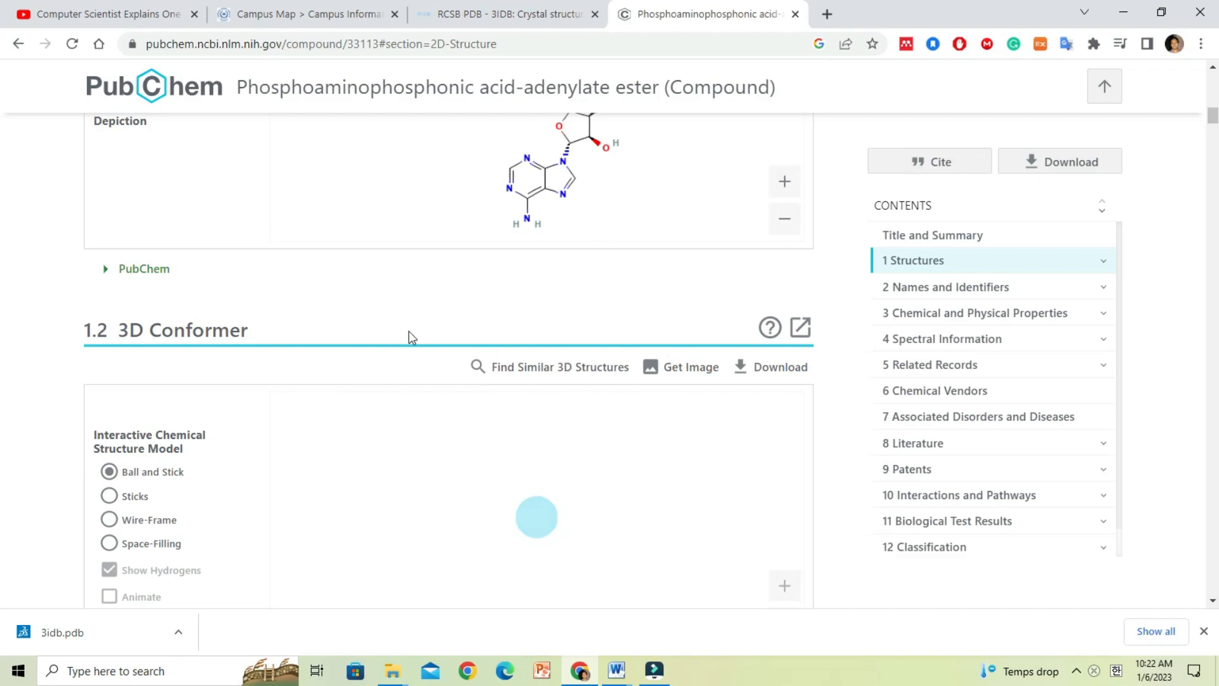
{"action": "scroll", "scroll_direction": "down", "scroll_amount": 3}
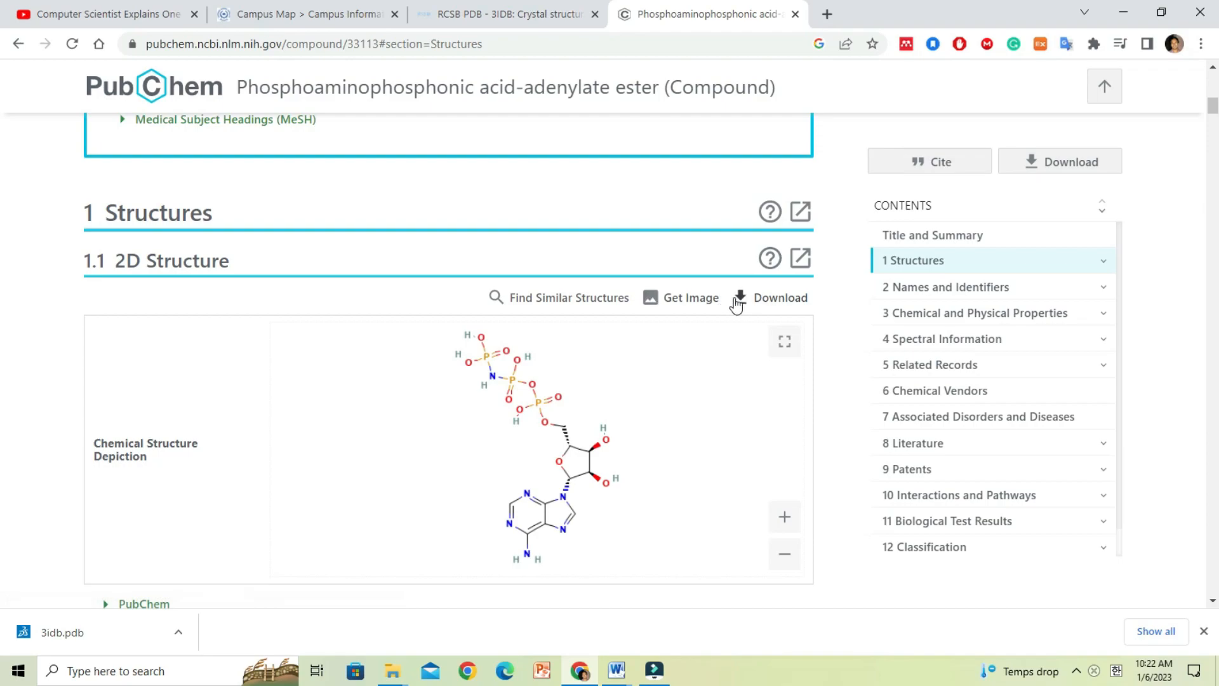
{"action": "mouse_move", "coordinate": [839, 324]}
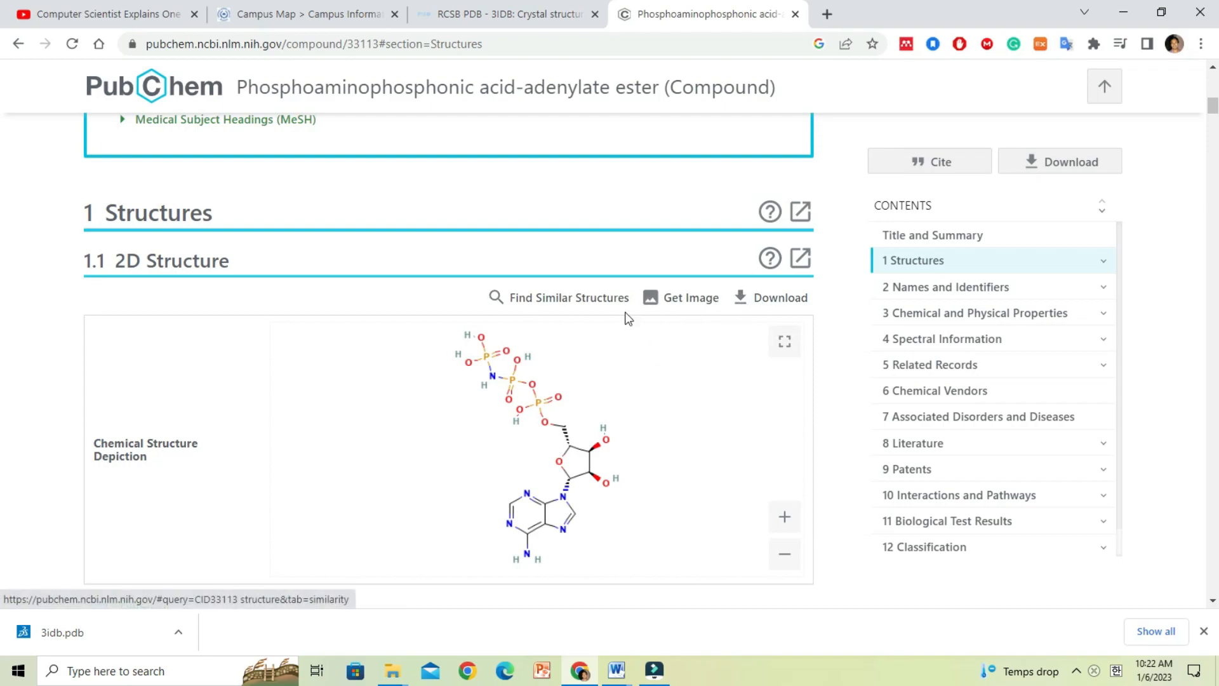
{"action": "scroll", "scroll_direction": "down", "scroll_amount": 3}
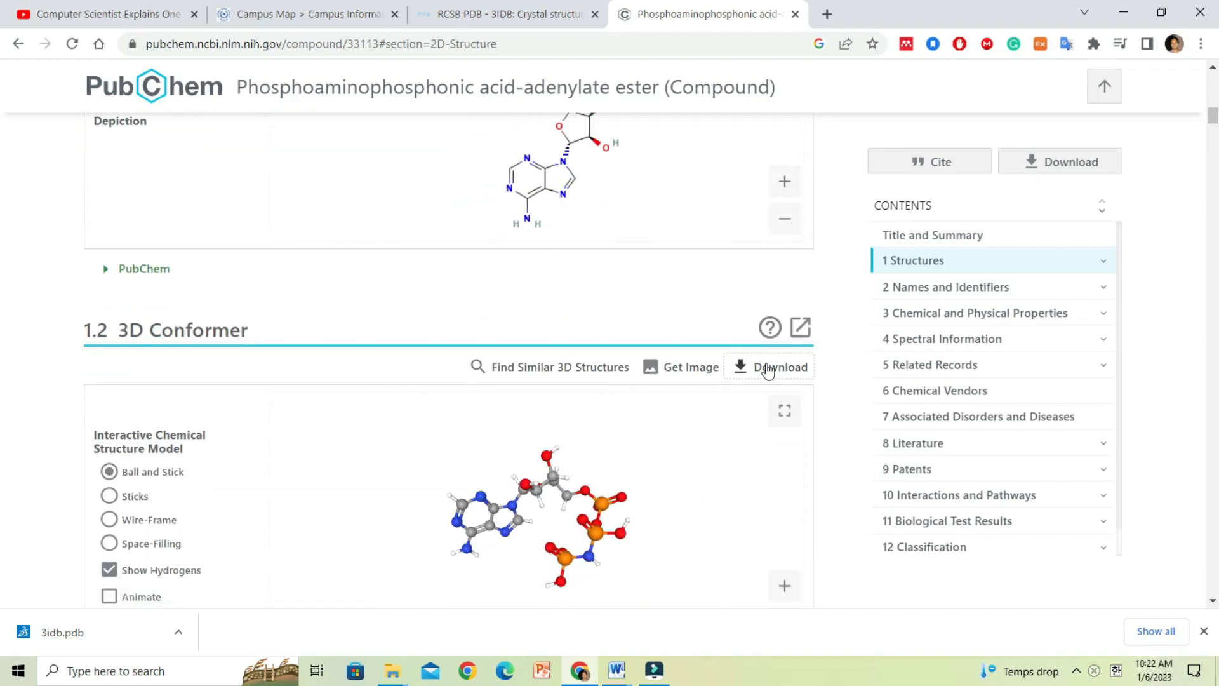
Step: Save the CID 33113 3D conformer as Conformer3D_CID_33113.sdf
{"action": "left_click", "coordinate": [778, 365]}
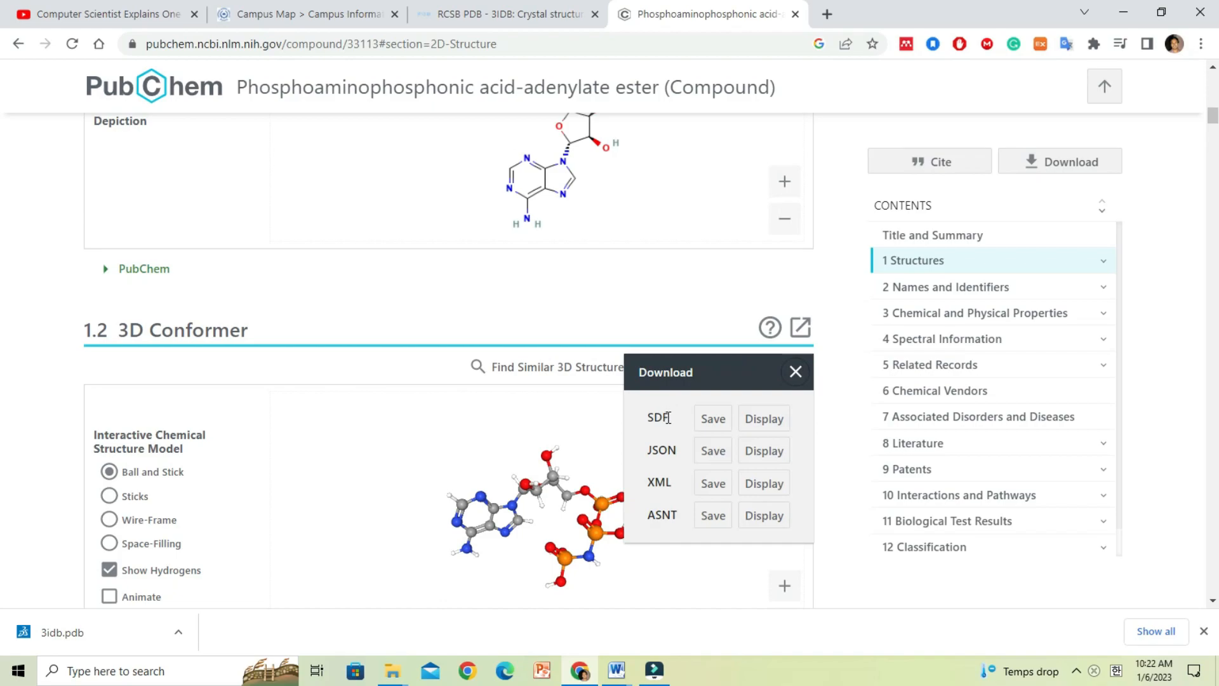
{"action": "mouse_move", "coordinate": [703, 498]}
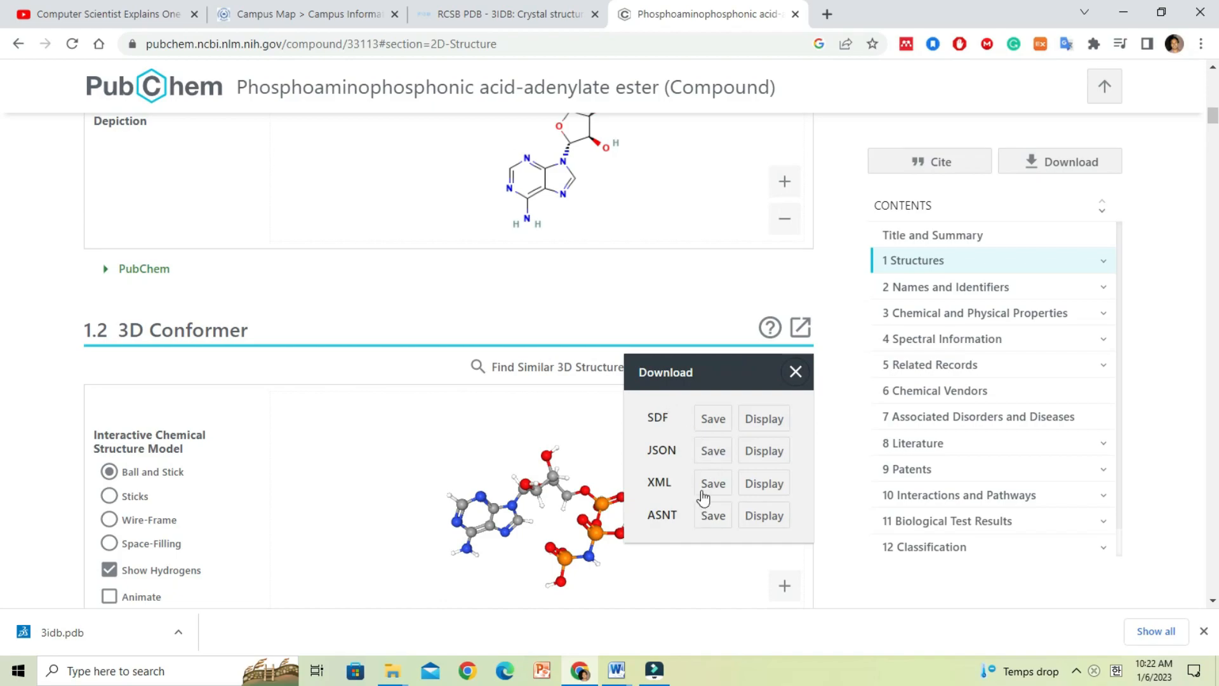
{"action": "mouse_move", "coordinate": [713, 418]}
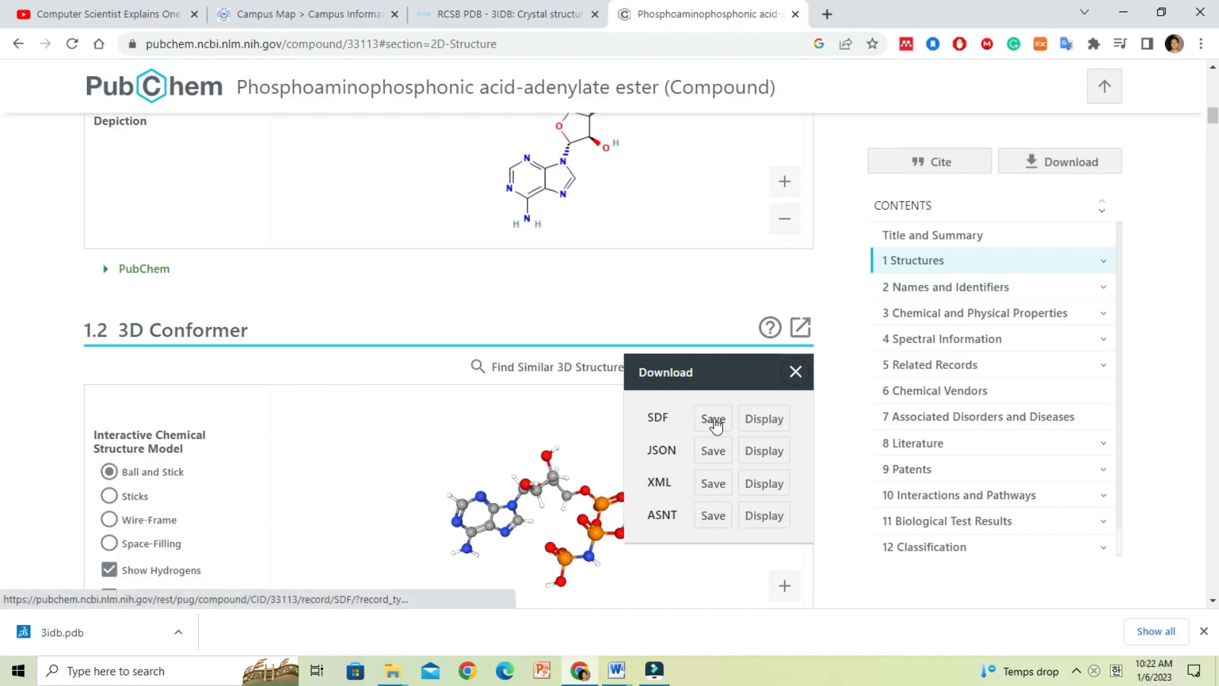
{"action": "left_click", "coordinate": [711, 418]}
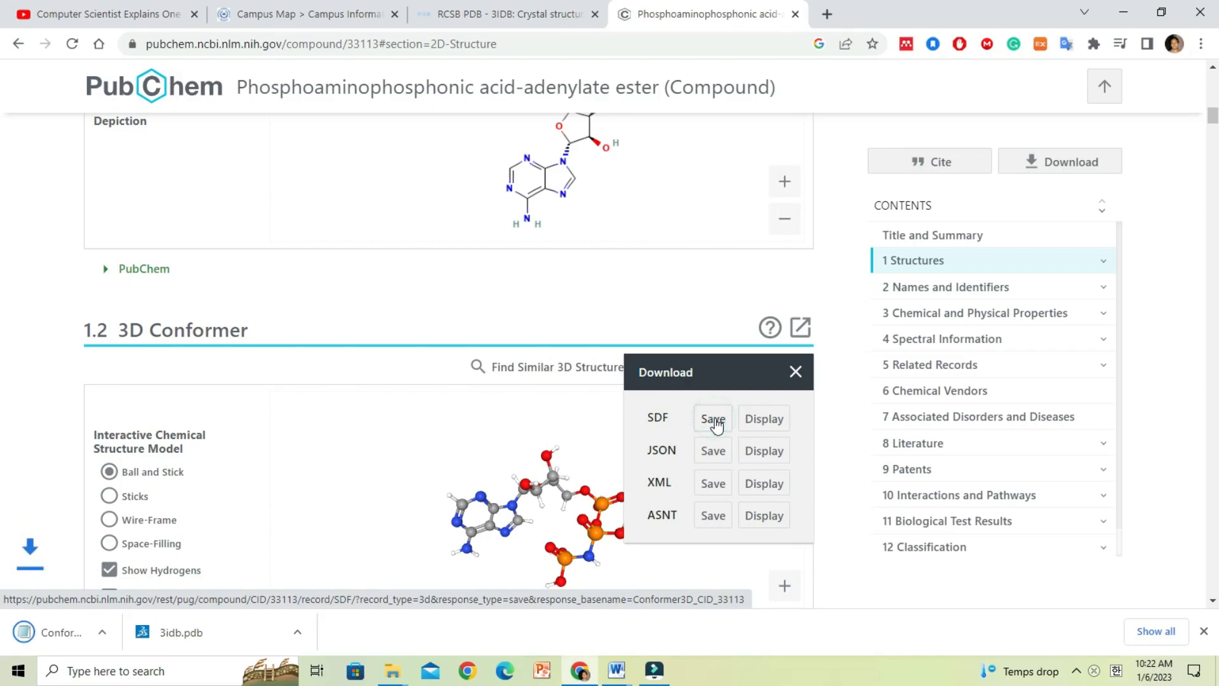
{"action": "left_click", "coordinate": [712, 418]}
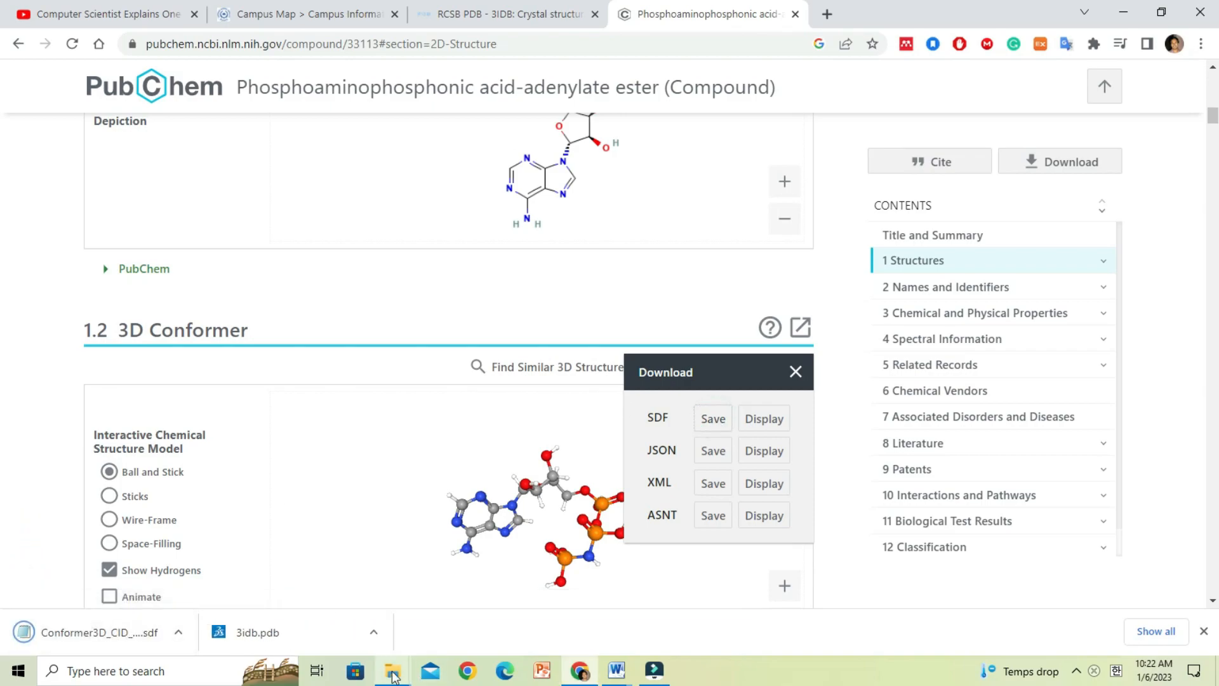
Step: Move Conformer3D_CID_33113.sdf from Downloads into the Molecules folder beside 3idb.pdb
{"action": "left_click", "coordinate": [392, 671]}
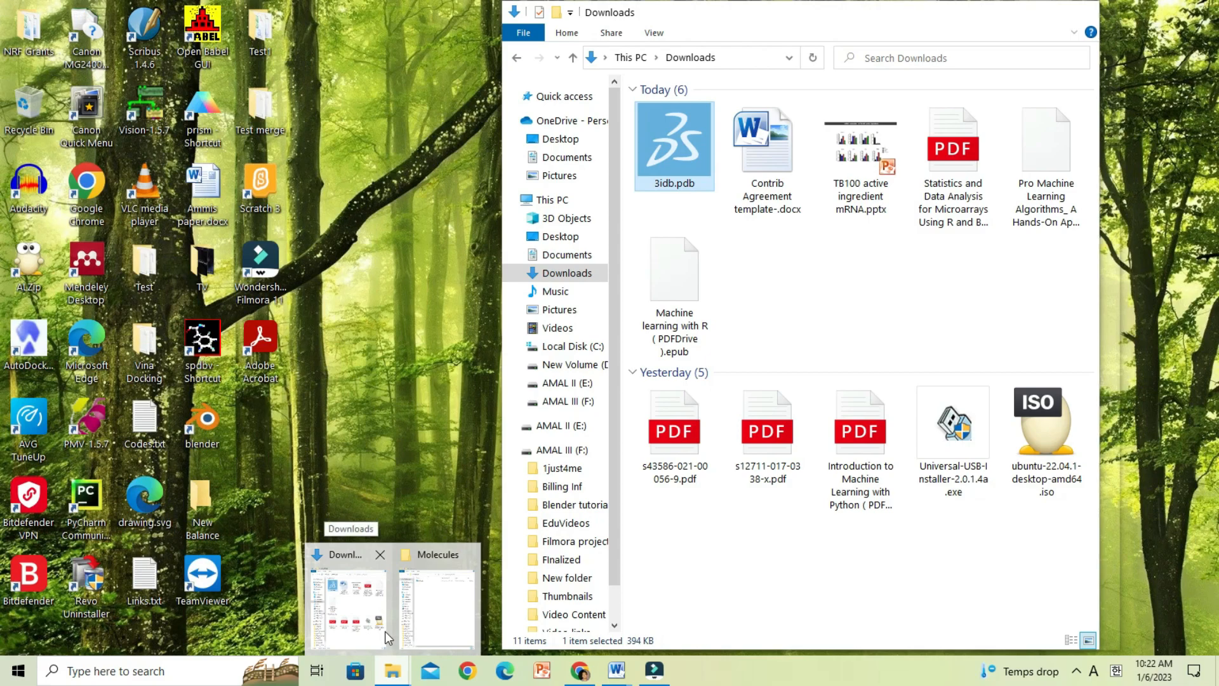
{"action": "mouse_move", "coordinate": [346, 607]}
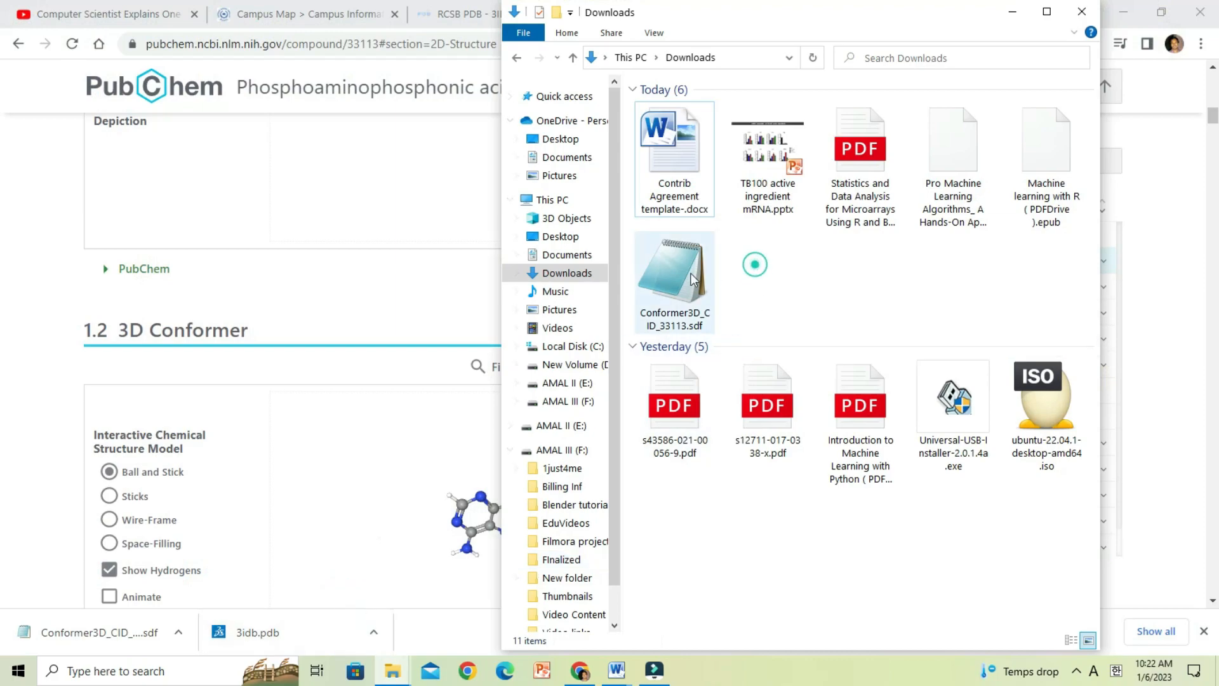
{"action": "left_click", "coordinate": [673, 276]}
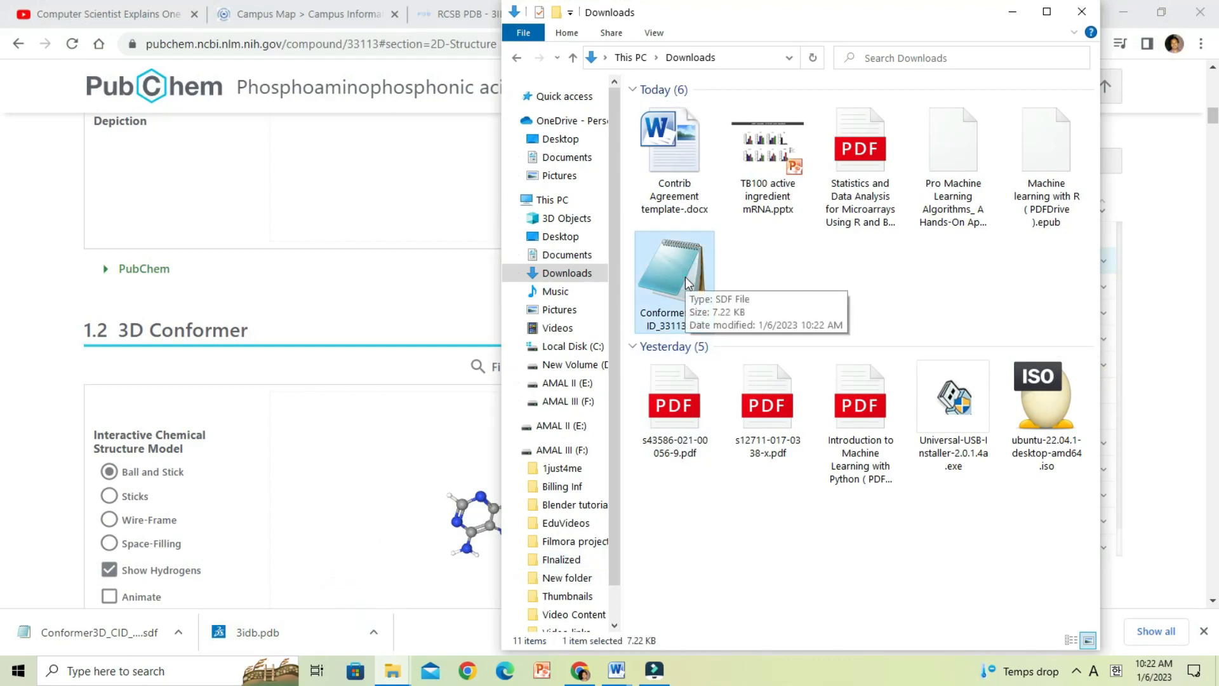
{"action": "mouse_move", "coordinate": [685, 282]}
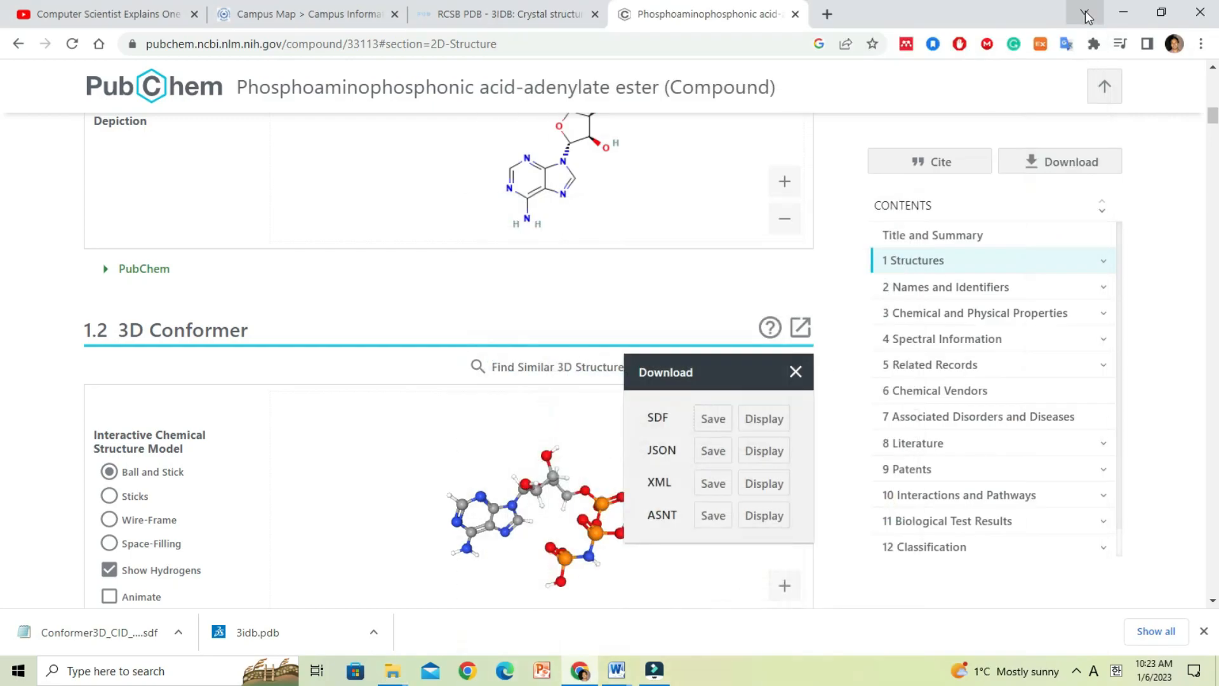
{"action": "left_click", "coordinate": [1086, 14]}
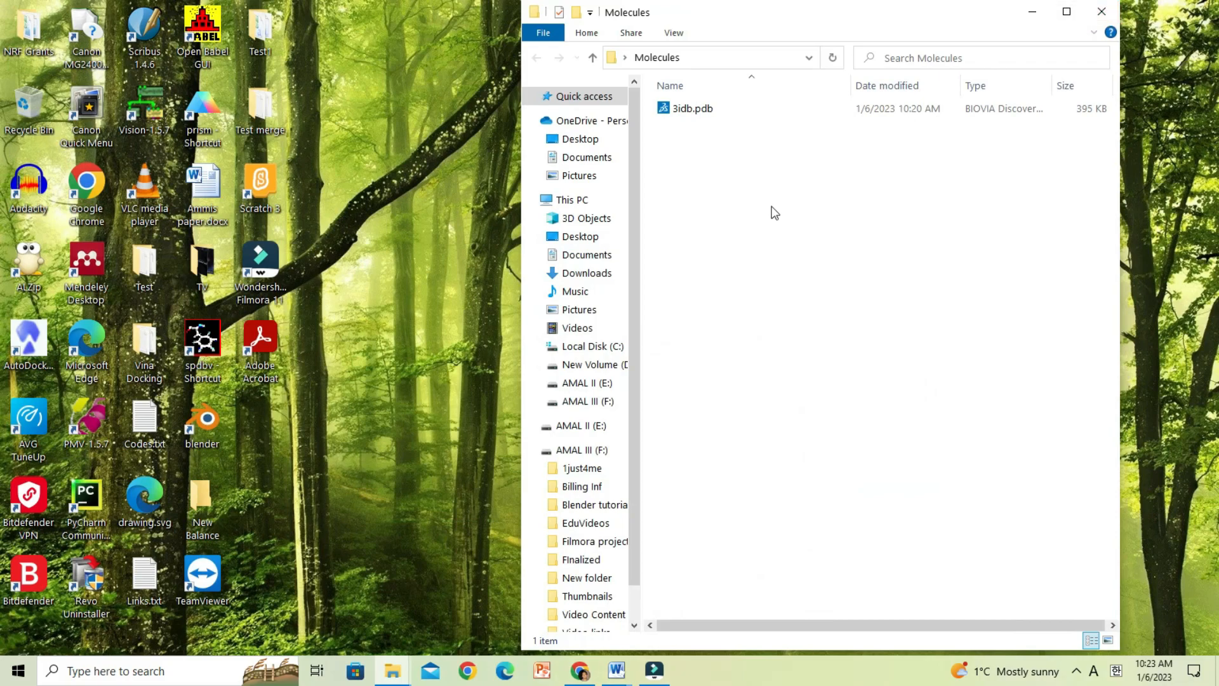
{"action": "right_click", "coordinate": [774, 212]}
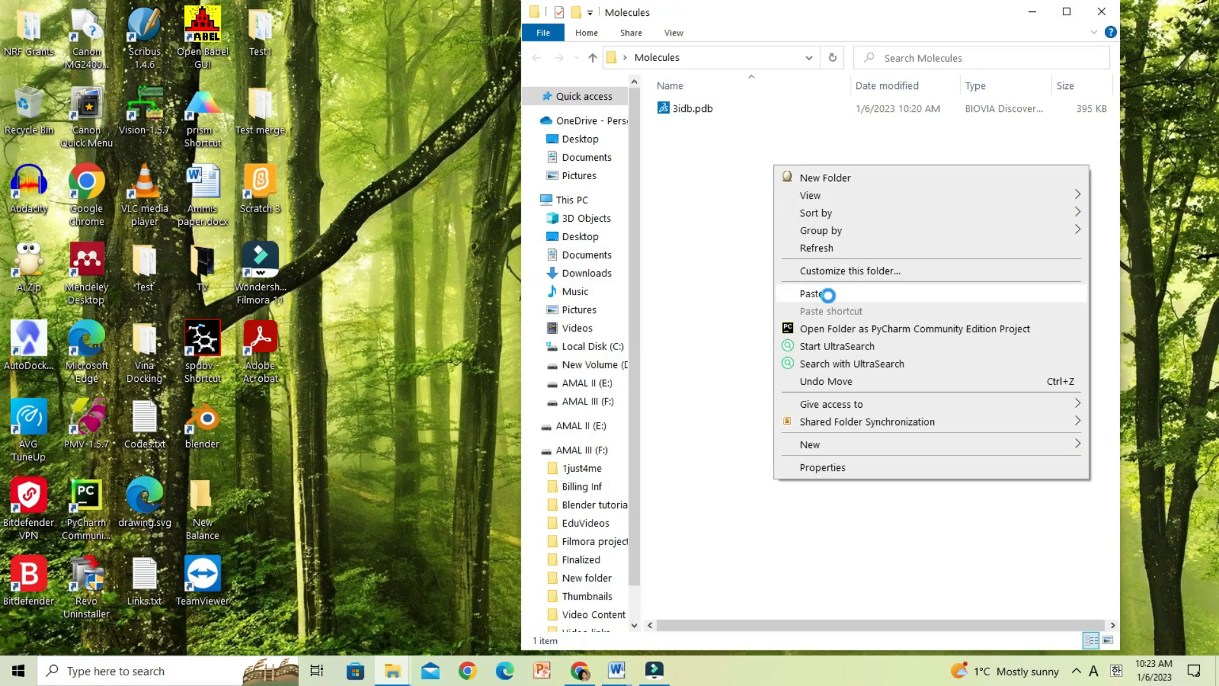
{"action": "left_click", "coordinate": [812, 293]}
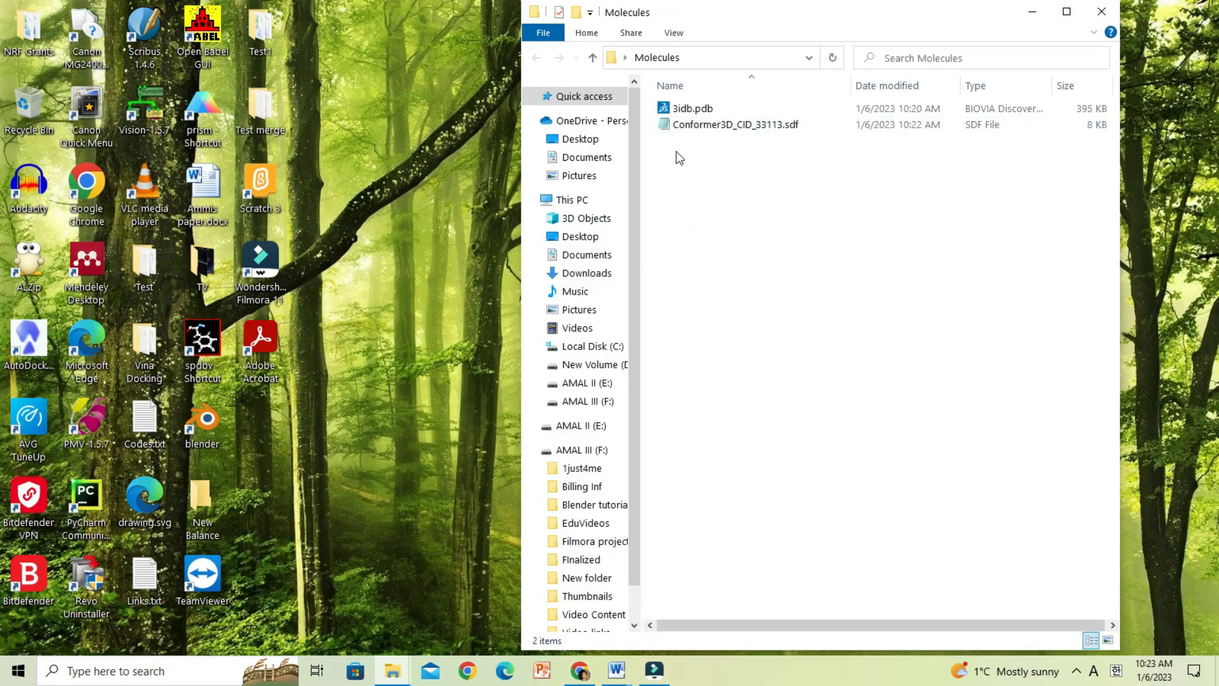
{"action": "left_click", "coordinate": [688, 108]}
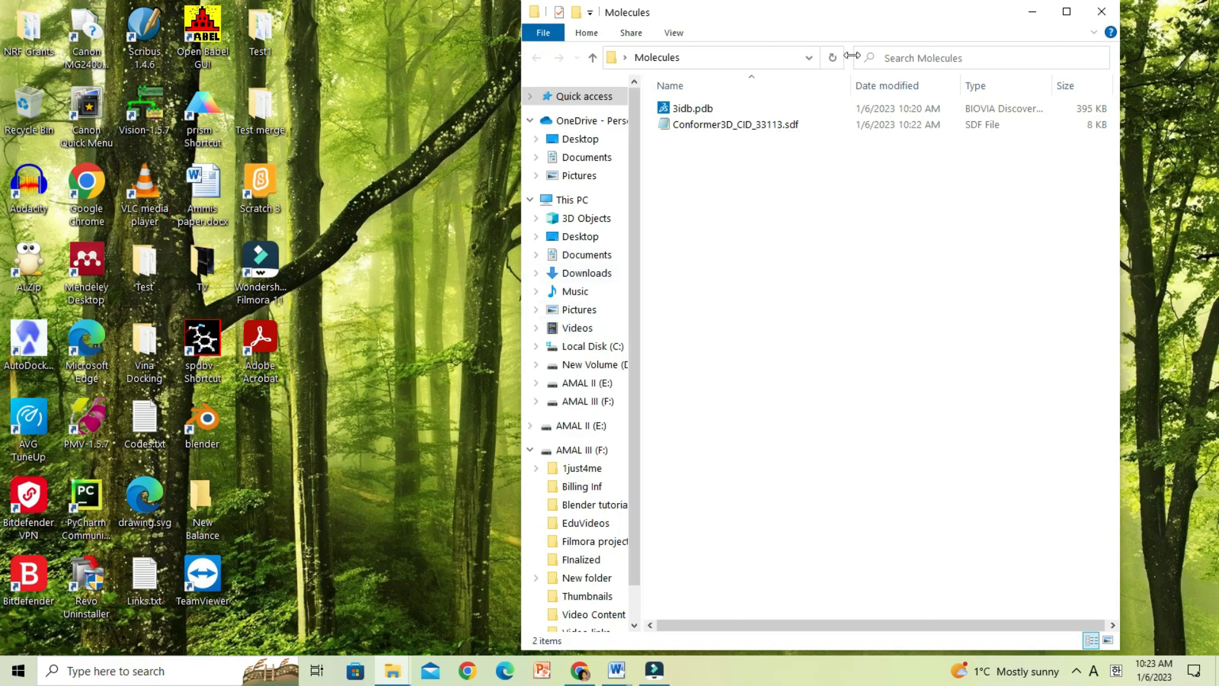
{"action": "left_click", "coordinate": [1065, 11]}
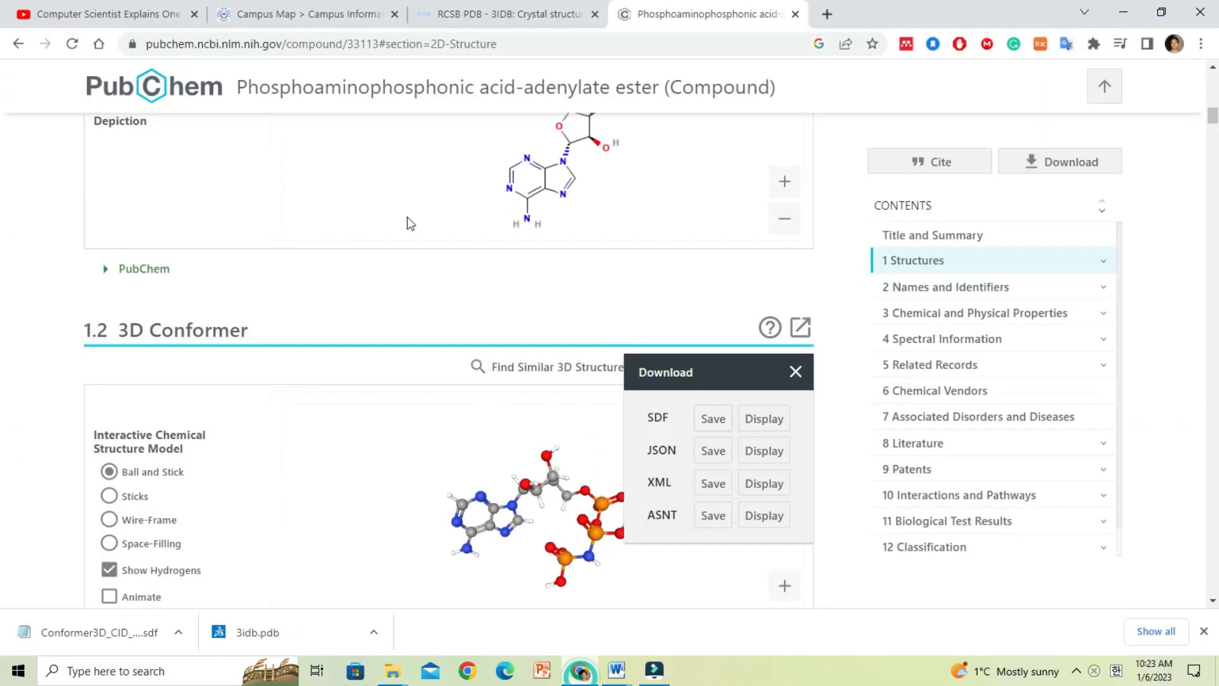
Step: Return to the 3IDB entry page and launch its 1D-3D feature view
{"action": "left_click", "coordinate": [506, 14]}
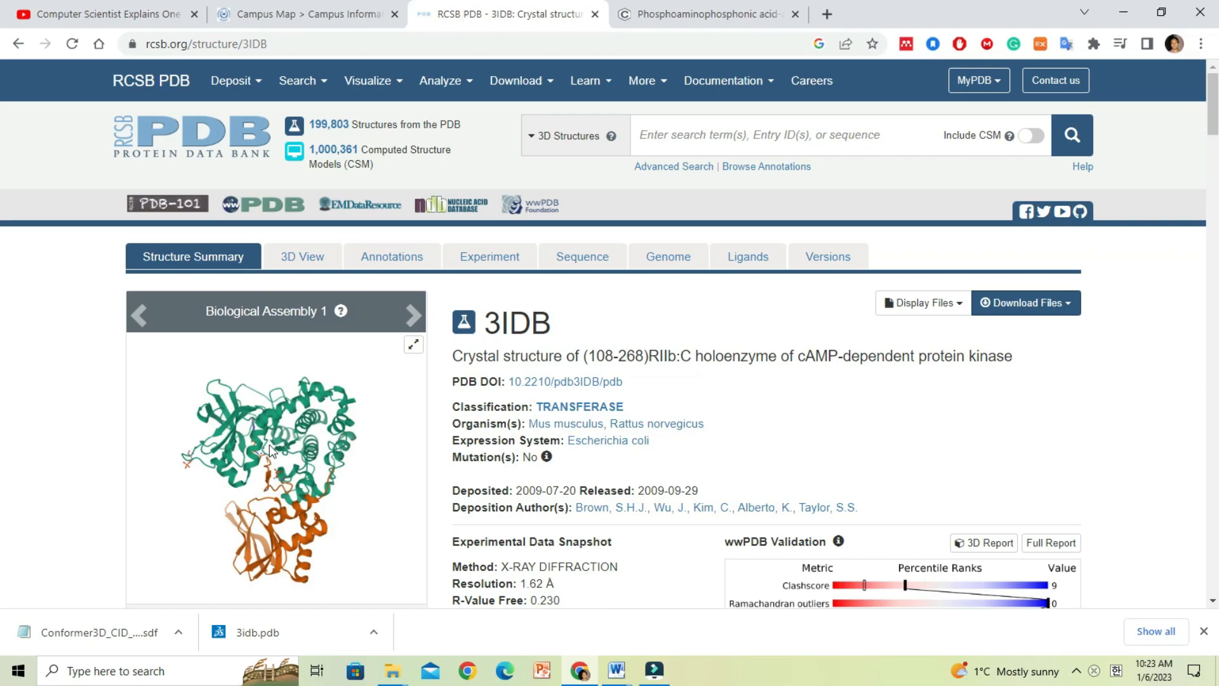
{"action": "scroll", "scroll_direction": "down", "scroll_amount": 3}
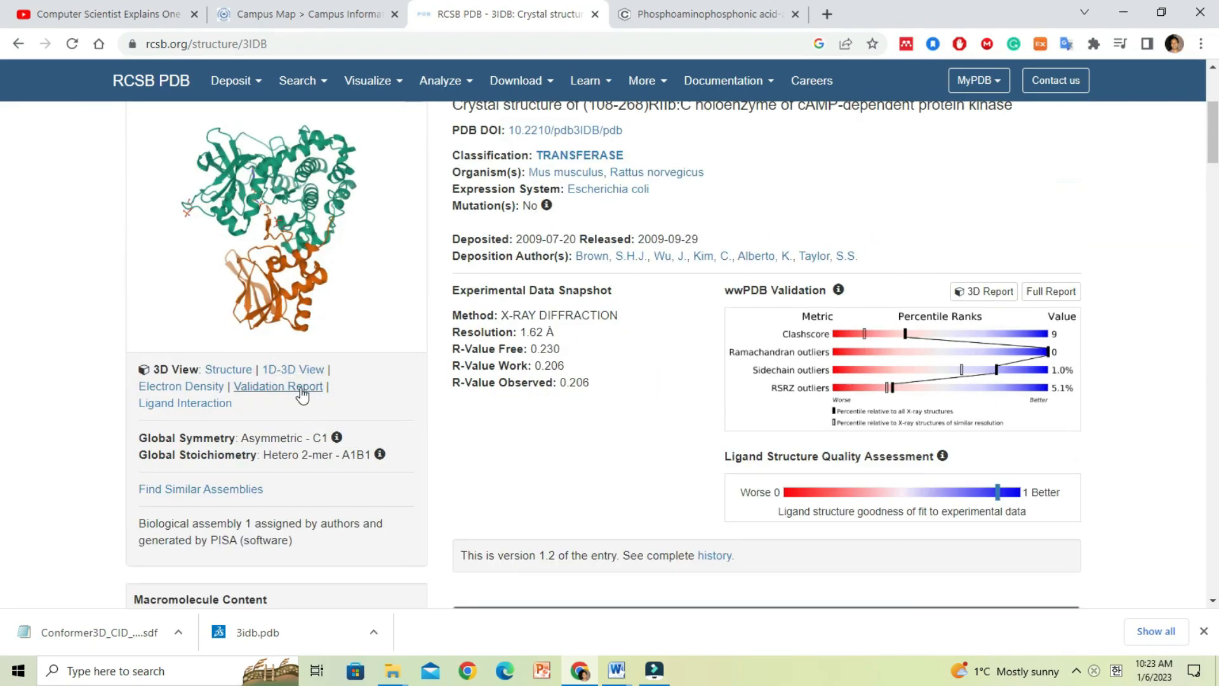
{"action": "mouse_move", "coordinate": [228, 370]}
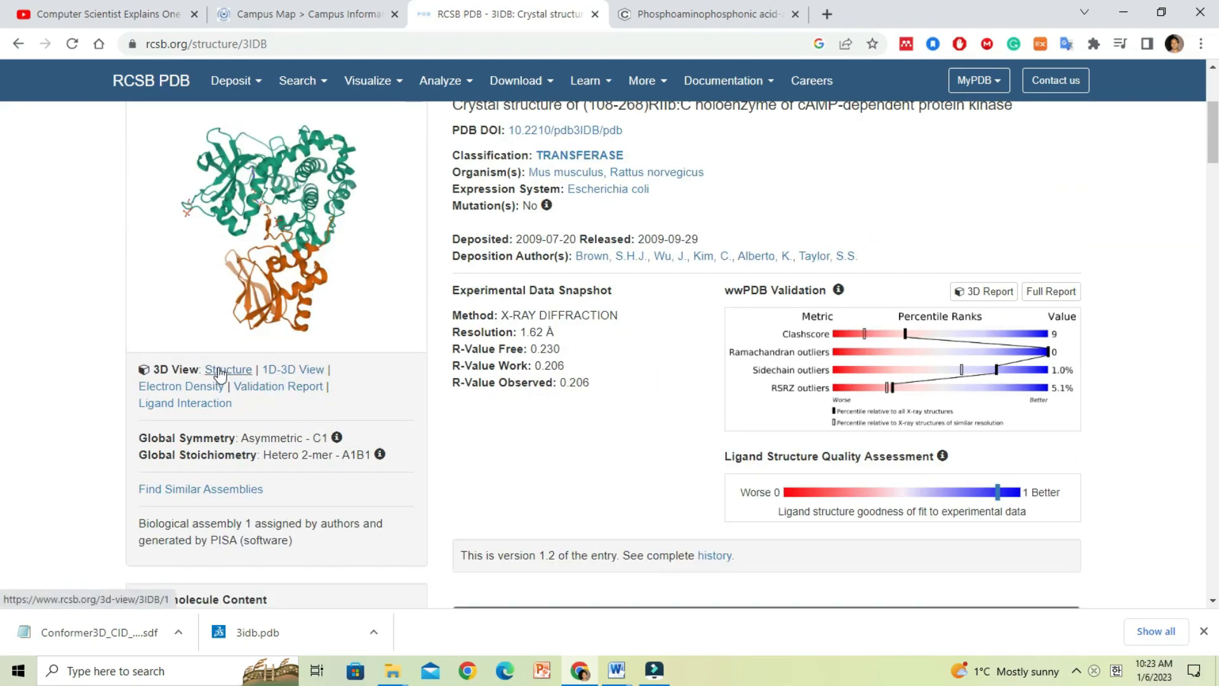
{"action": "left_click", "coordinate": [292, 370]}
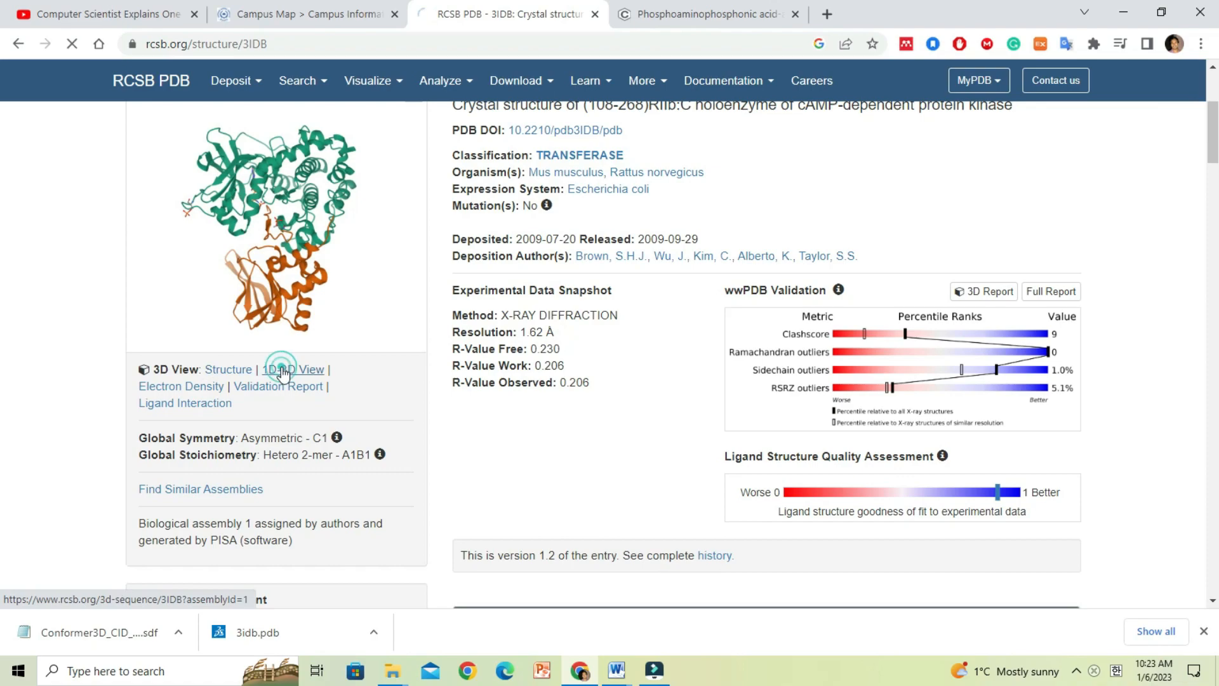
{"action": "left_click", "coordinate": [292, 369]}
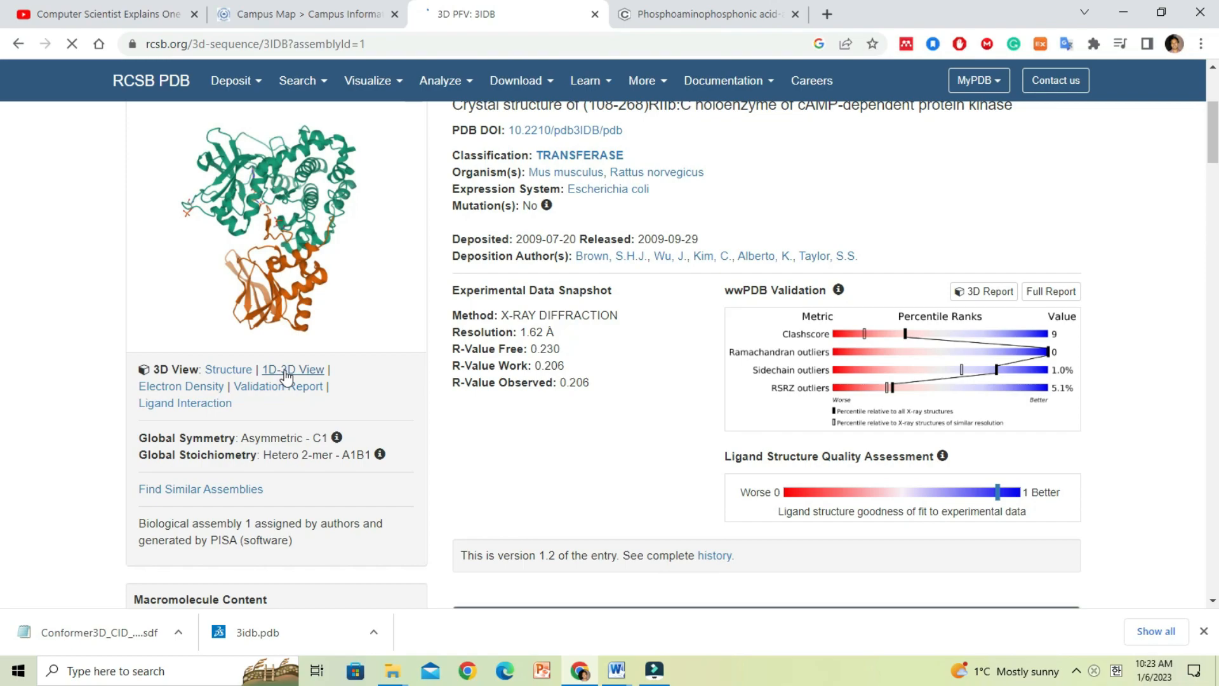
Step: Load the 3D Protein Feature View showing chain A annotations beside the 3IDB structure
{"action": "left_click", "coordinate": [293, 368]}
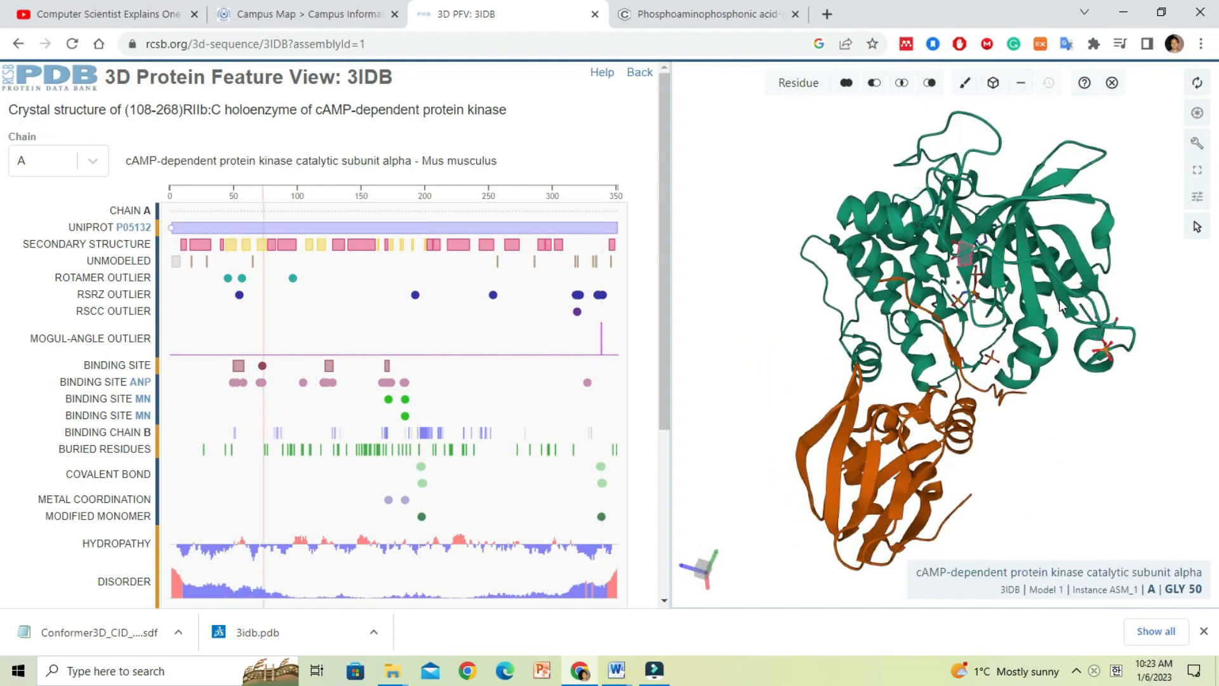
{"action": "mouse_move", "coordinate": [971, 442]}
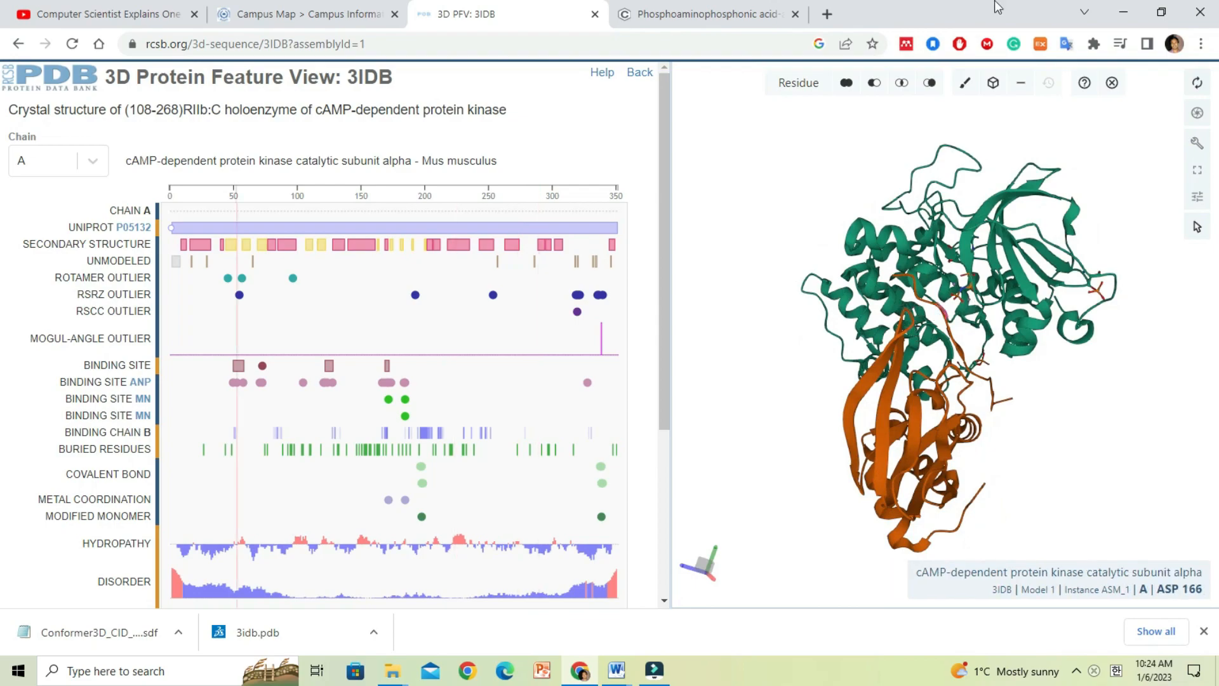
{"action": "mouse_move", "coordinate": [1021, 82]}
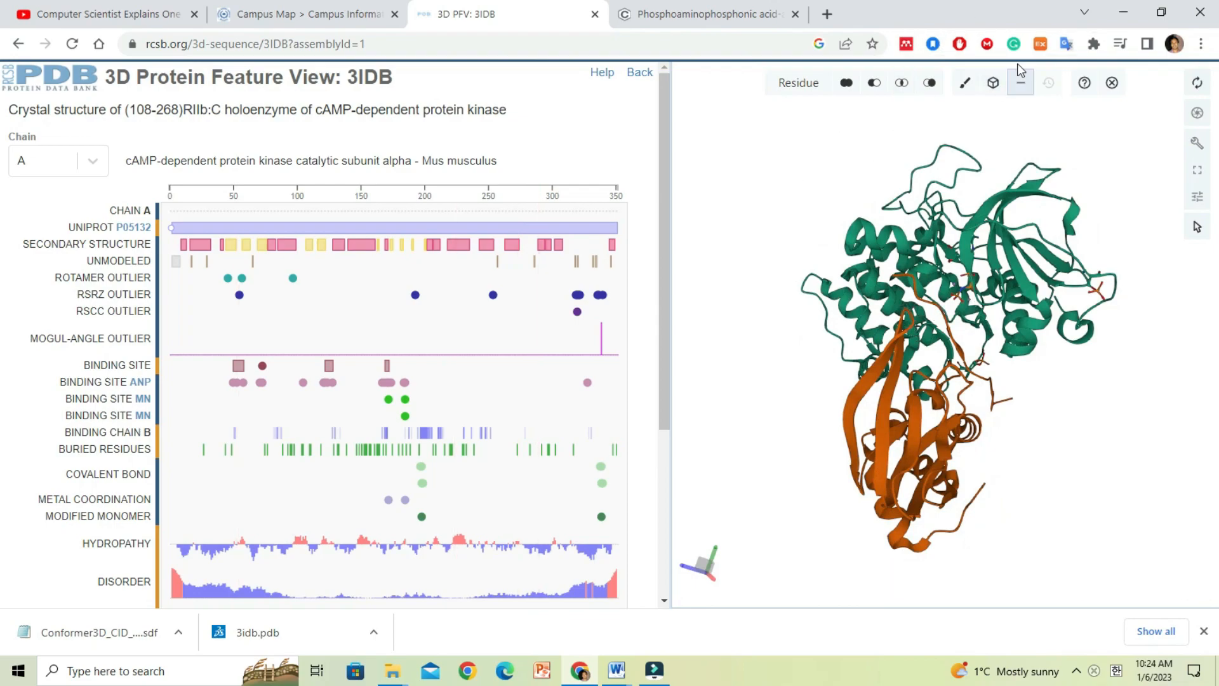
{"action": "mouse_move", "coordinate": [816, 231]}
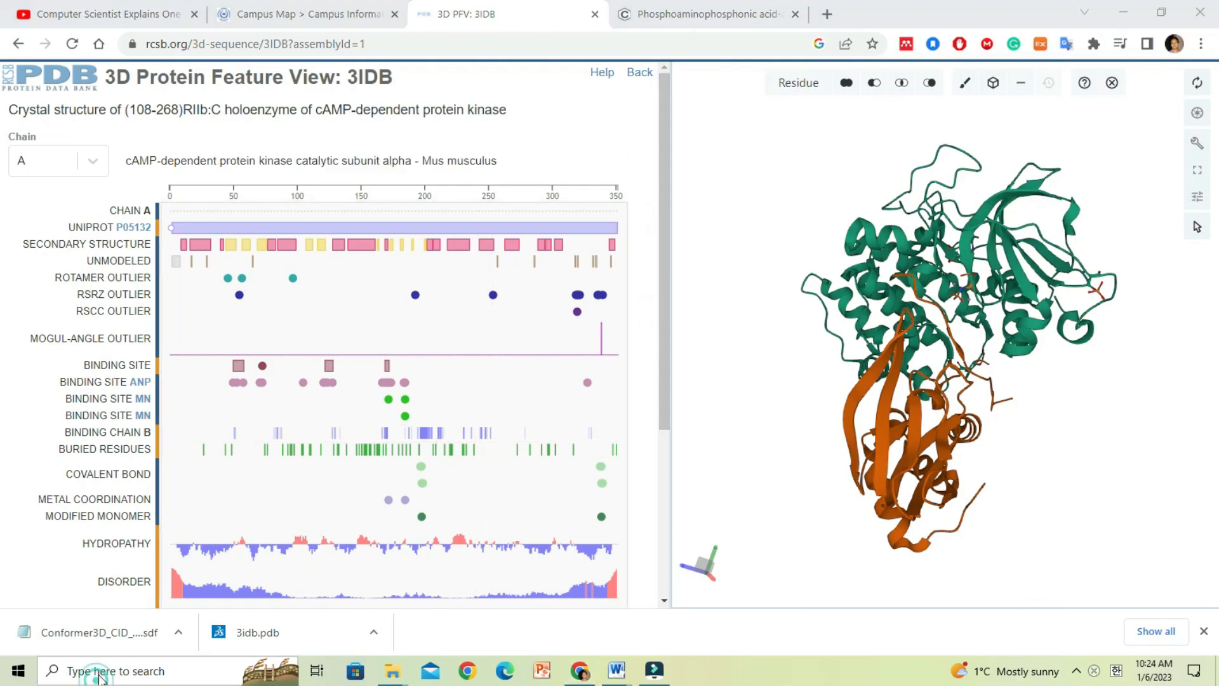
Step: Search the Start menu for "Dis" to find Discovery Studio 2021 Client
{"action": "type", "text": "D"}
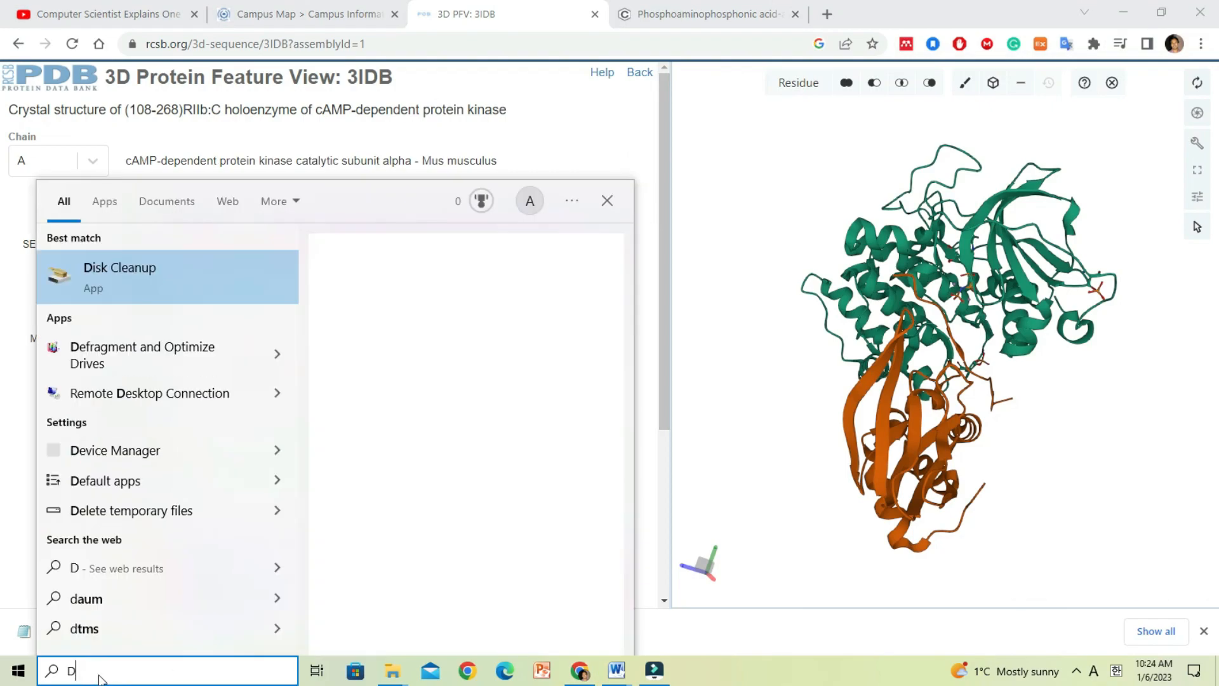
{"action": "type", "text": "is"}
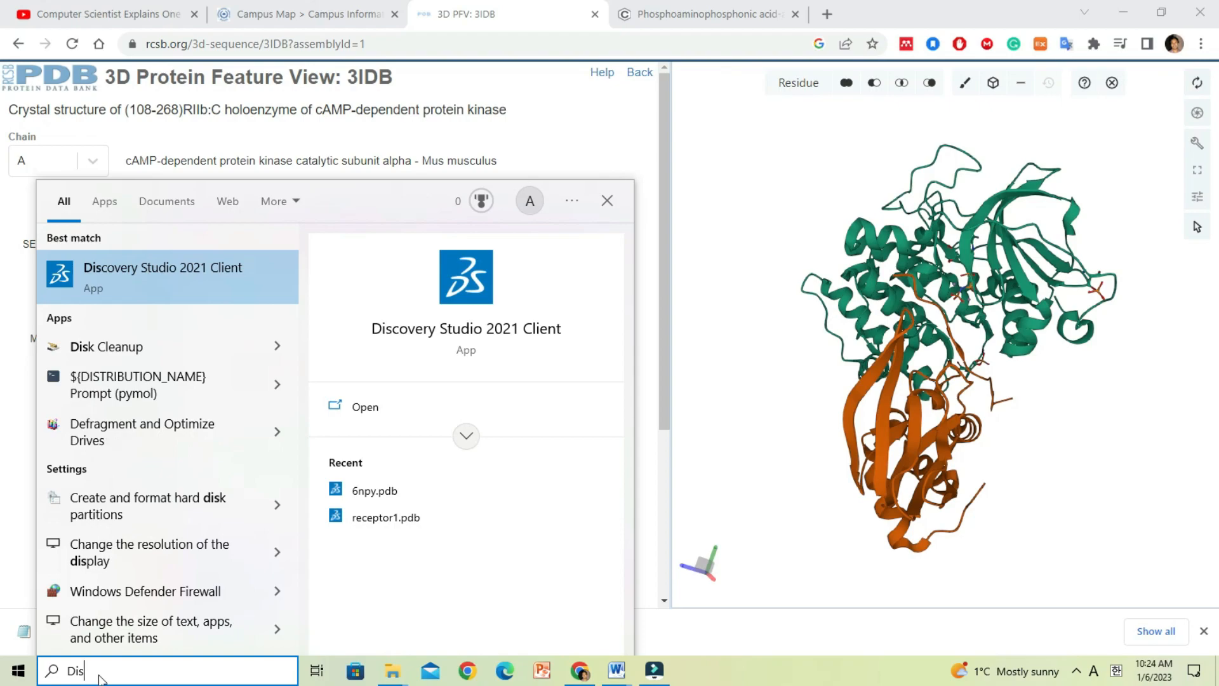
{"action": "mouse_move", "coordinate": [154, 321]}
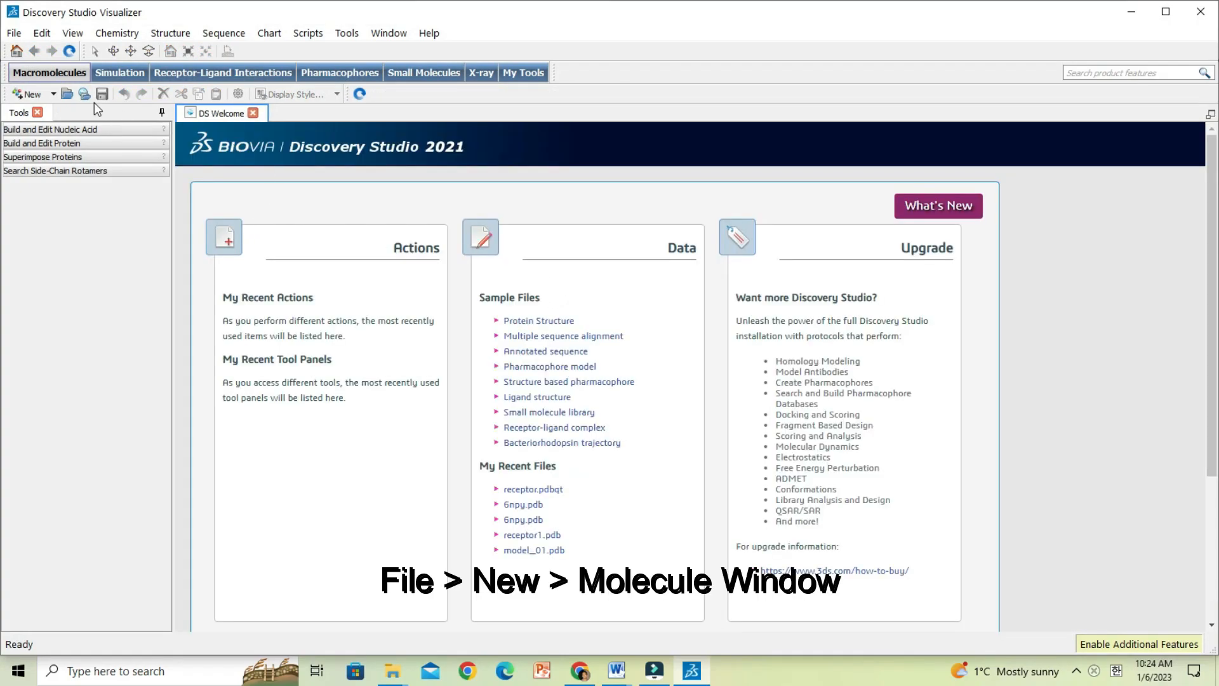
Step: Create a new molecule window and bring the Molecules folder alongside it to load 3idb.pdb
{"action": "left_click", "coordinate": [13, 33]}
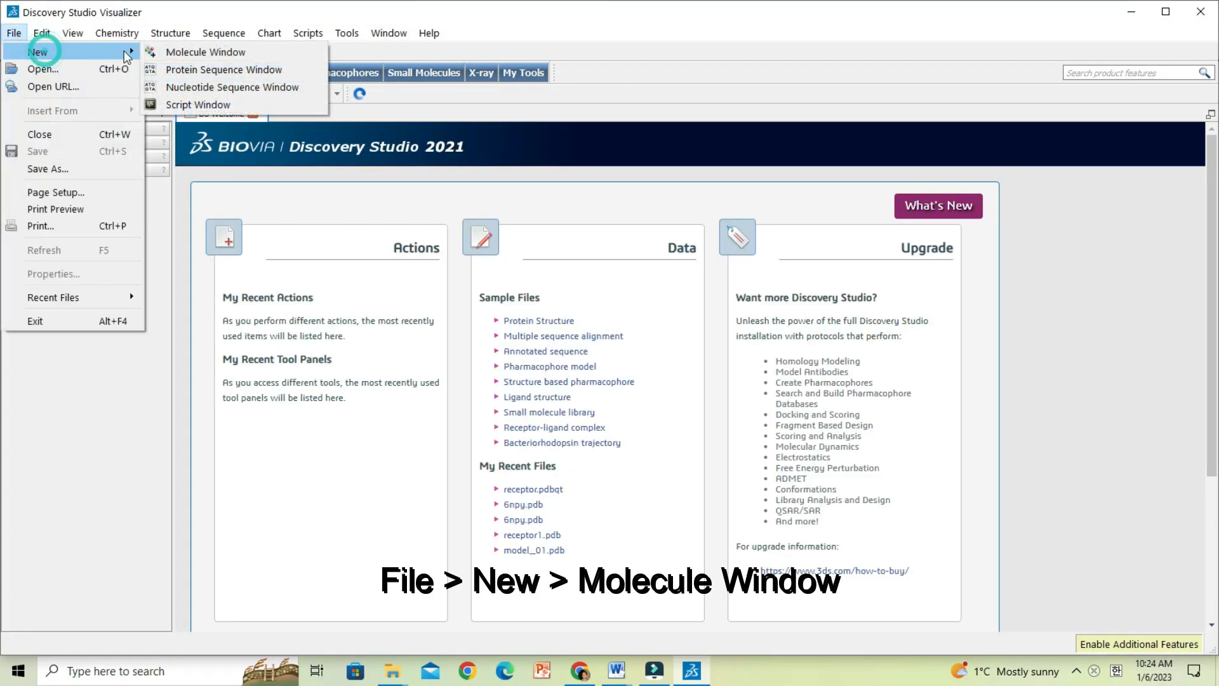
{"action": "left_click", "coordinate": [206, 52]}
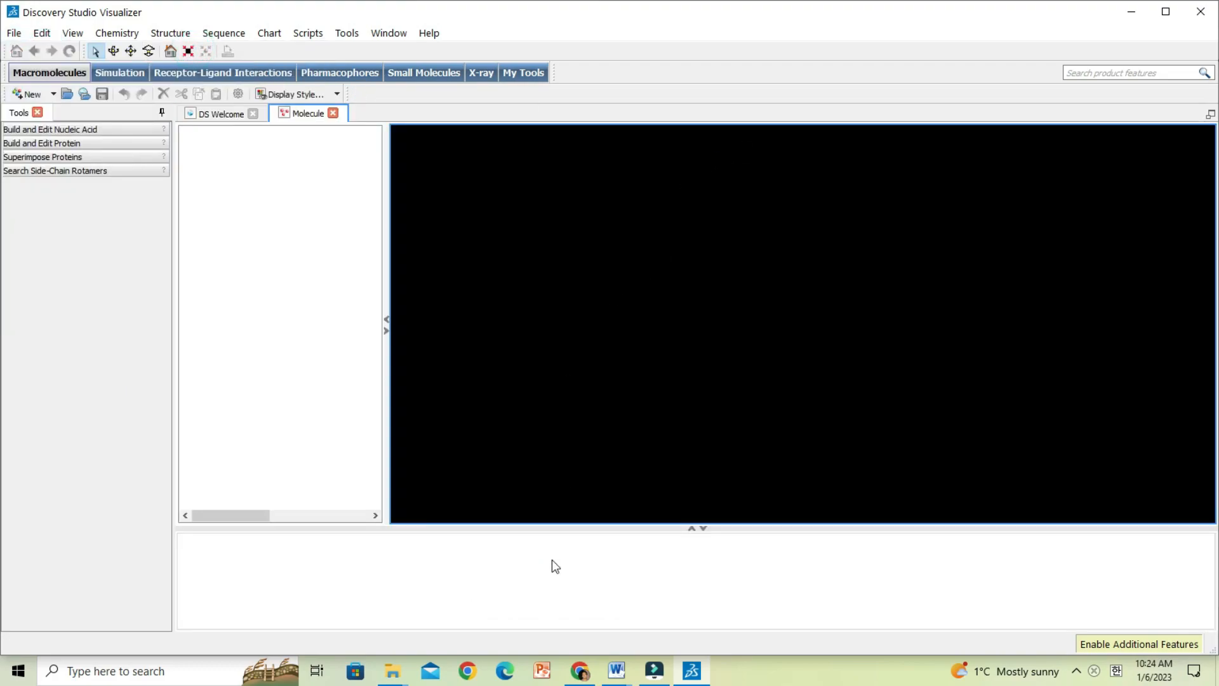
{"action": "mouse_move", "coordinate": [447, 656]}
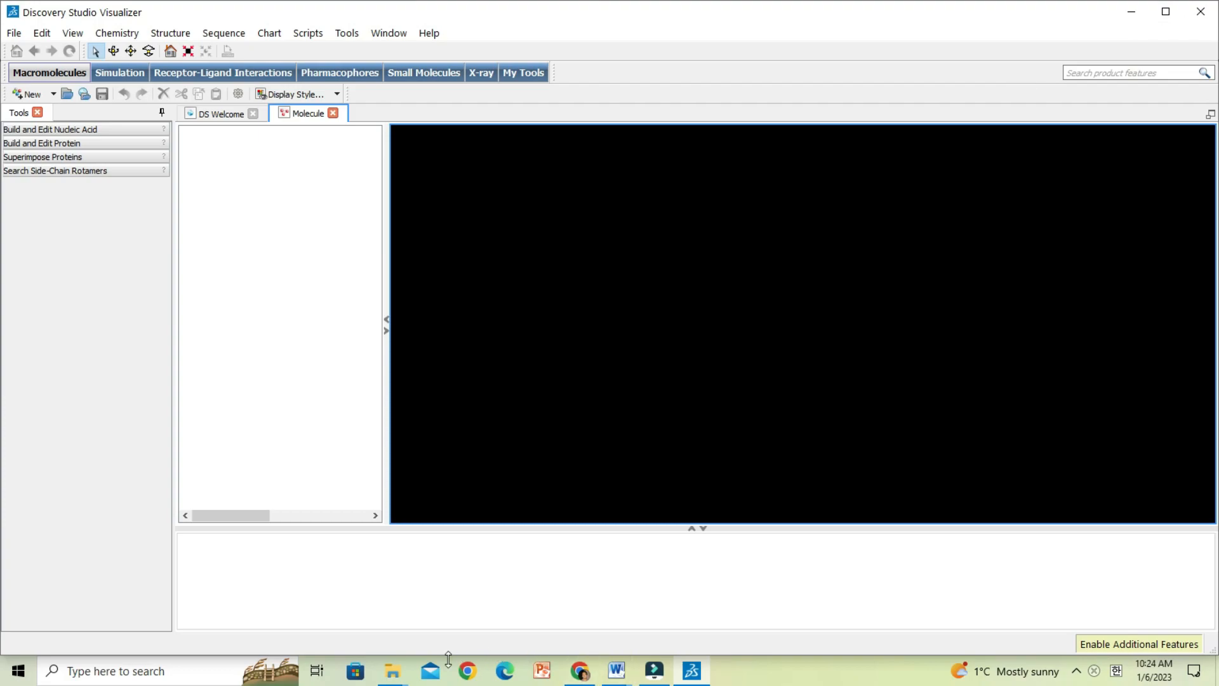
{"action": "left_click", "coordinate": [392, 671]}
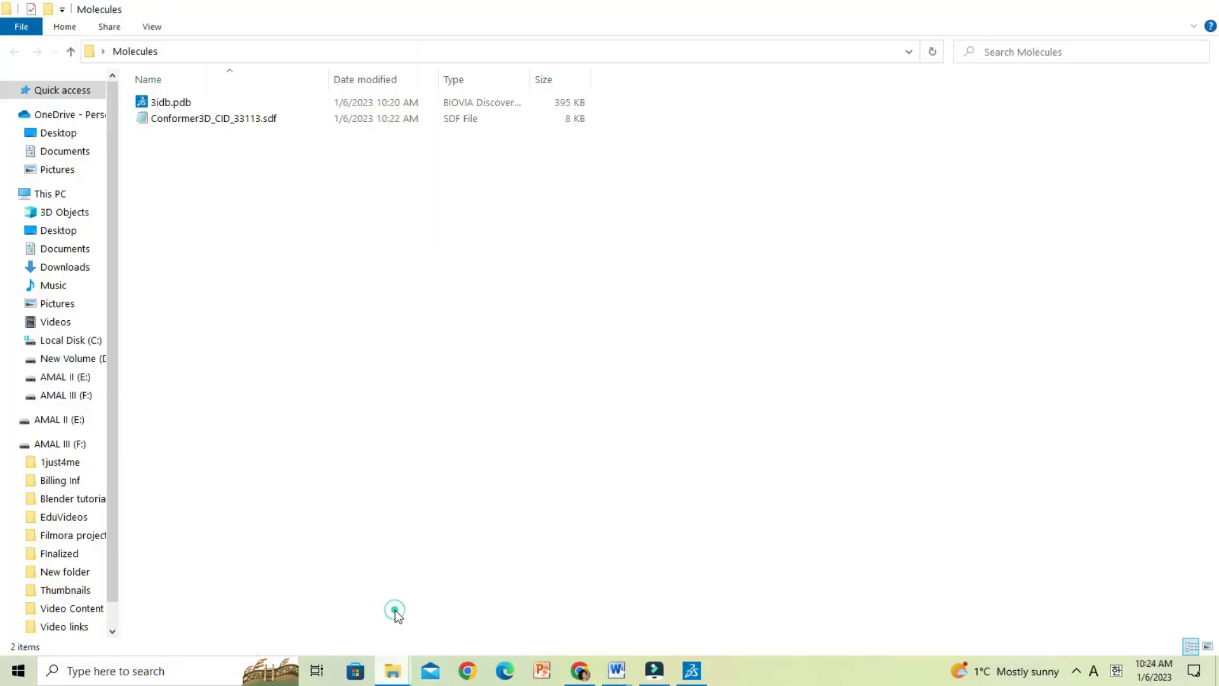
{"action": "left_click", "coordinate": [58, 132]}
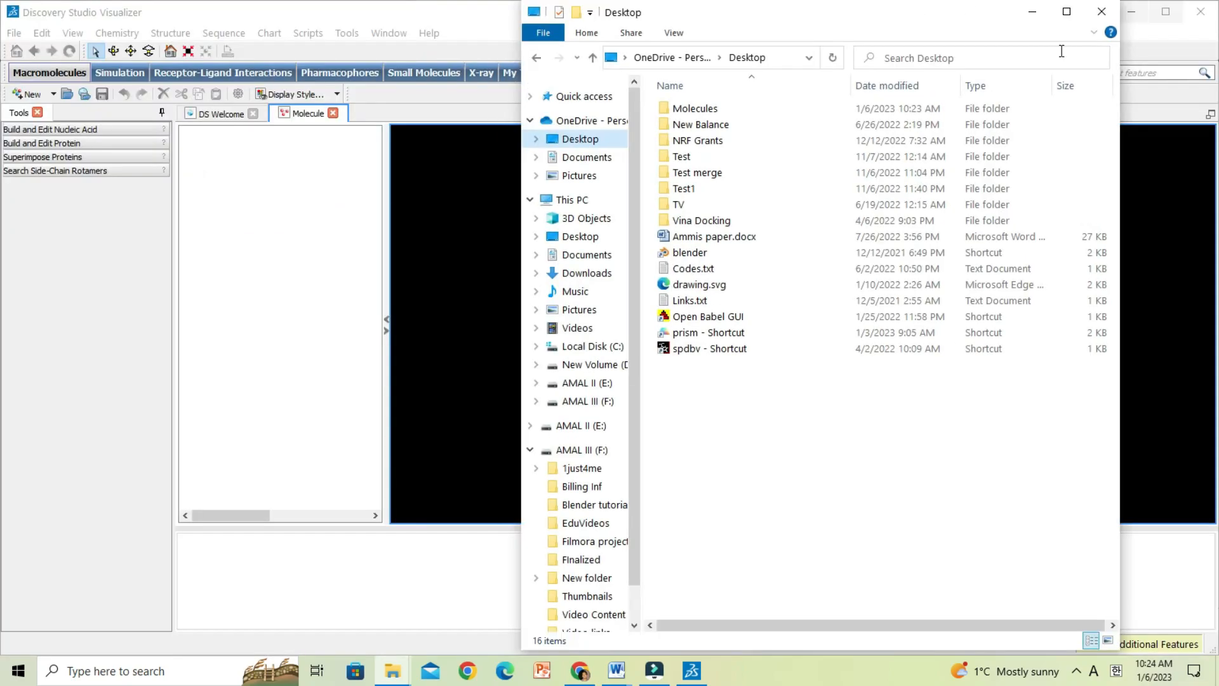
{"action": "left_click_drag", "start_coordinate": [777, 11], "coordinate": [362, 81]}
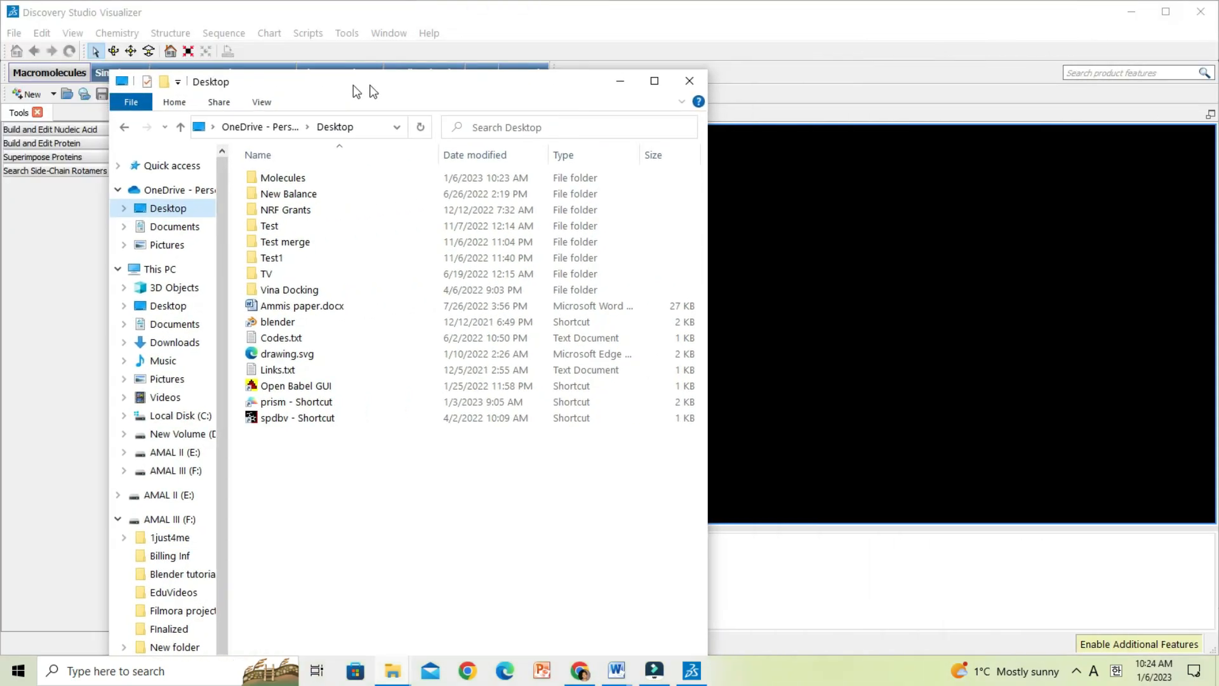
{"action": "double_click", "coordinate": [280, 178]}
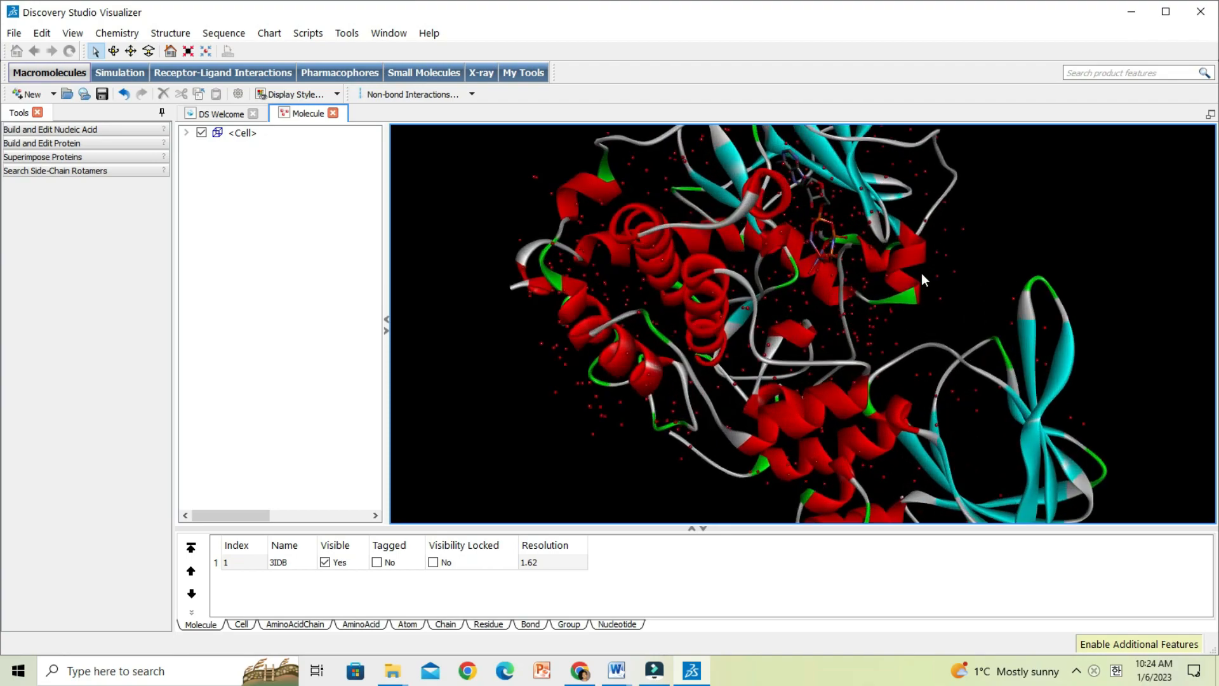
{"action": "mouse_move", "coordinate": [917, 286]}
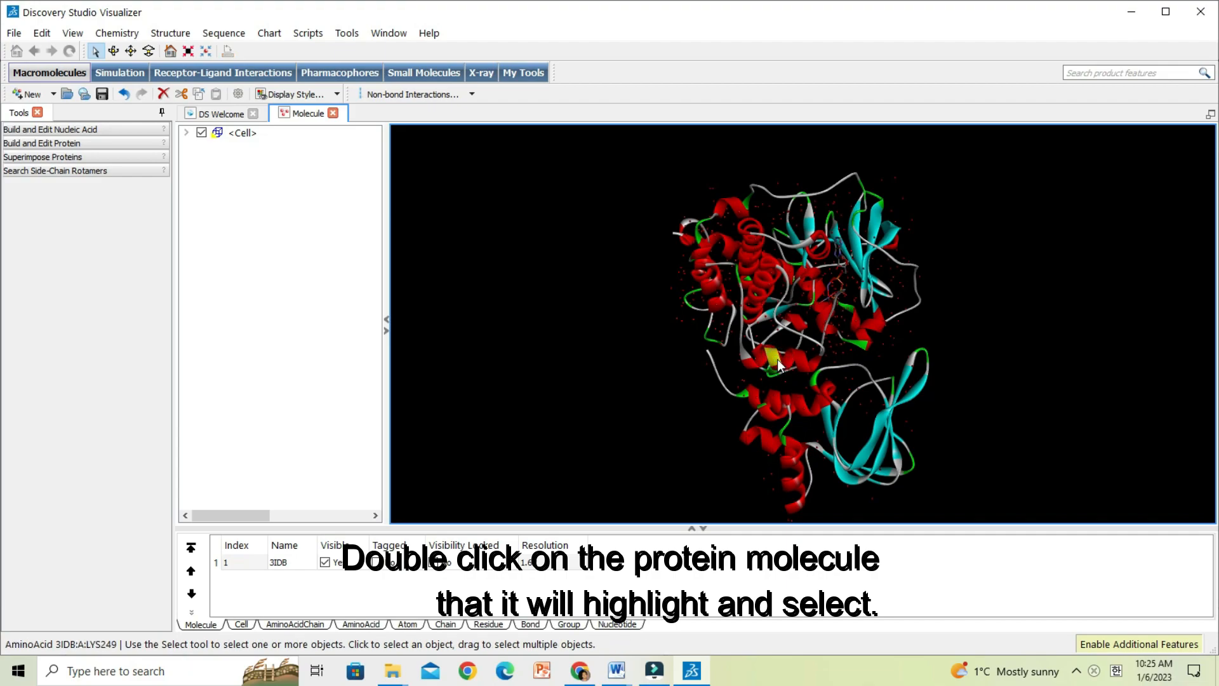
Step: Cut out the protein chains, delete the remaining waters and ligand, keeping only the 3IDB protein
{"action": "double_click", "coordinate": [781, 365]}
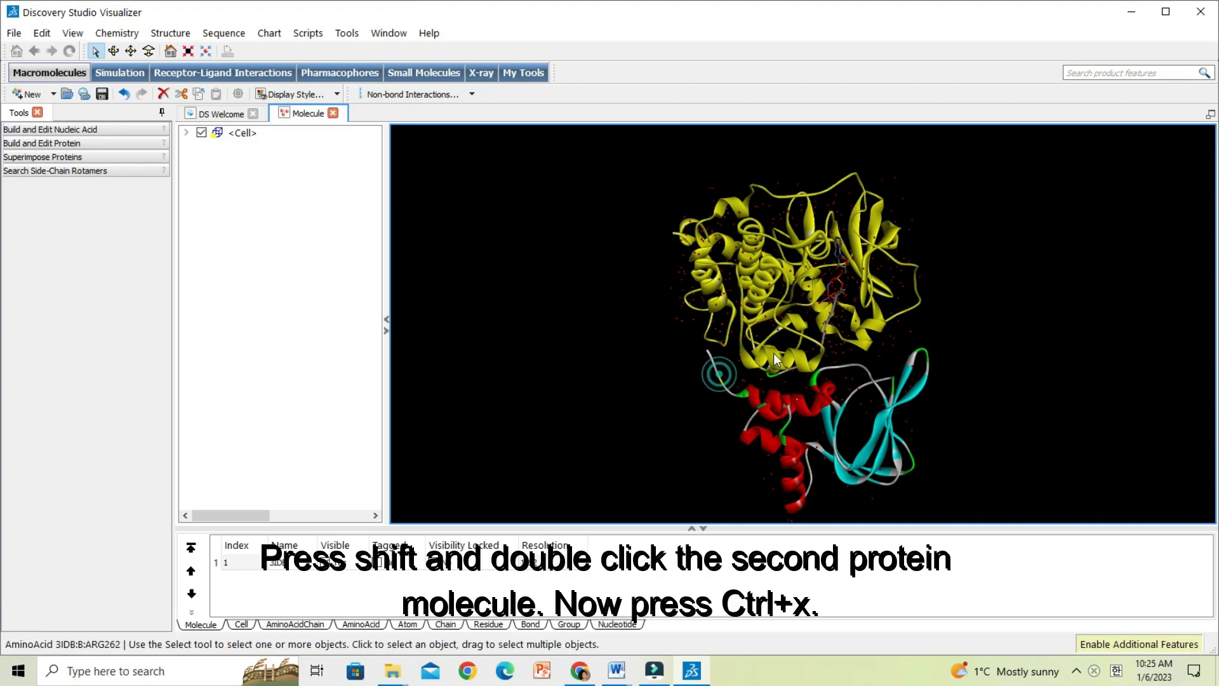
{"action": "key", "text": "ctrl+x"}
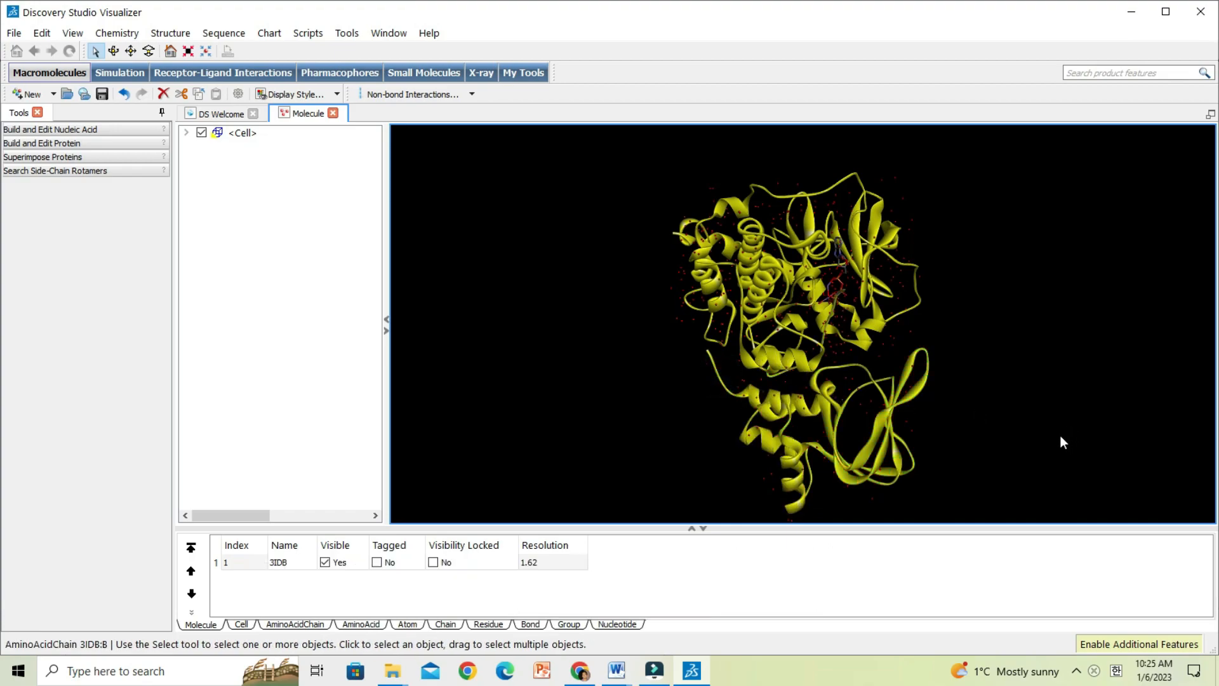
{"action": "key", "text": "delete"}
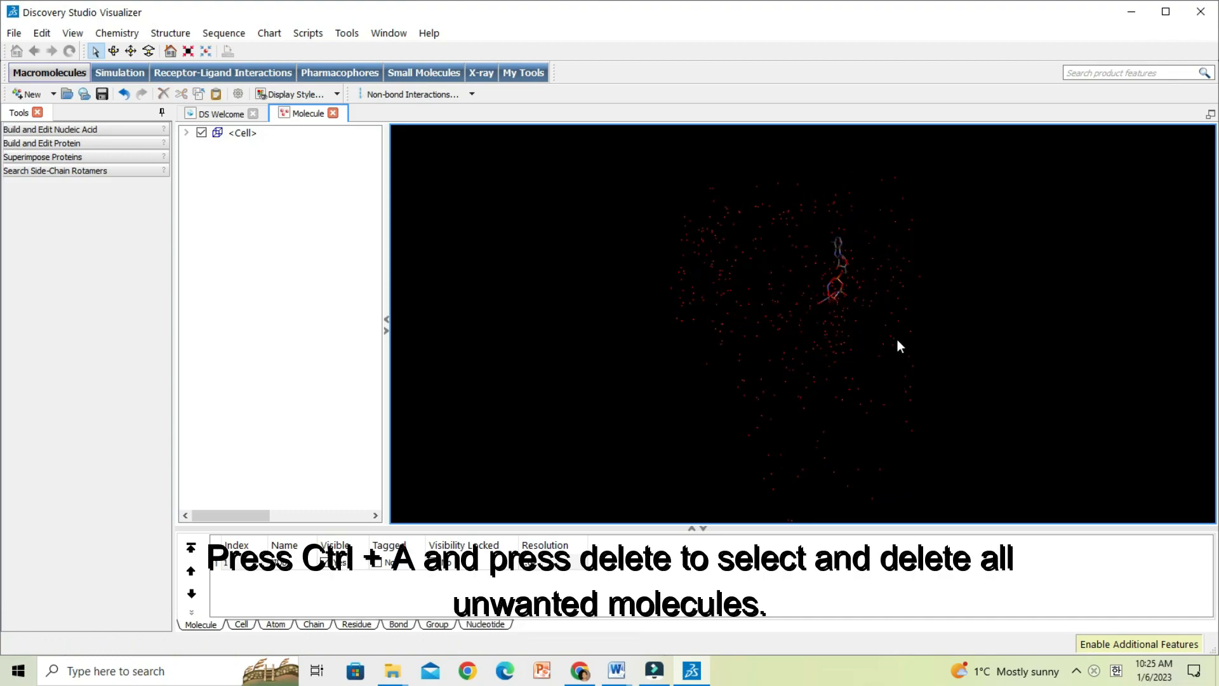
{"action": "key", "text": "ctrl+a"}
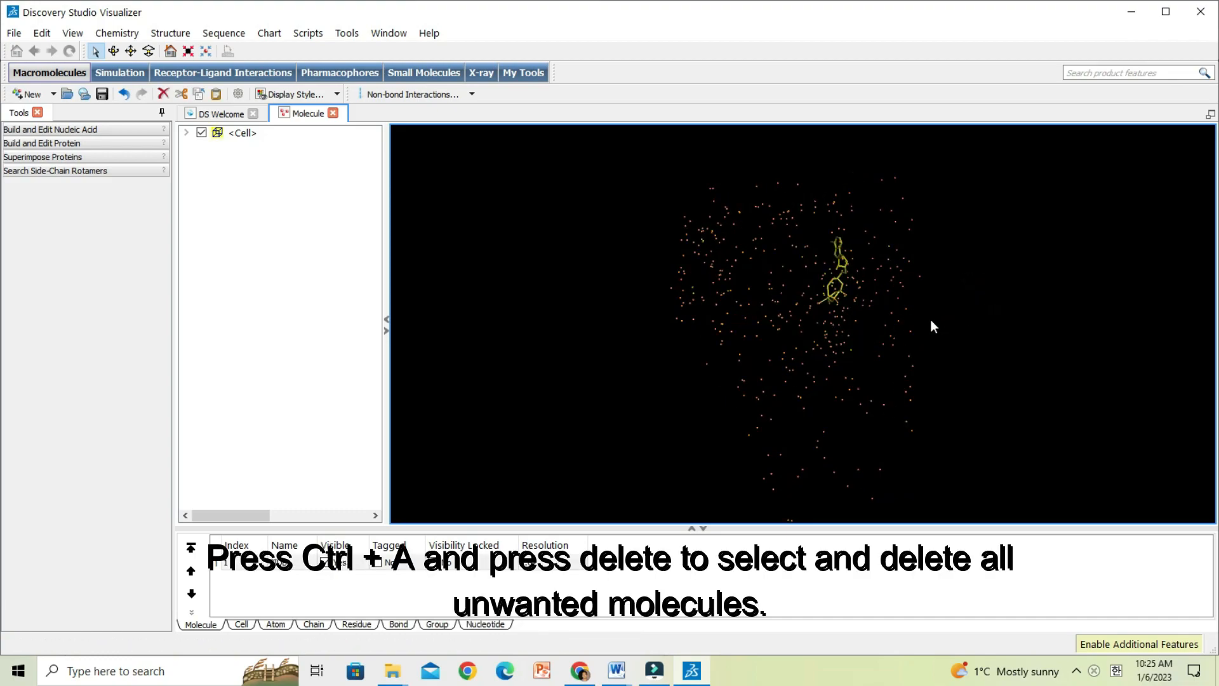
{"action": "key", "text": "Delete"}
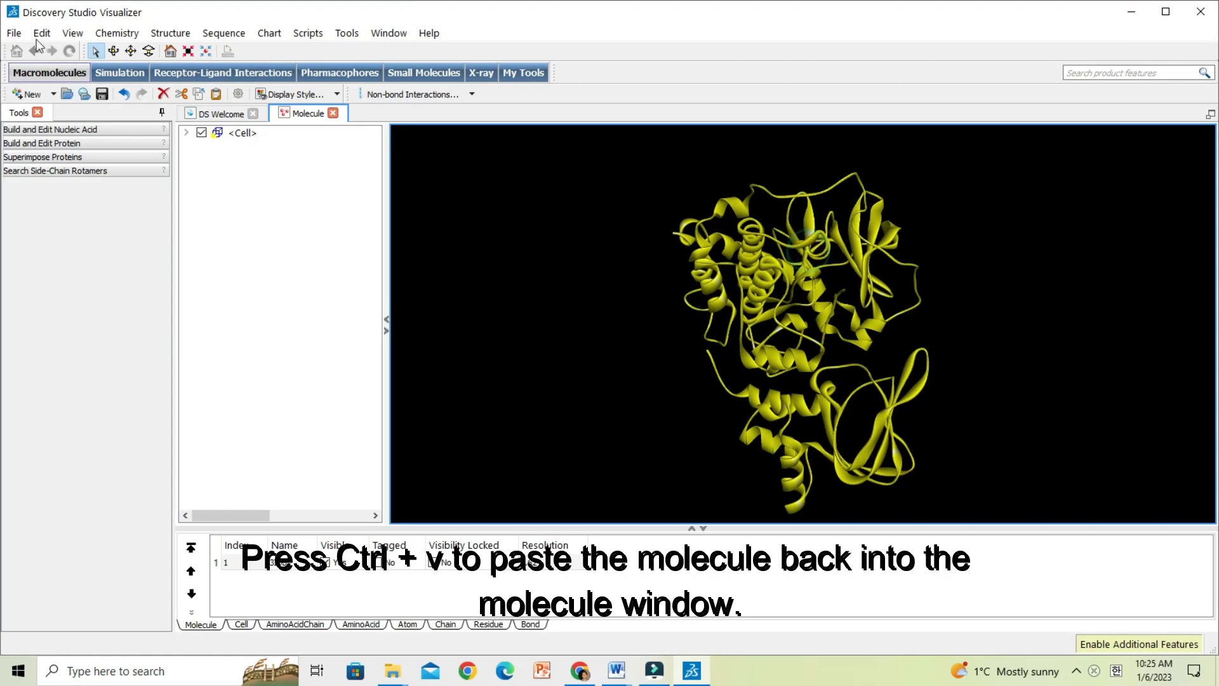
Step: Save the cleaned protein as Receptor in Protein Data Bank format inside Desktop > Molecules
{"action": "left_click", "coordinate": [12, 33]}
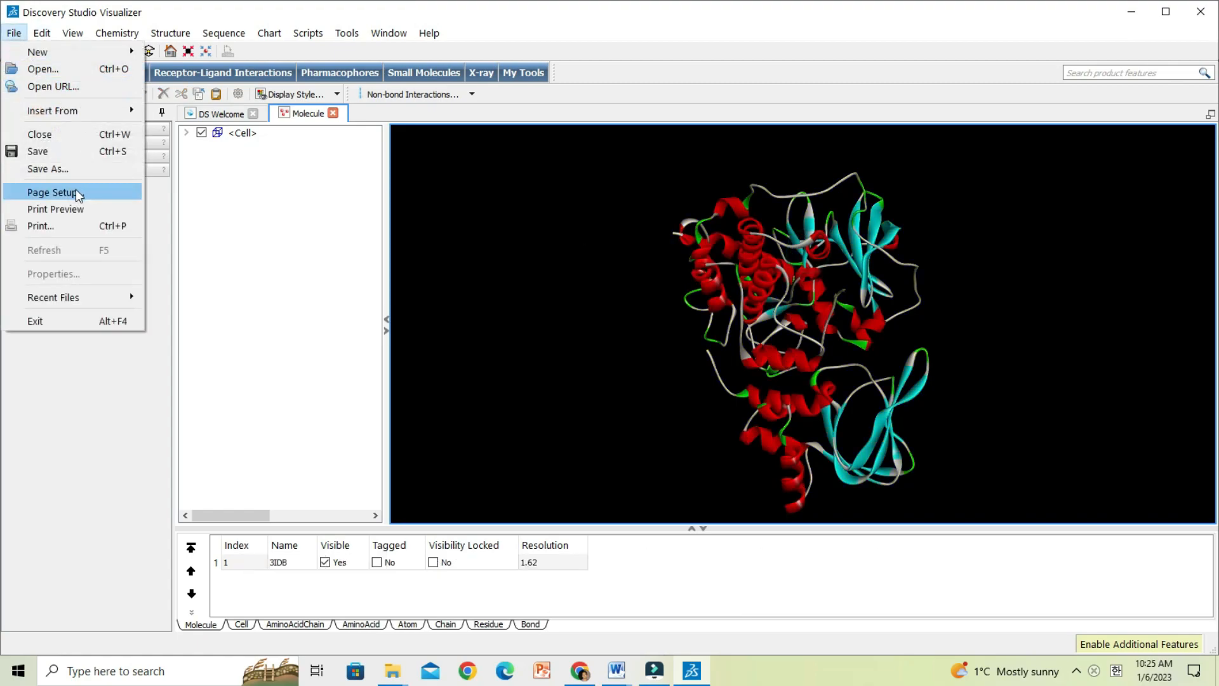
{"action": "left_click", "coordinate": [47, 169]}
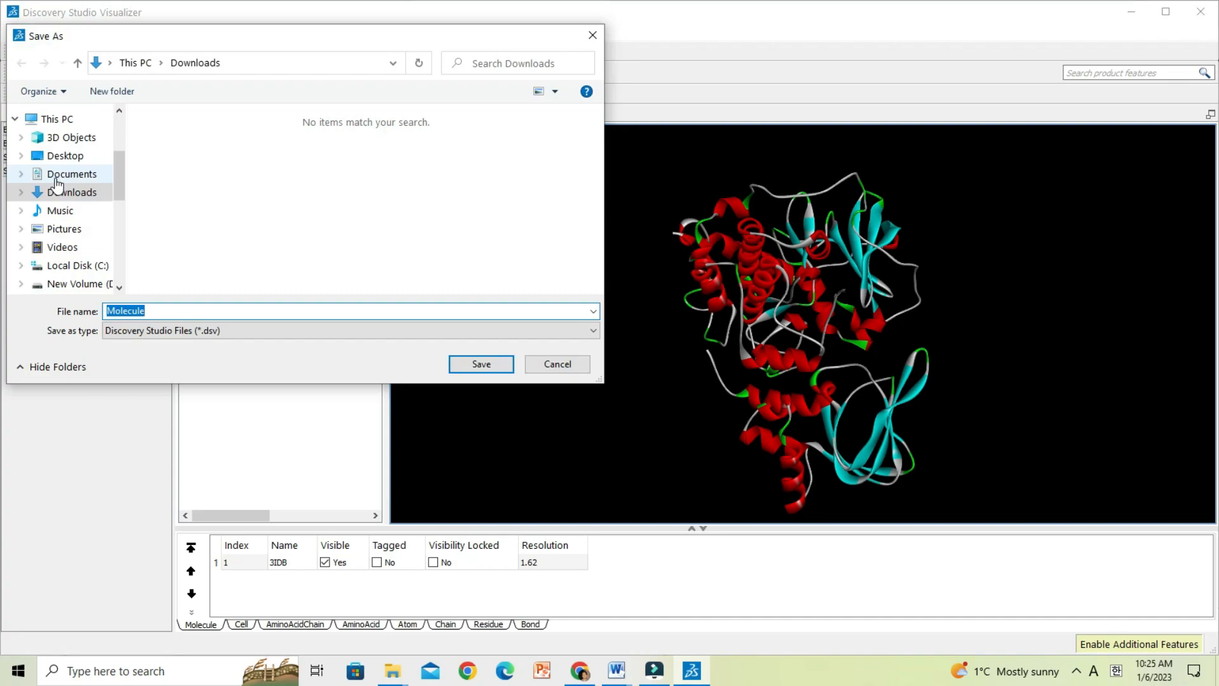
{"action": "left_click", "coordinate": [65, 155]}
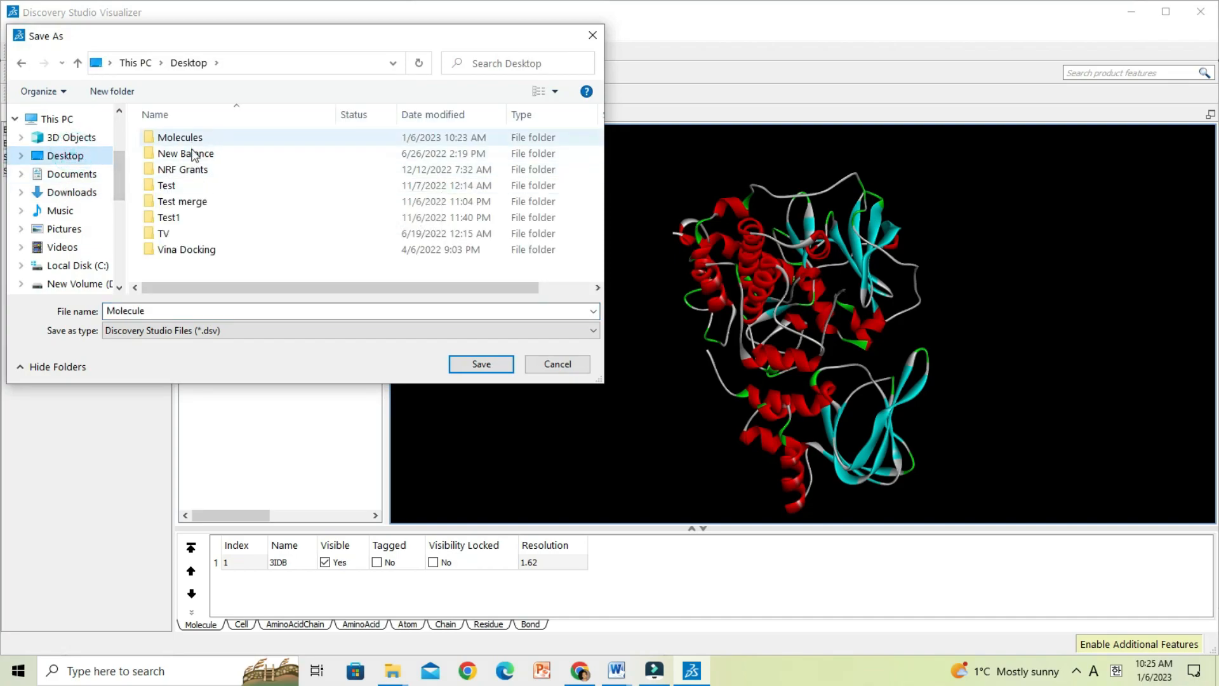
{"action": "double_click", "coordinate": [179, 137]}
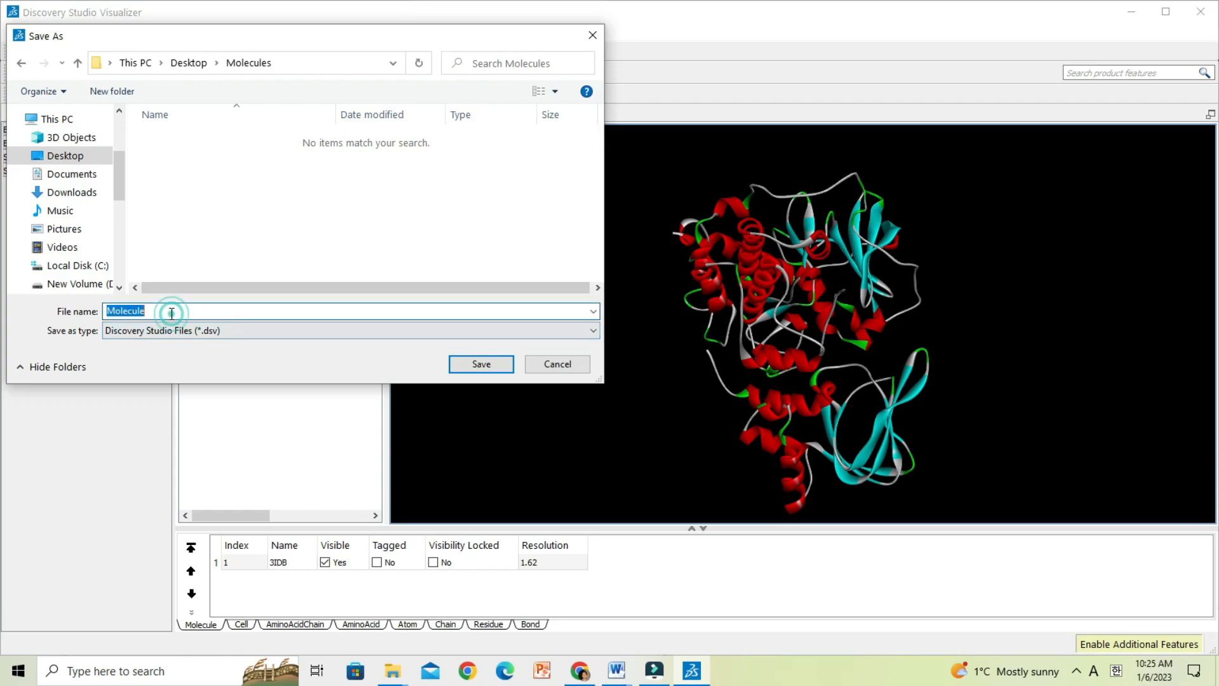
{"action": "type", "text": "Rece"}
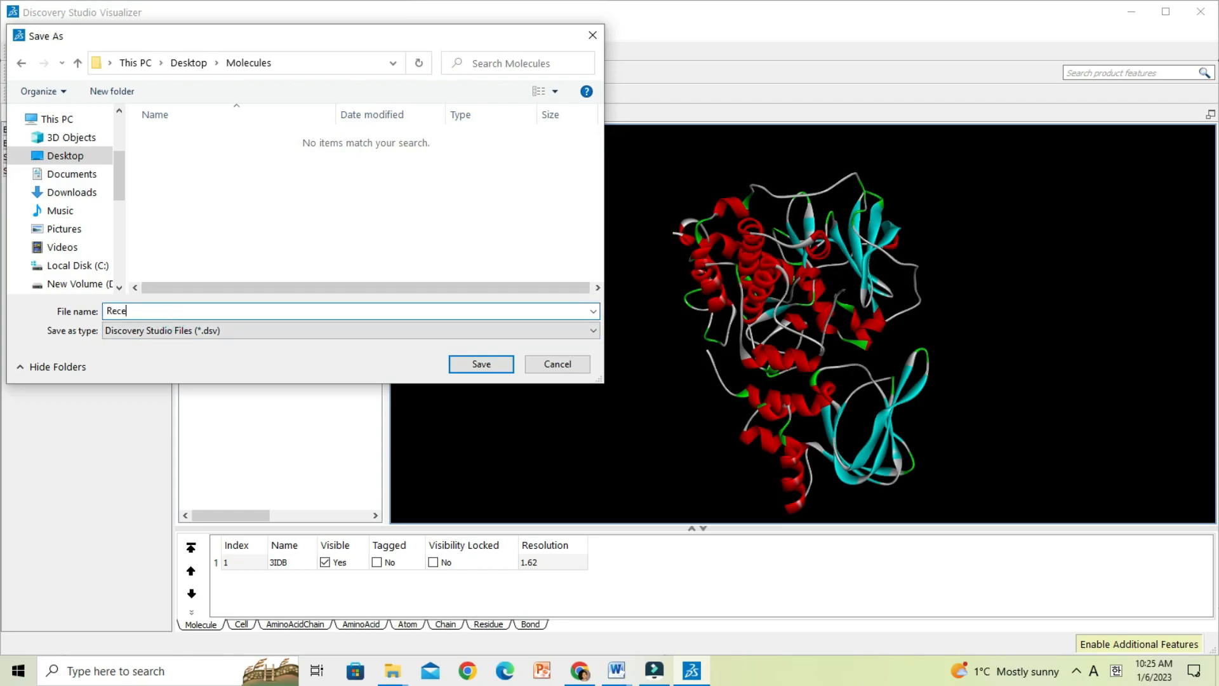
{"action": "type", "text": "ptor"}
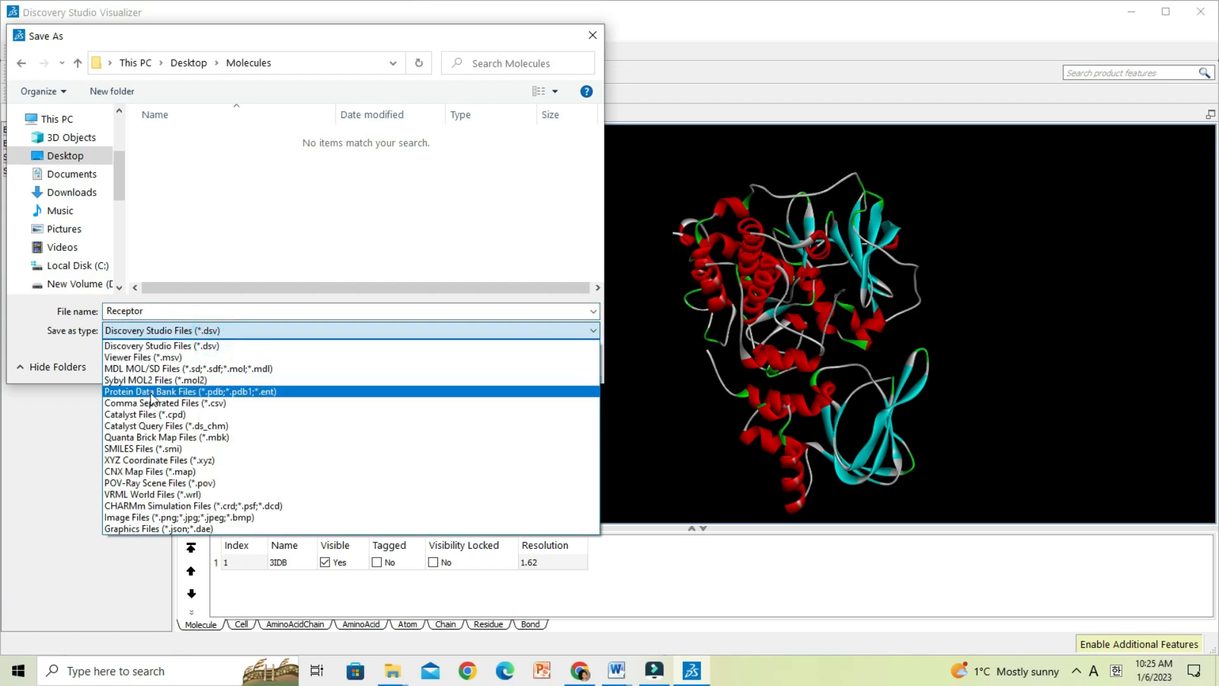
{"action": "left_click", "coordinate": [190, 391]}
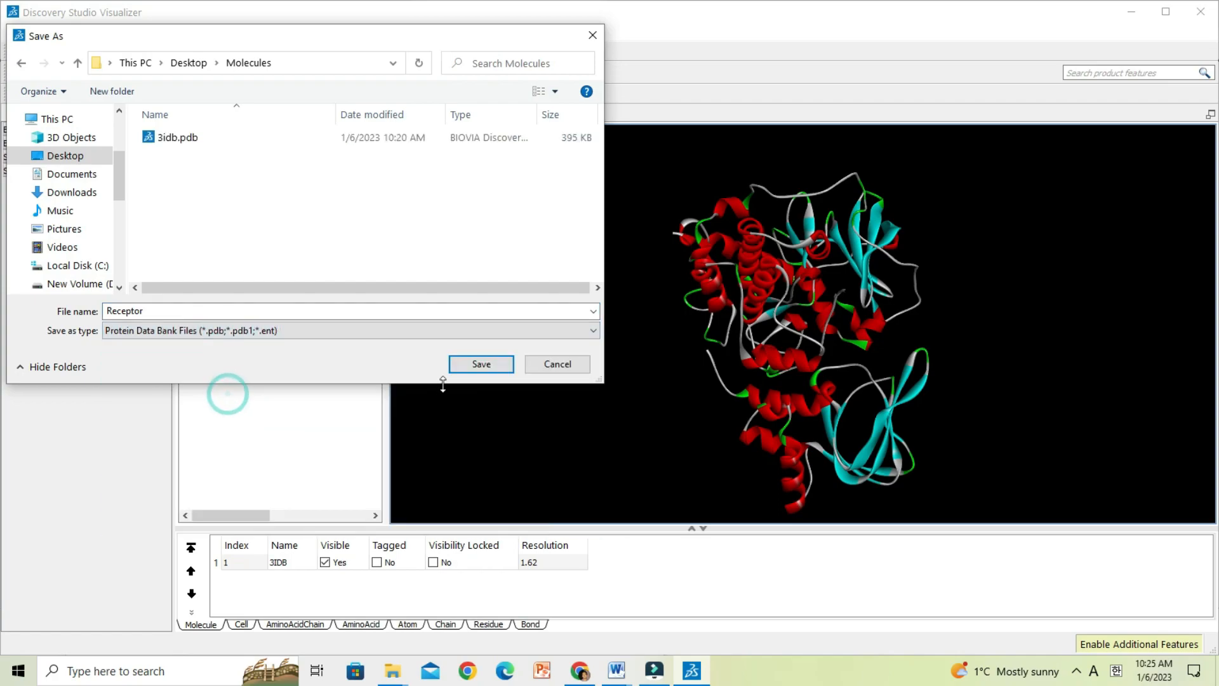
{"action": "left_click", "coordinate": [480, 364]}
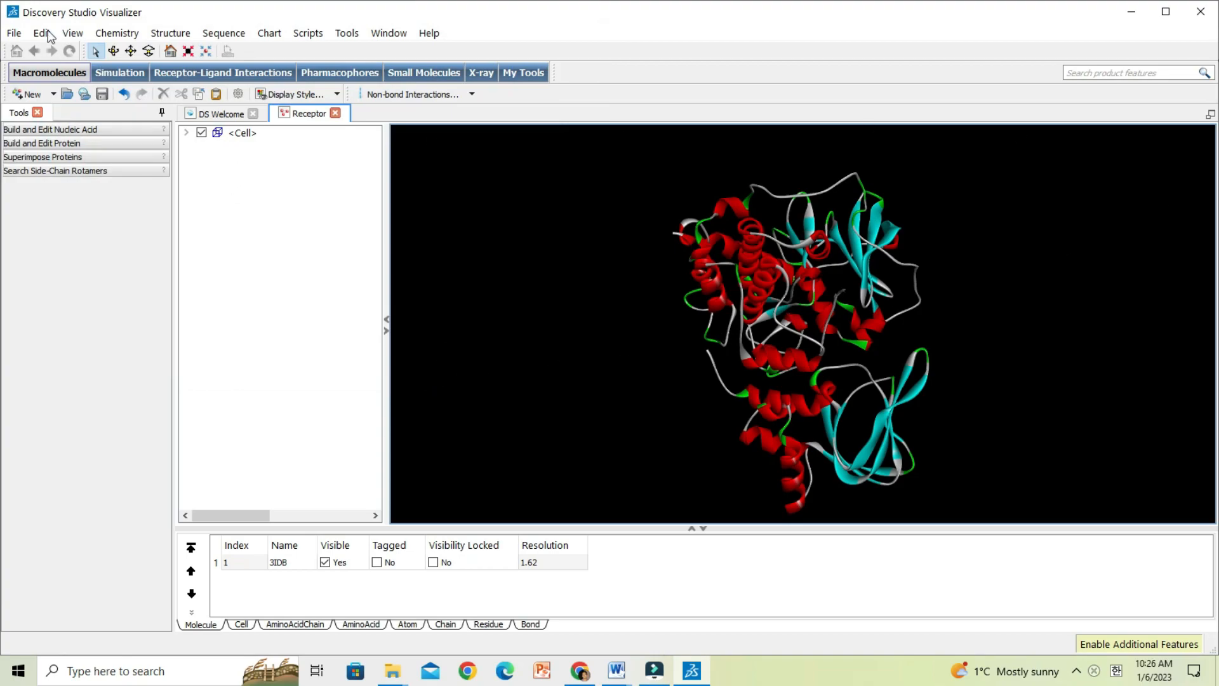
Step: Load Conformer3D_CID_33113.sdf into a new molecule window next to Receptor
{"action": "left_click", "coordinate": [13, 33]}
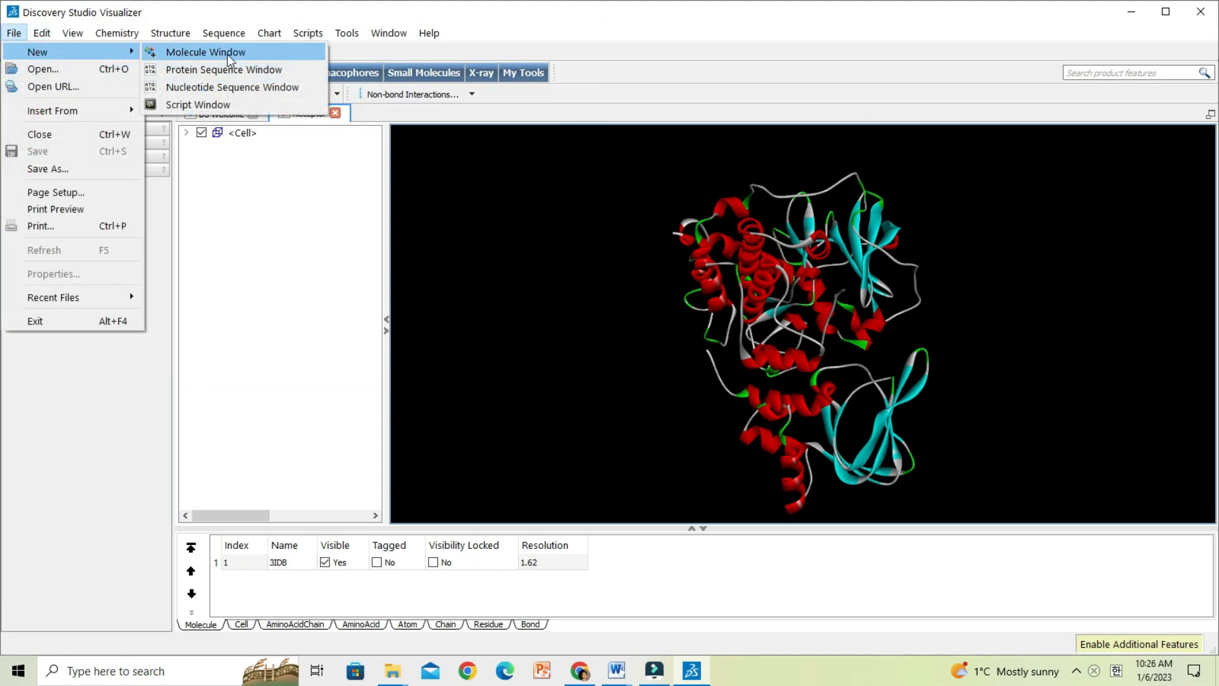
{"action": "left_click", "coordinate": [206, 51]}
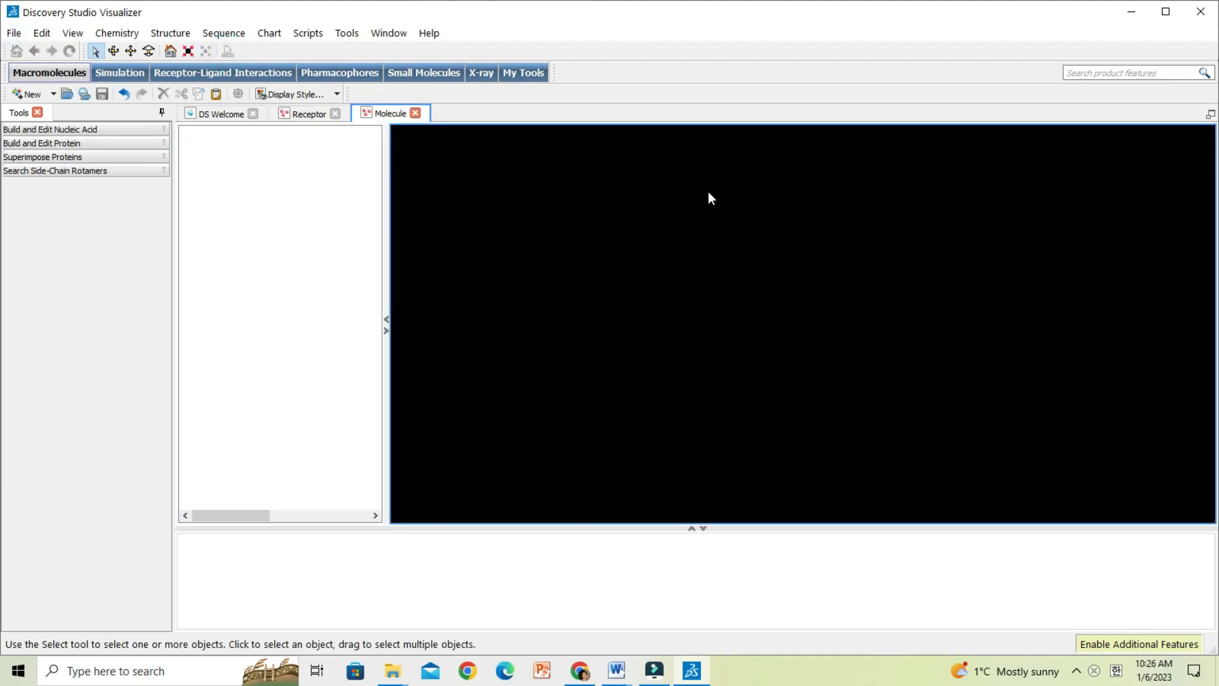
{"action": "mouse_move", "coordinate": [390, 670]}
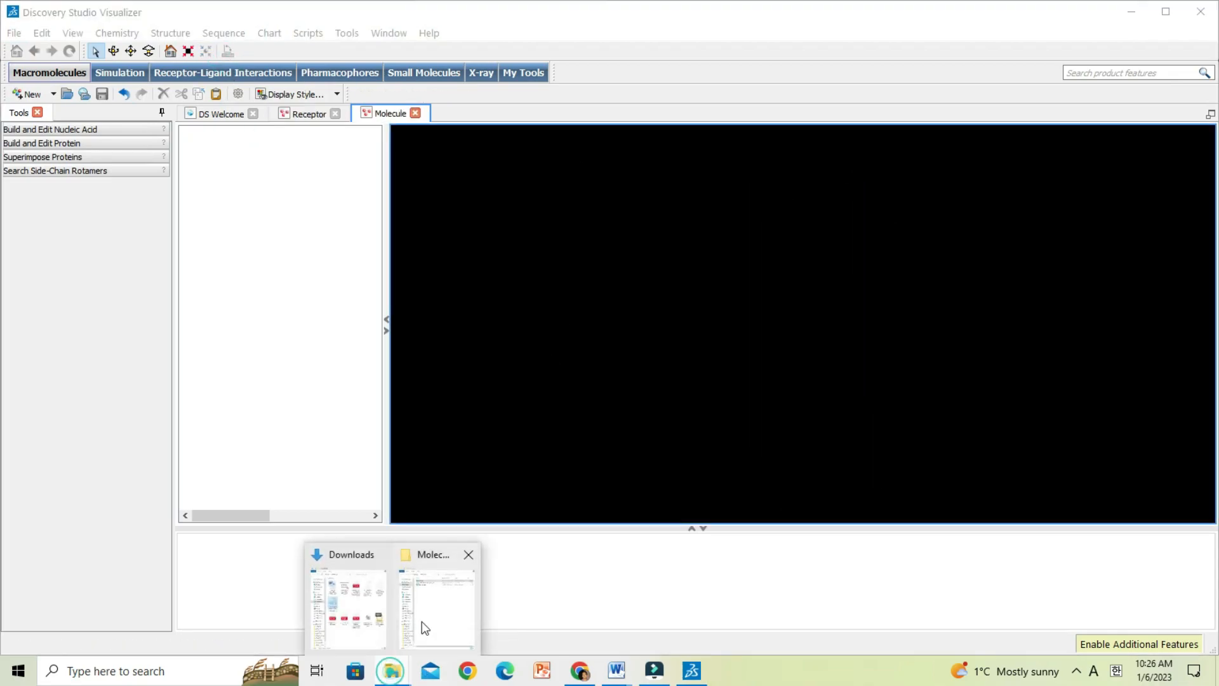
{"action": "left_click", "coordinate": [437, 607]}
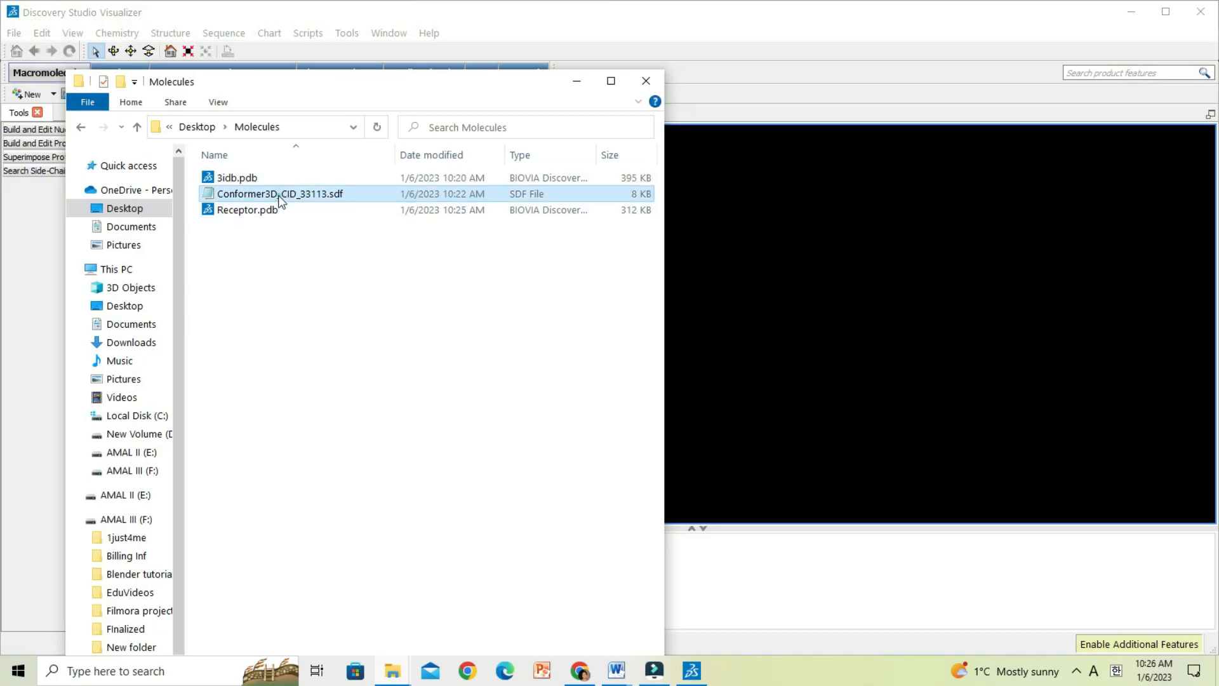
{"action": "double_click", "coordinate": [279, 193]}
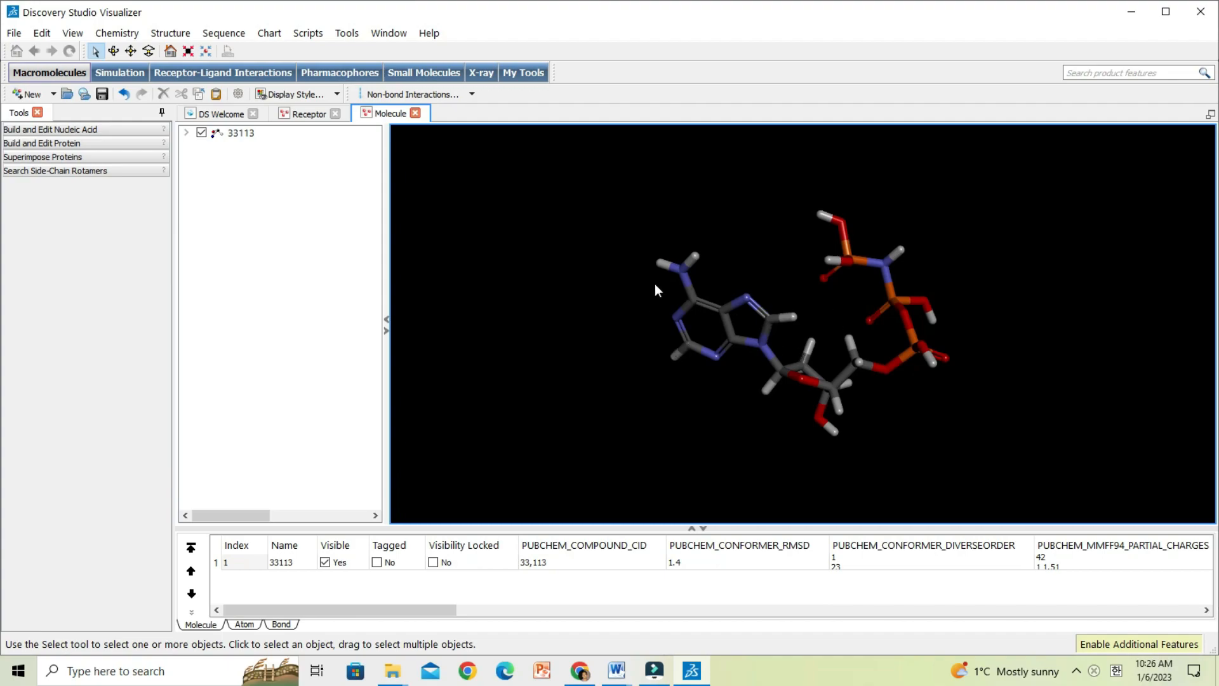
{"action": "left_click", "coordinate": [13, 33]}
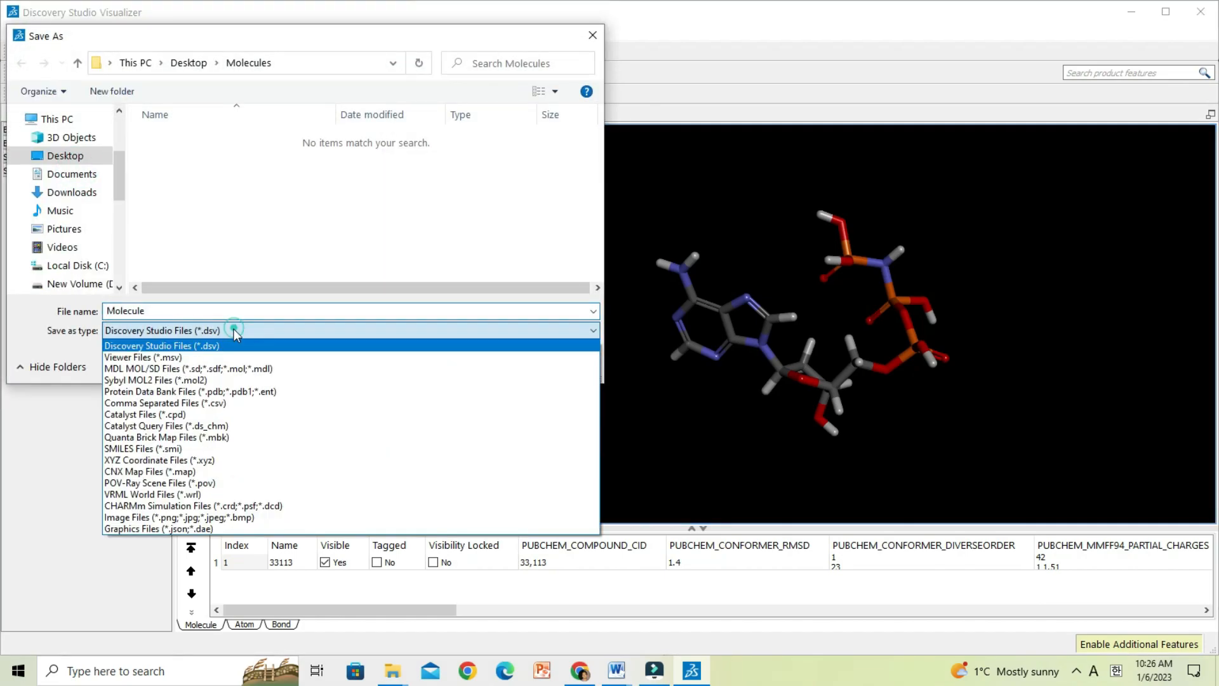
Step: Save the conformer as Ligand in Protein Data Bank format in the Molecules folder
{"action": "left_click", "coordinate": [191, 391]}
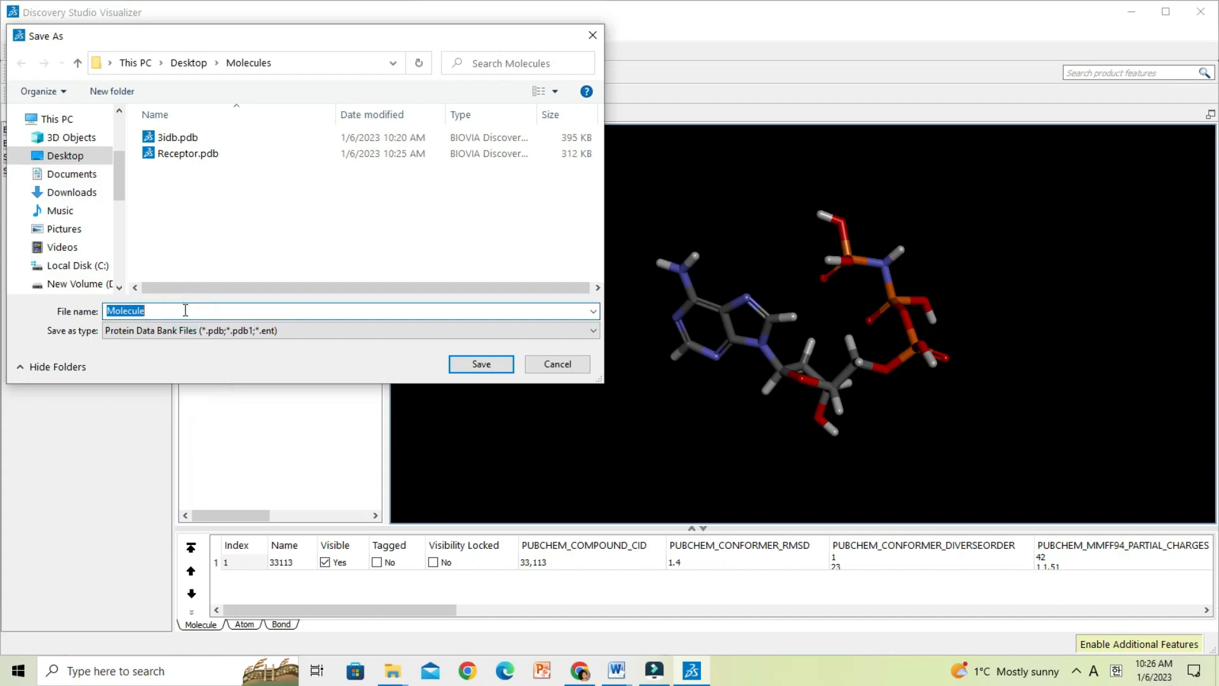
{"action": "type", "text": "Ligans"}
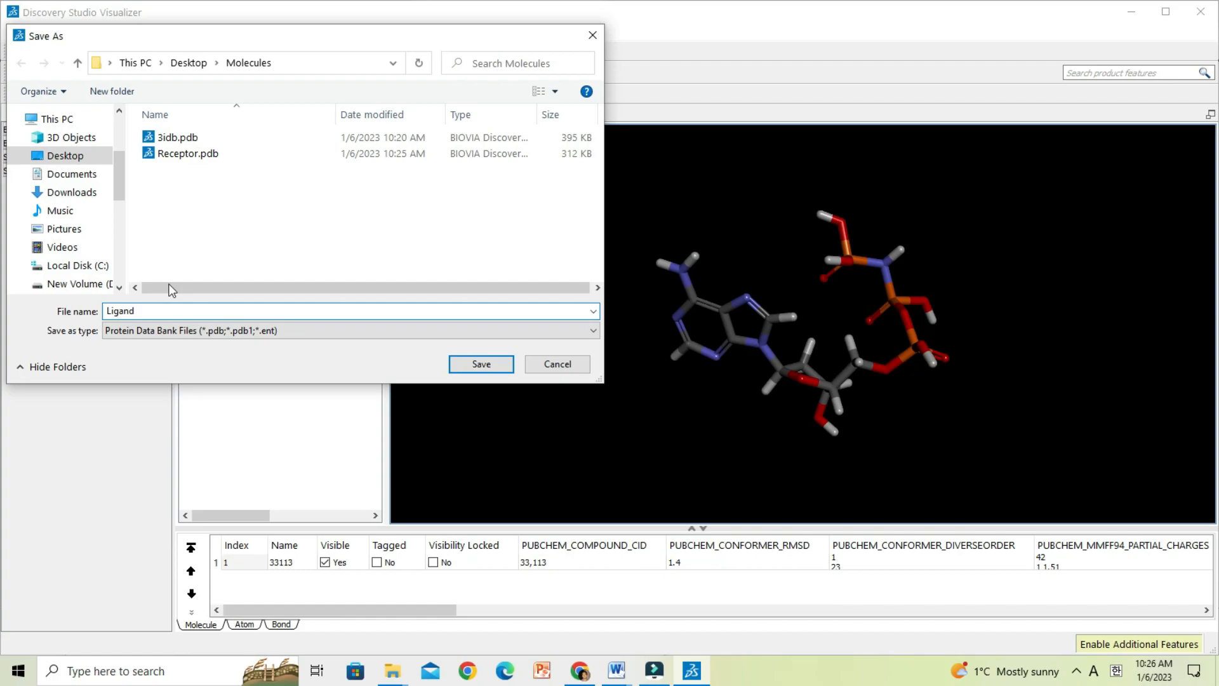
{"action": "left_click", "coordinate": [480, 365]}
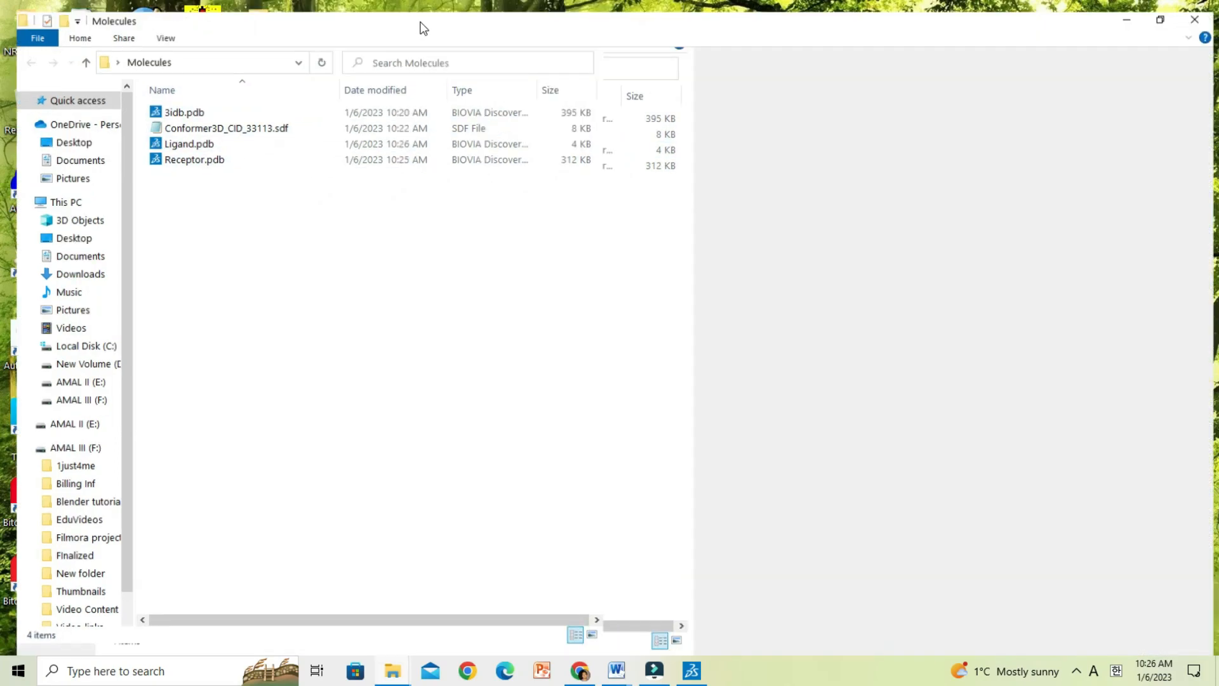
Step: Select Ligand.pdb and Receptor.pdb together in the Molecules folder
{"action": "left_click", "coordinate": [188, 144]}
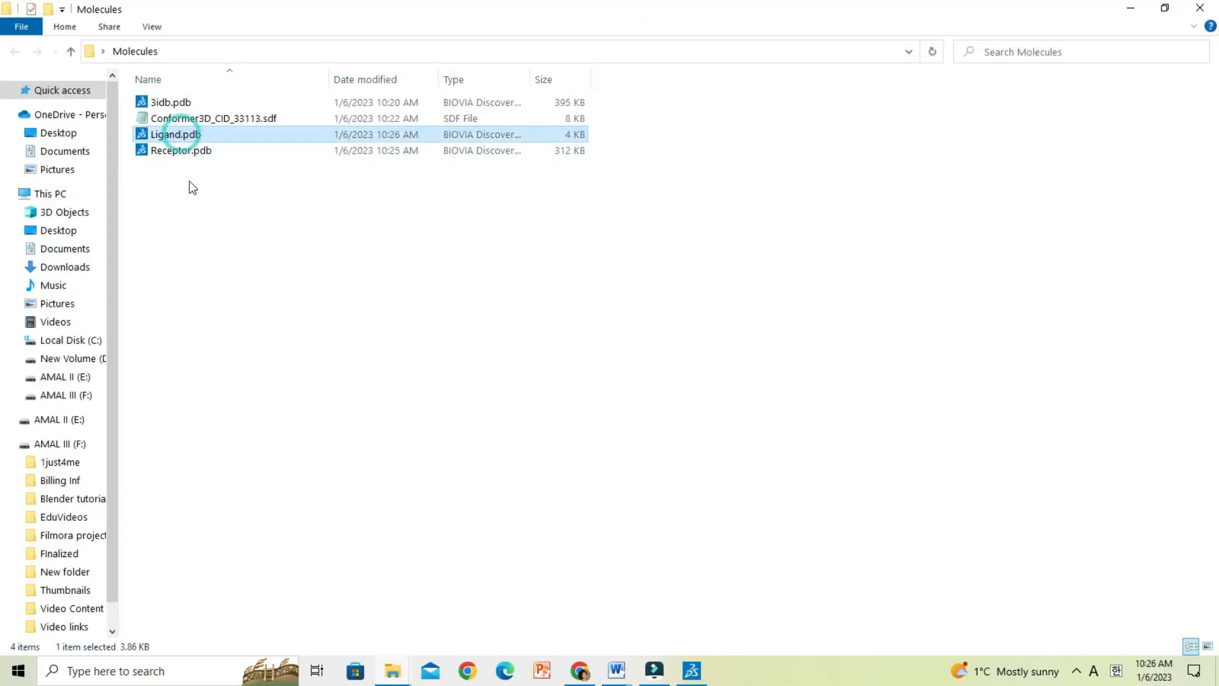
{"action": "left_click", "coordinate": [180, 150]}
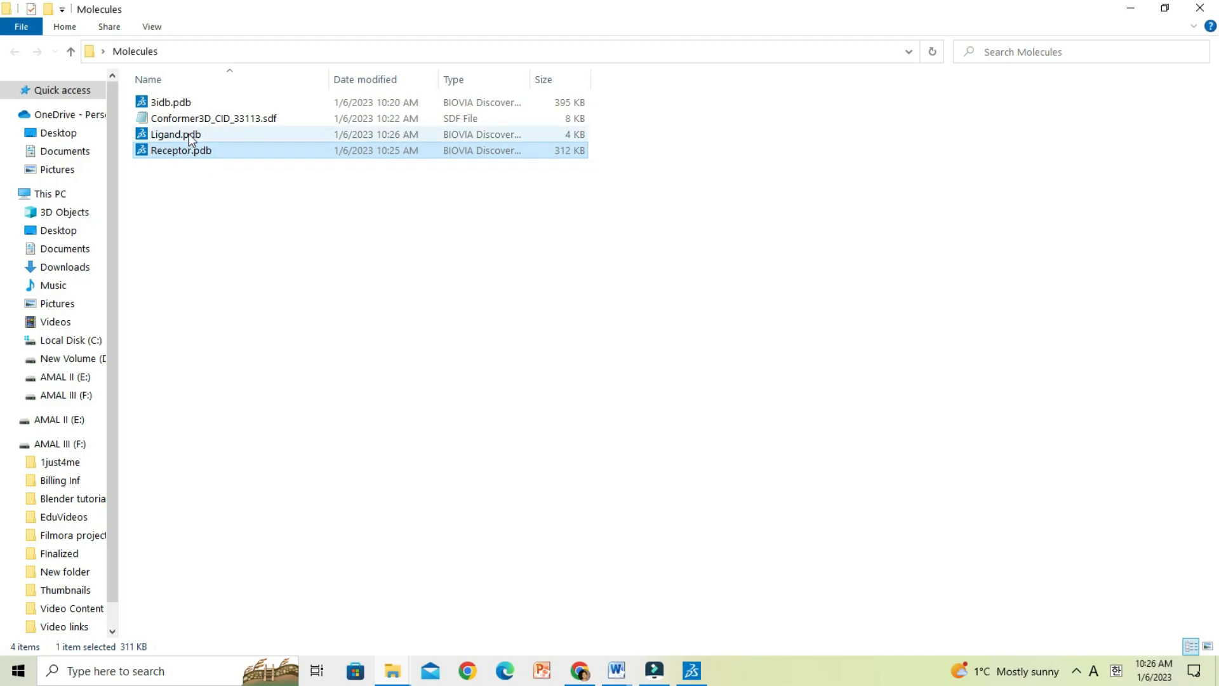
{"action": "left_click", "coordinate": [174, 134]}
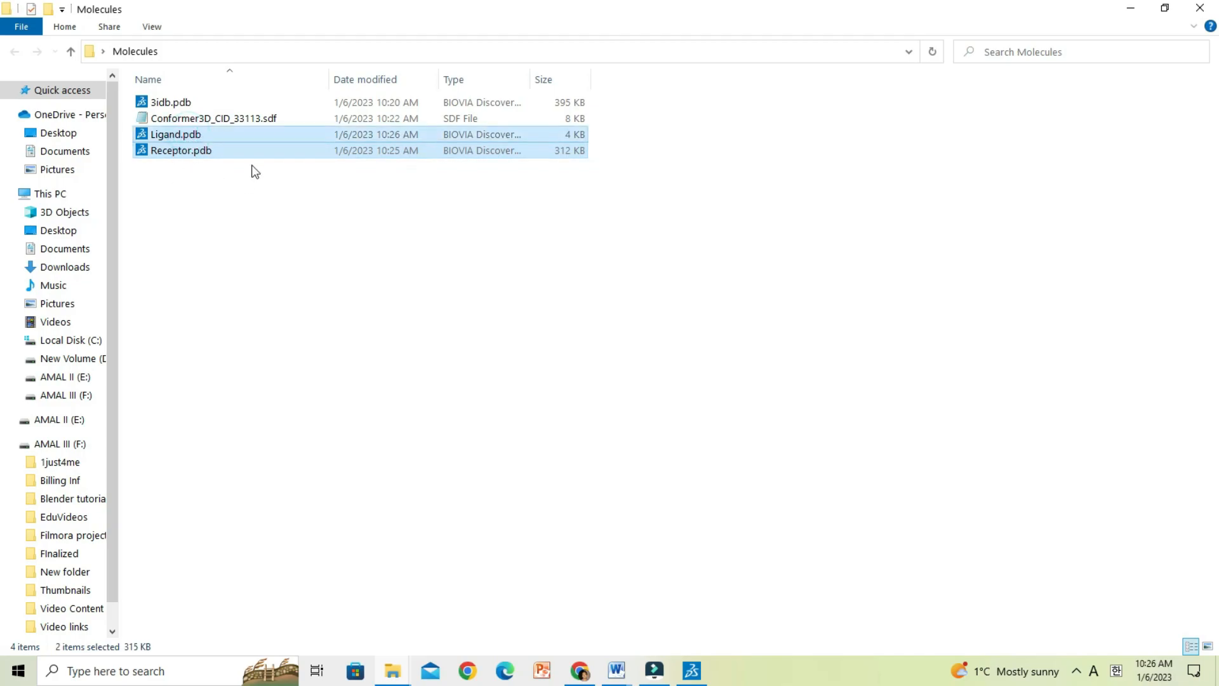